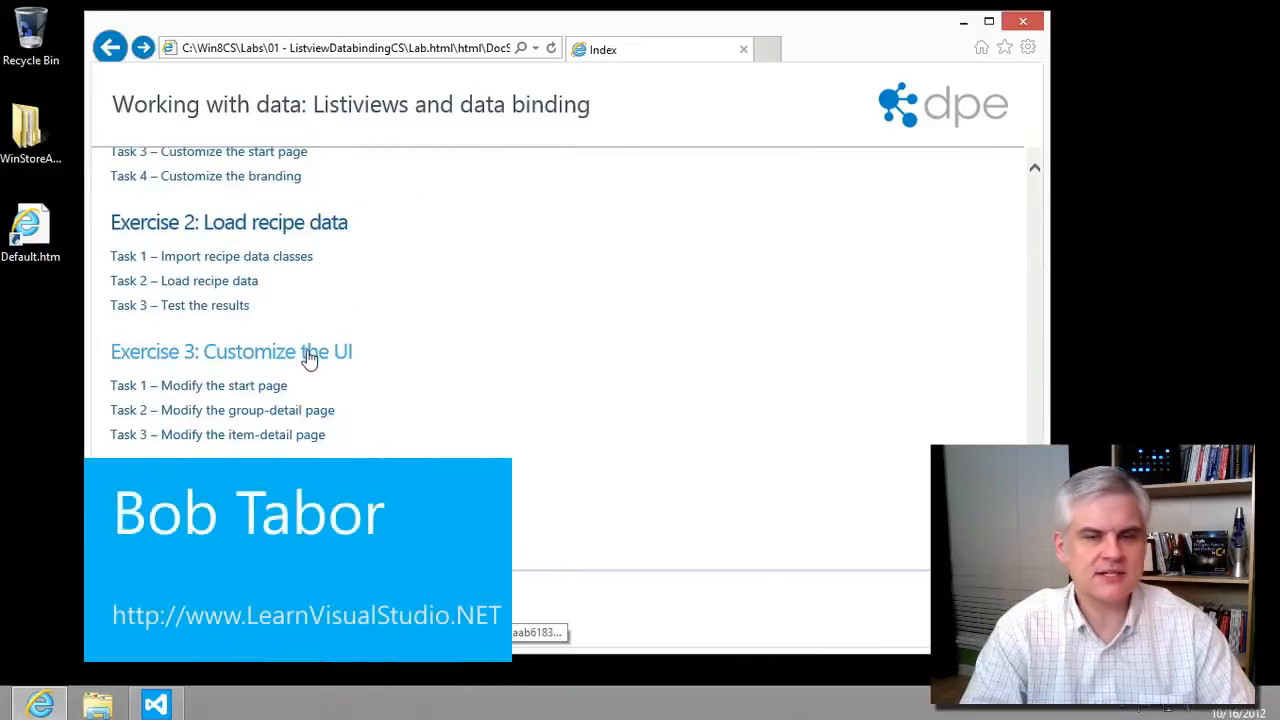
Jump to Exercise 3 Task 1, Modify the start page, in the lab document
{"action": "left_click", "coordinate": [232, 352]}
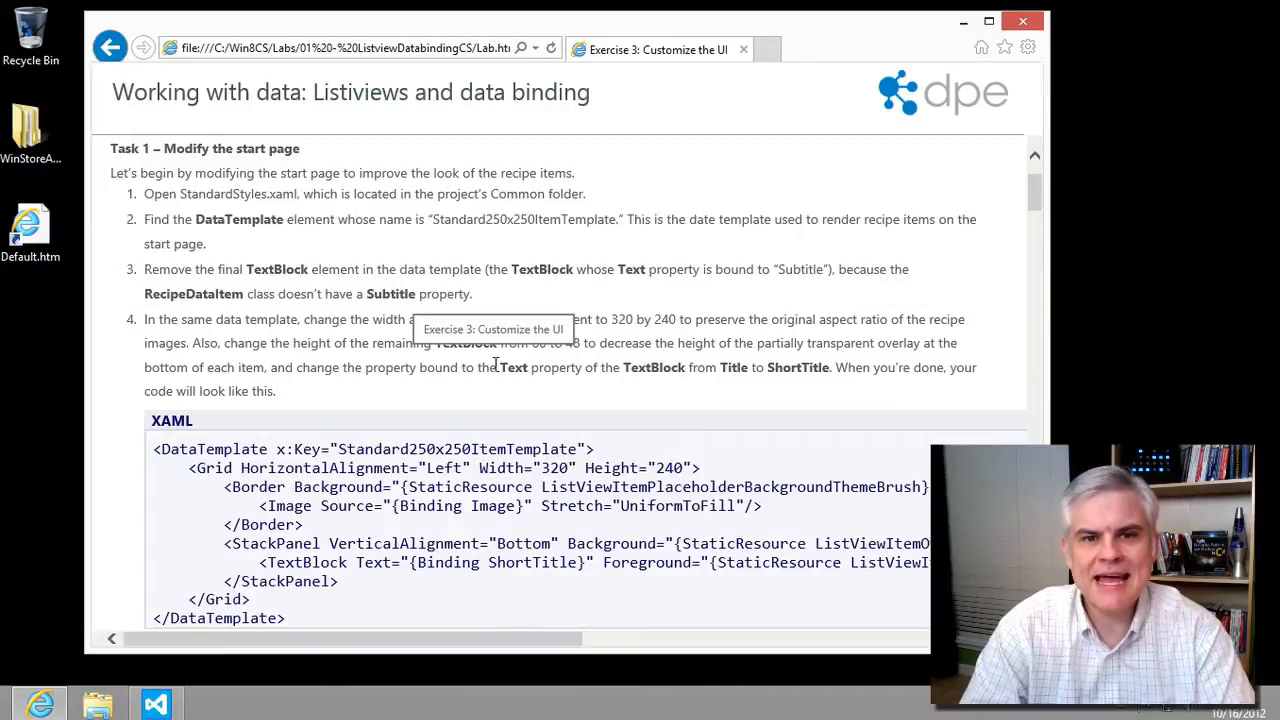
{"action": "mouse_move", "coordinate": [500, 368]}
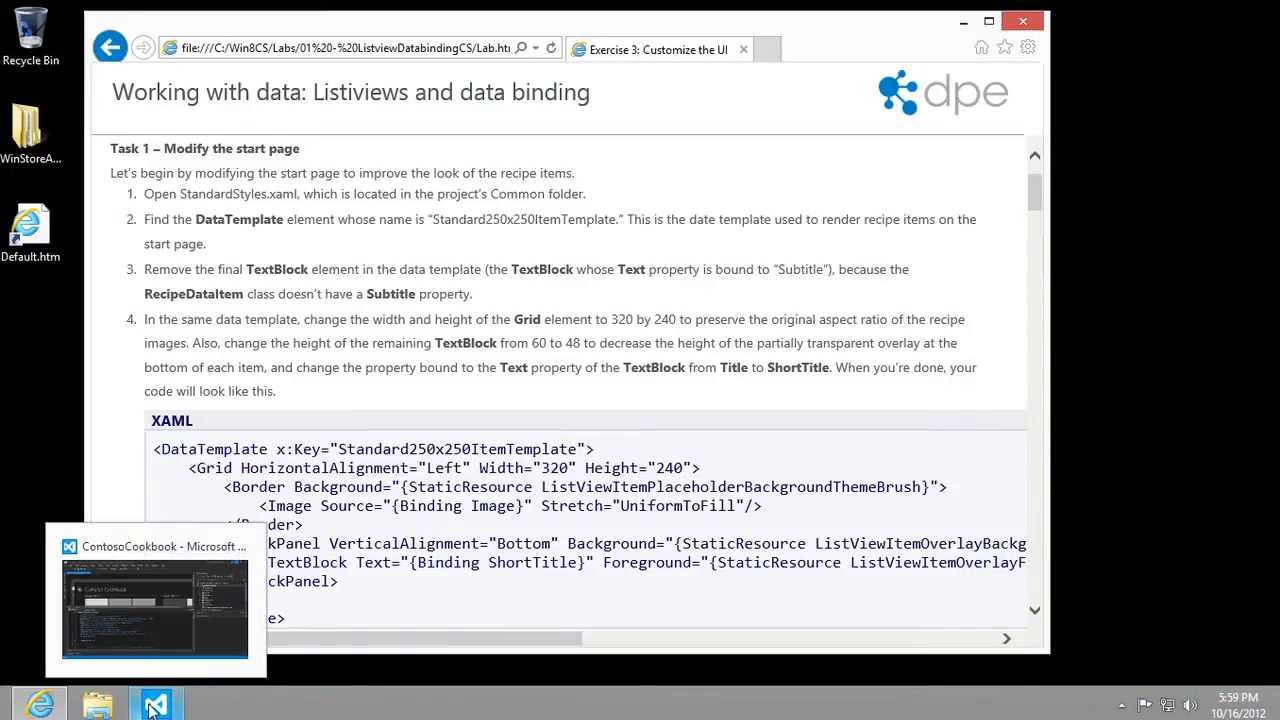
Switch to the Contoso Cookbook project, collapse Page.Resources in GroupedItemsPage.xaml and reach the GridView markup
{"action": "left_click", "coordinate": [156, 704]}
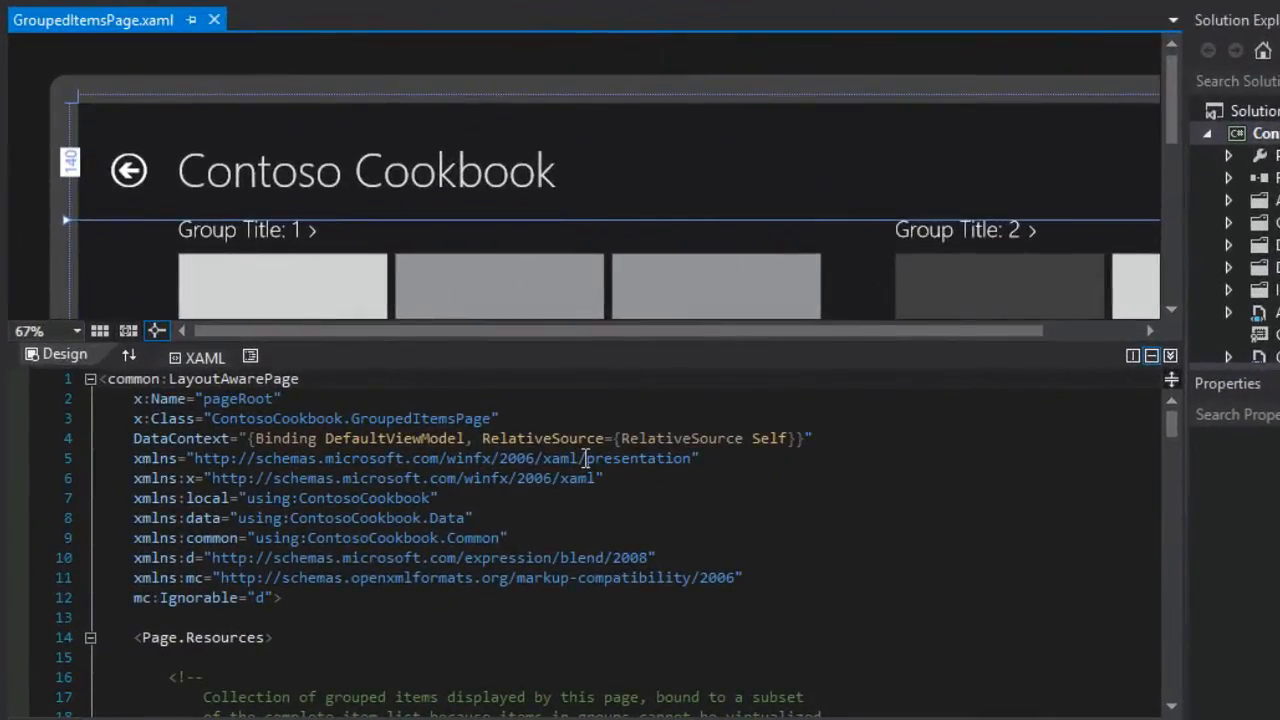
{"action": "scroll", "scroll_direction": "down", "scroll_amount": 3}
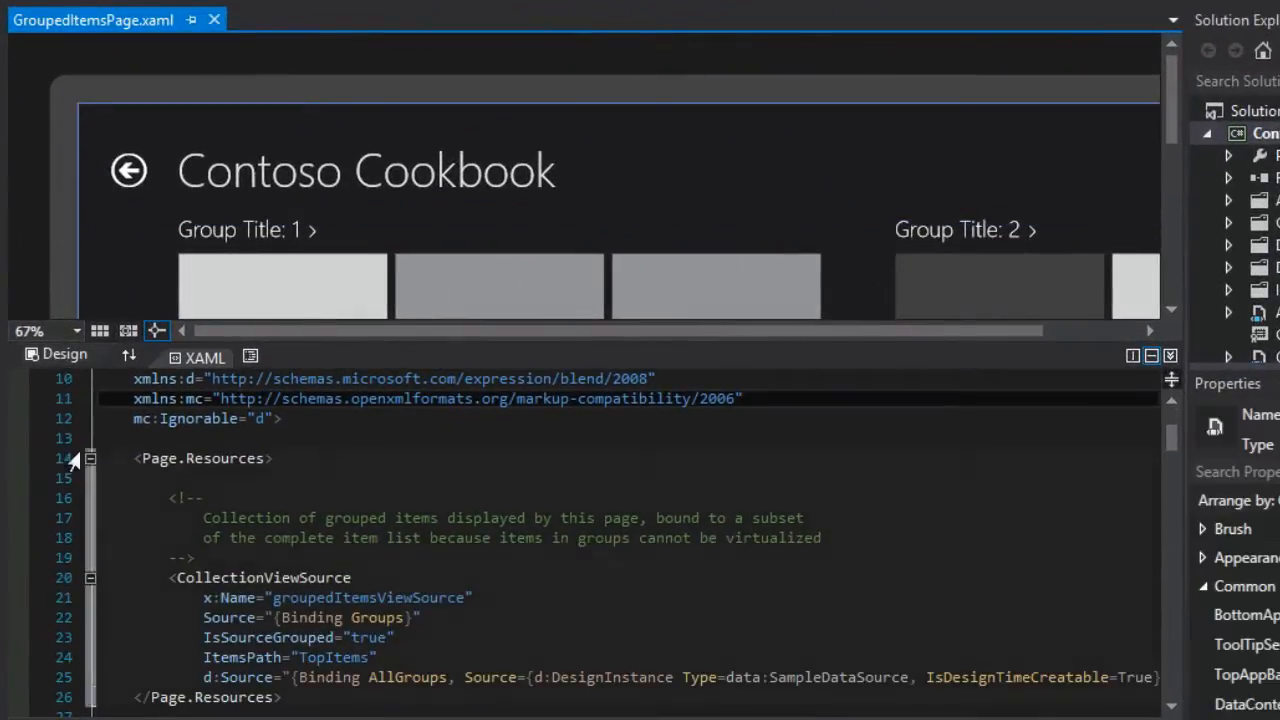
{"action": "left_click", "coordinate": [90, 458]}
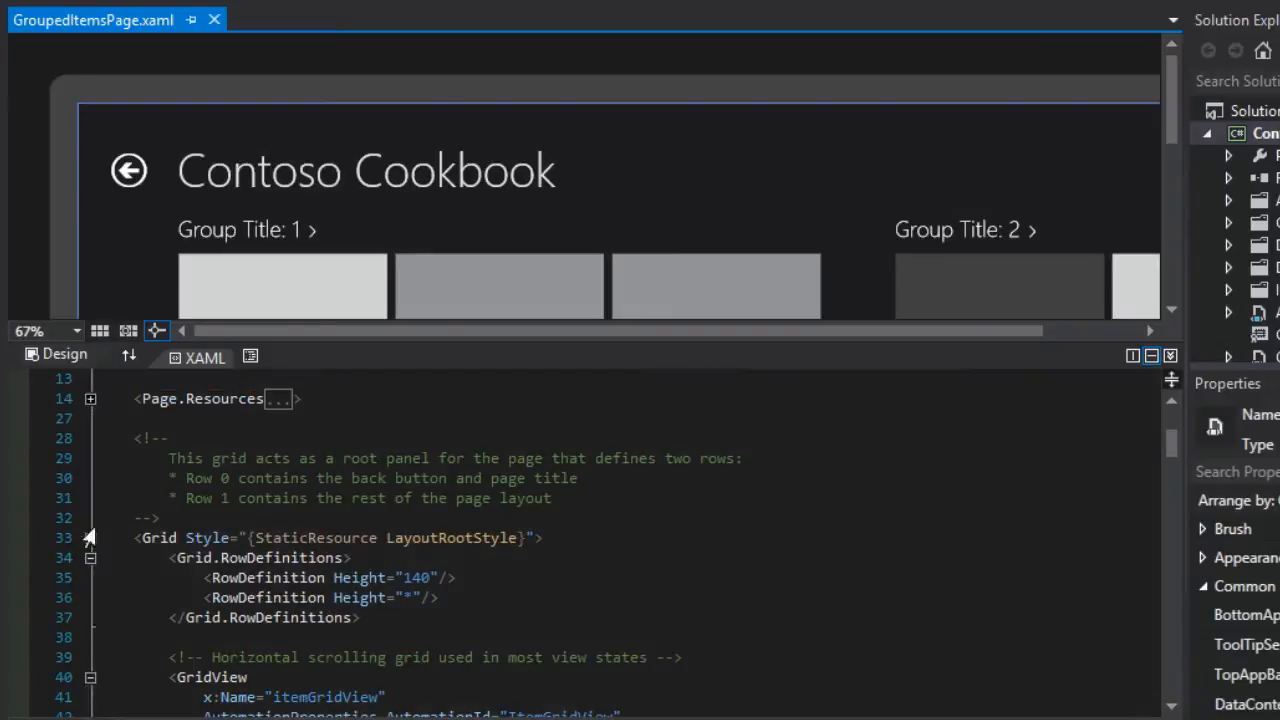
{"action": "scroll", "scroll_direction": "down", "scroll_amount": 3}
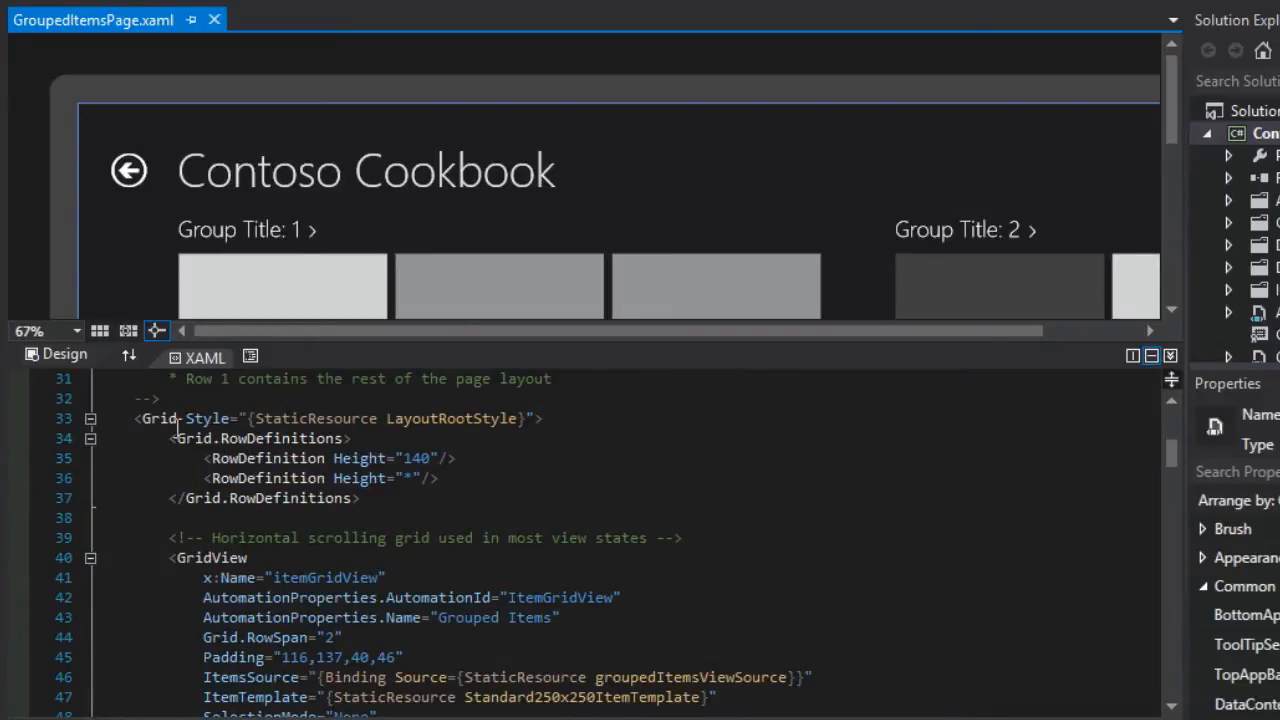
{"action": "mouse_move", "coordinate": [160, 418]}
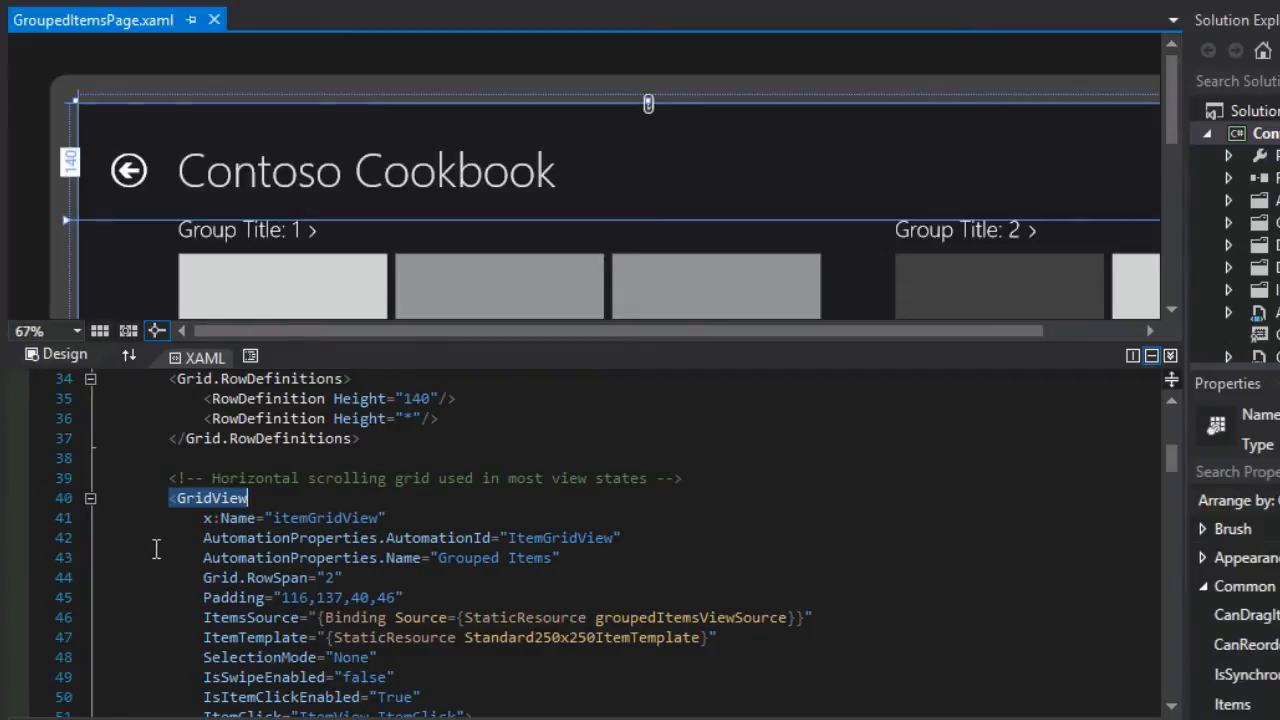
{"action": "scroll", "scroll_direction": "down", "scroll_amount": 3}
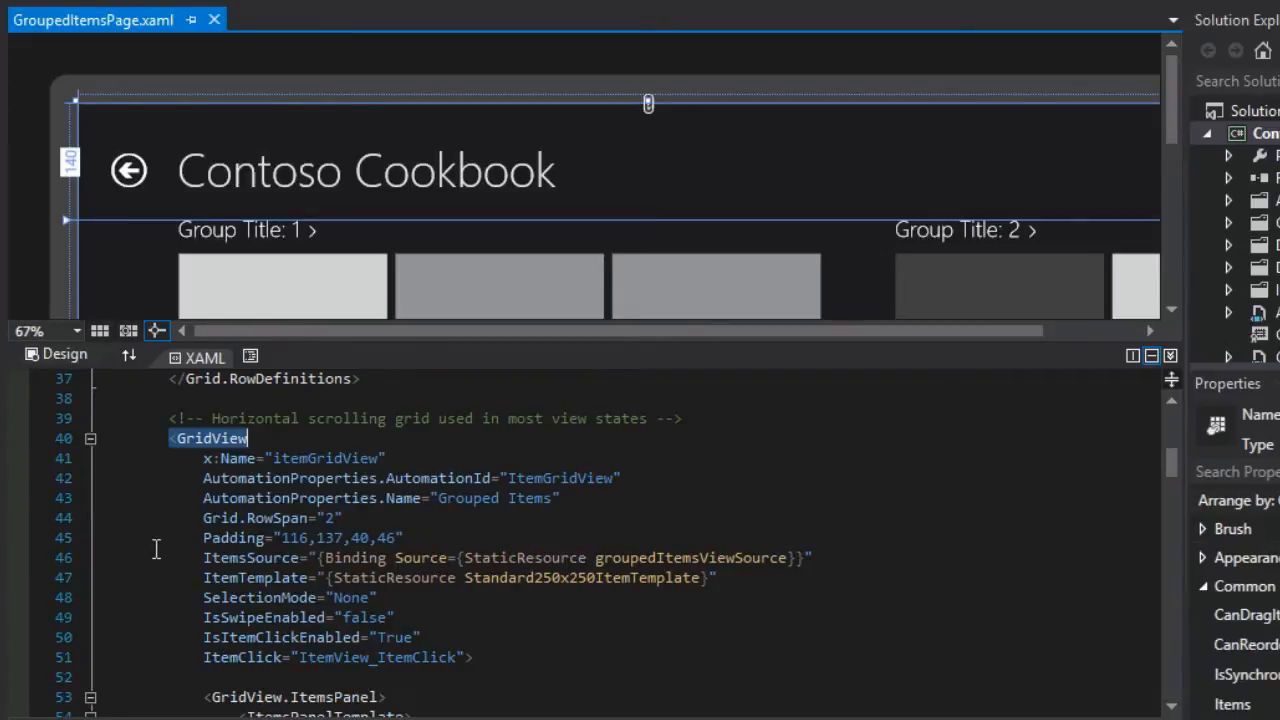
{"action": "scroll", "scroll_direction": "down", "scroll_amount": 3}
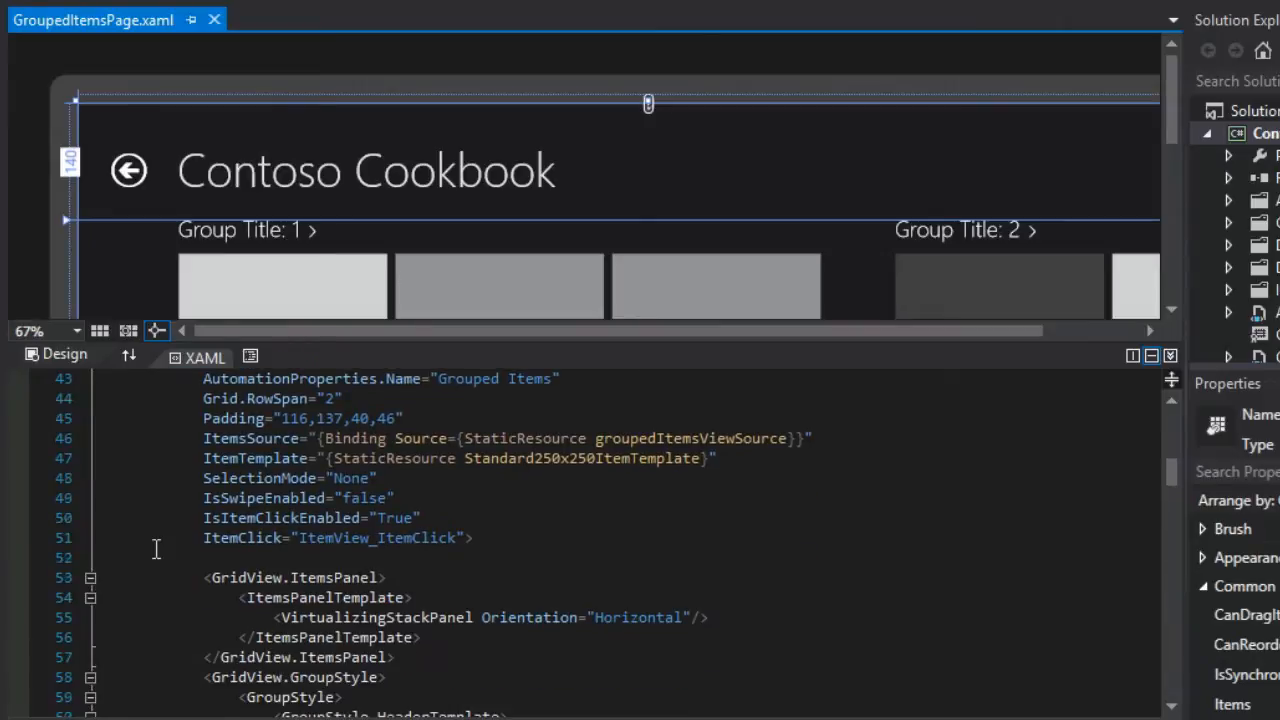
{"action": "scroll", "scroll_direction": "down", "scroll_amount": 3}
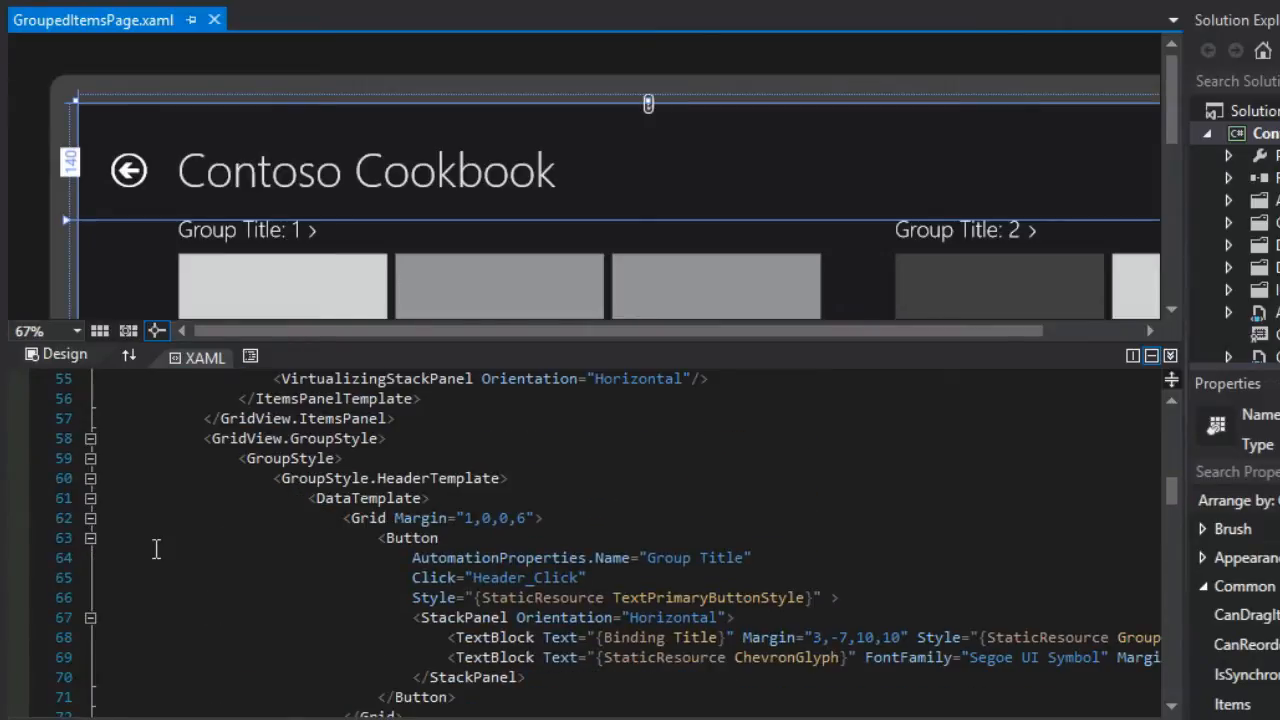
{"action": "scroll", "scroll_direction": "down", "scroll_amount": 3}
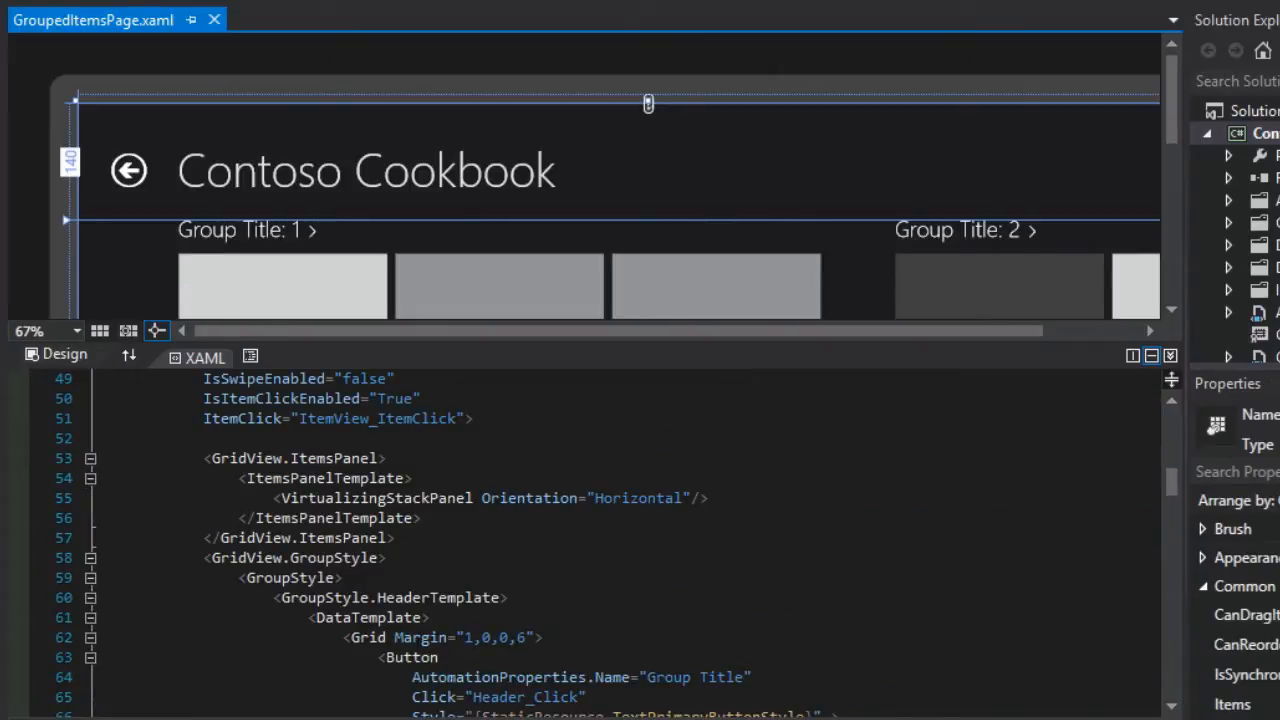
{"action": "mouse_move", "coordinate": [350, 528]}
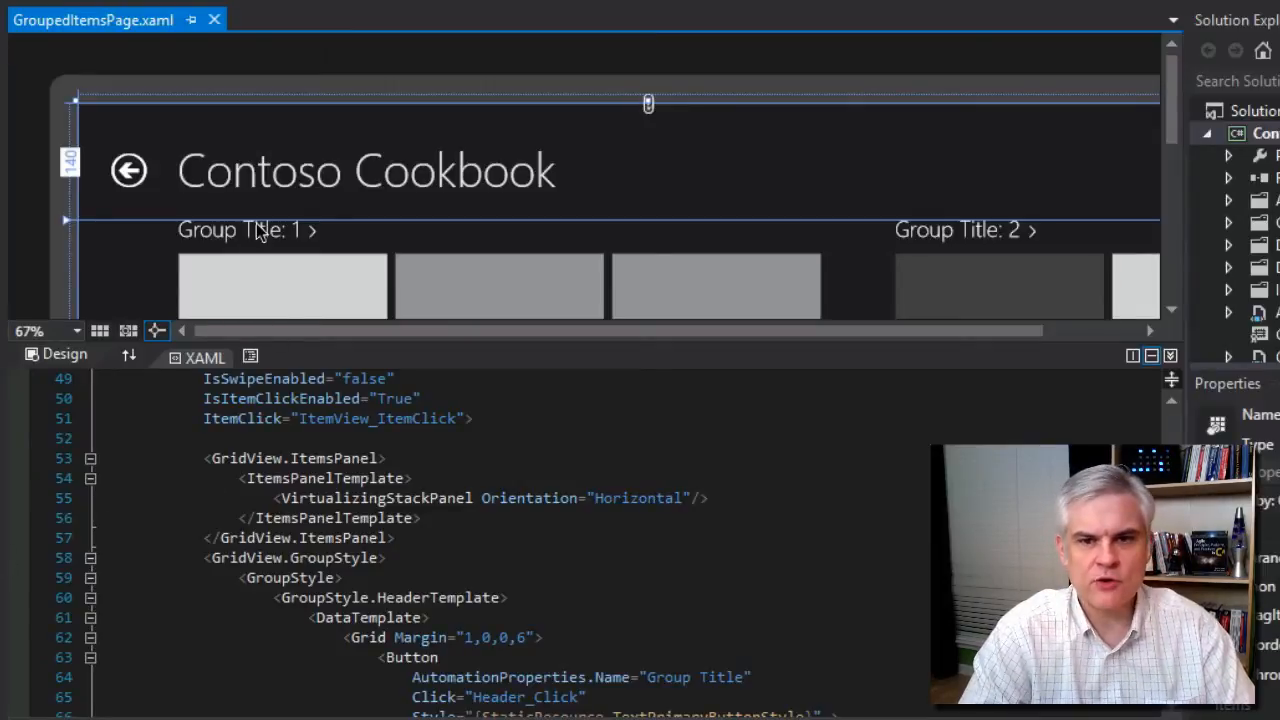
{"action": "mouse_move", "coordinate": [914, 176]}
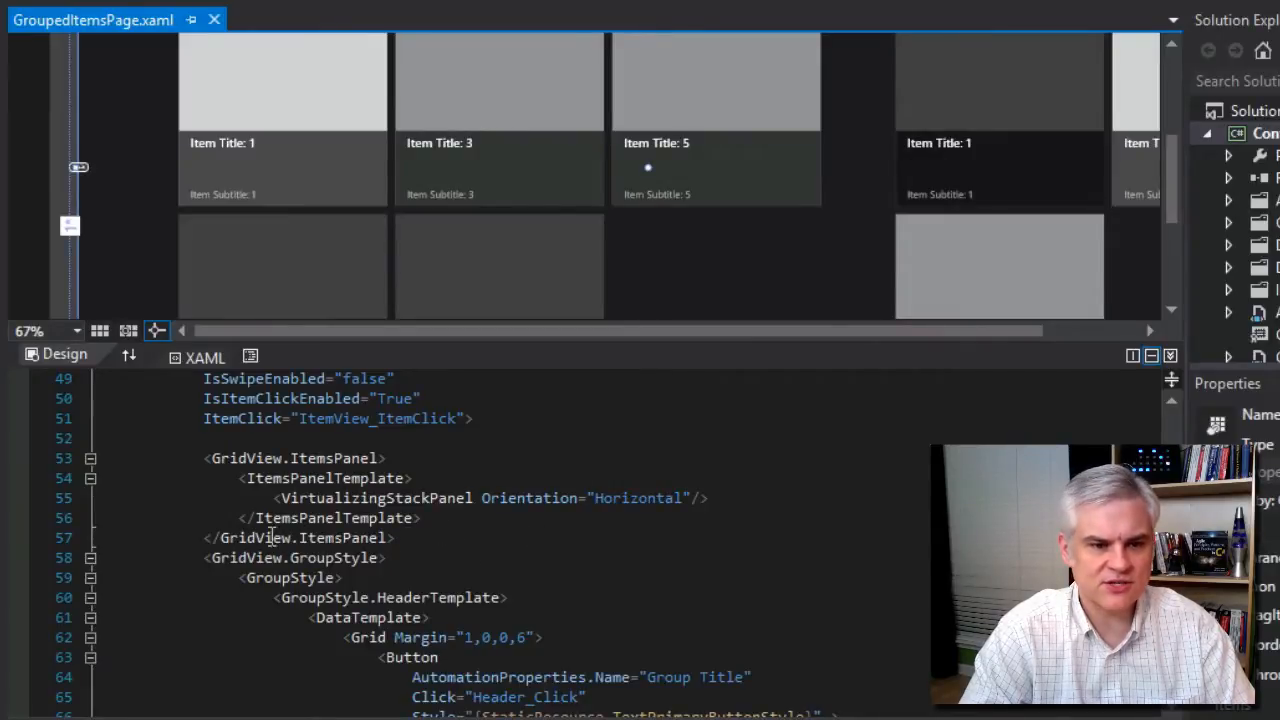
{"action": "left_click_drag", "start_coordinate": [210, 458], "coordinate": [420, 518]}
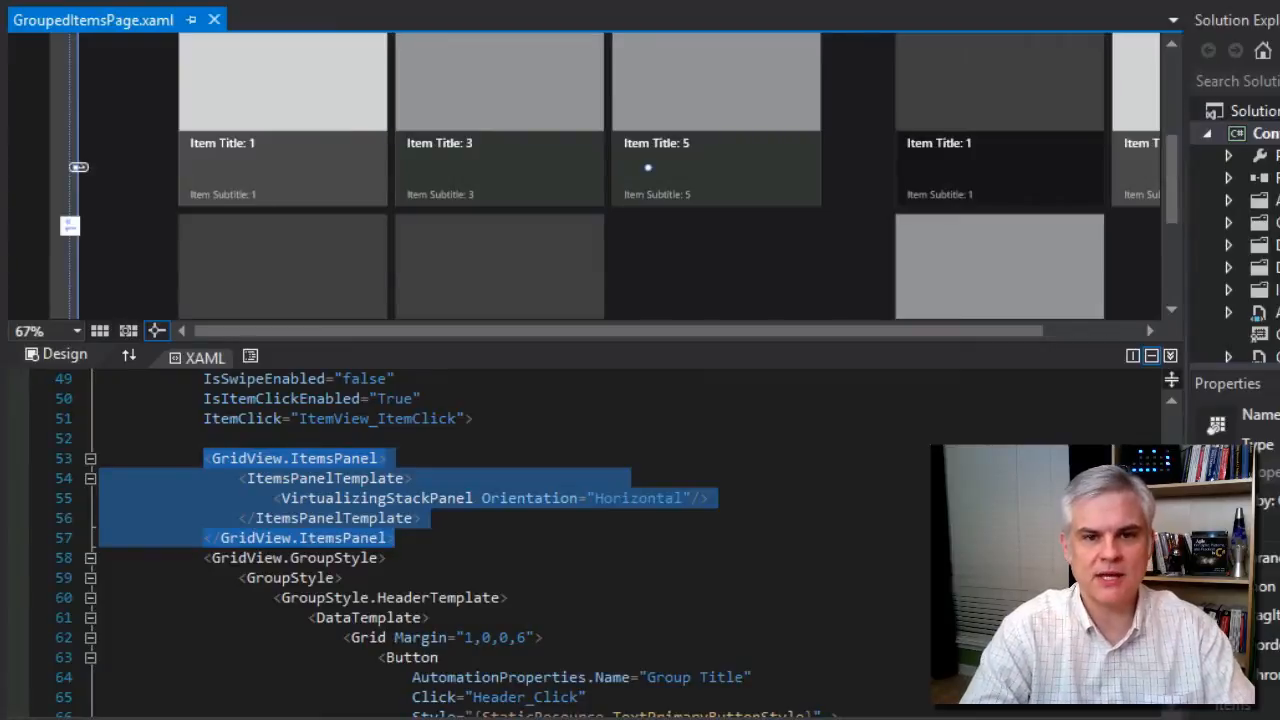
{"action": "mouse_move", "coordinate": [740, 118]}
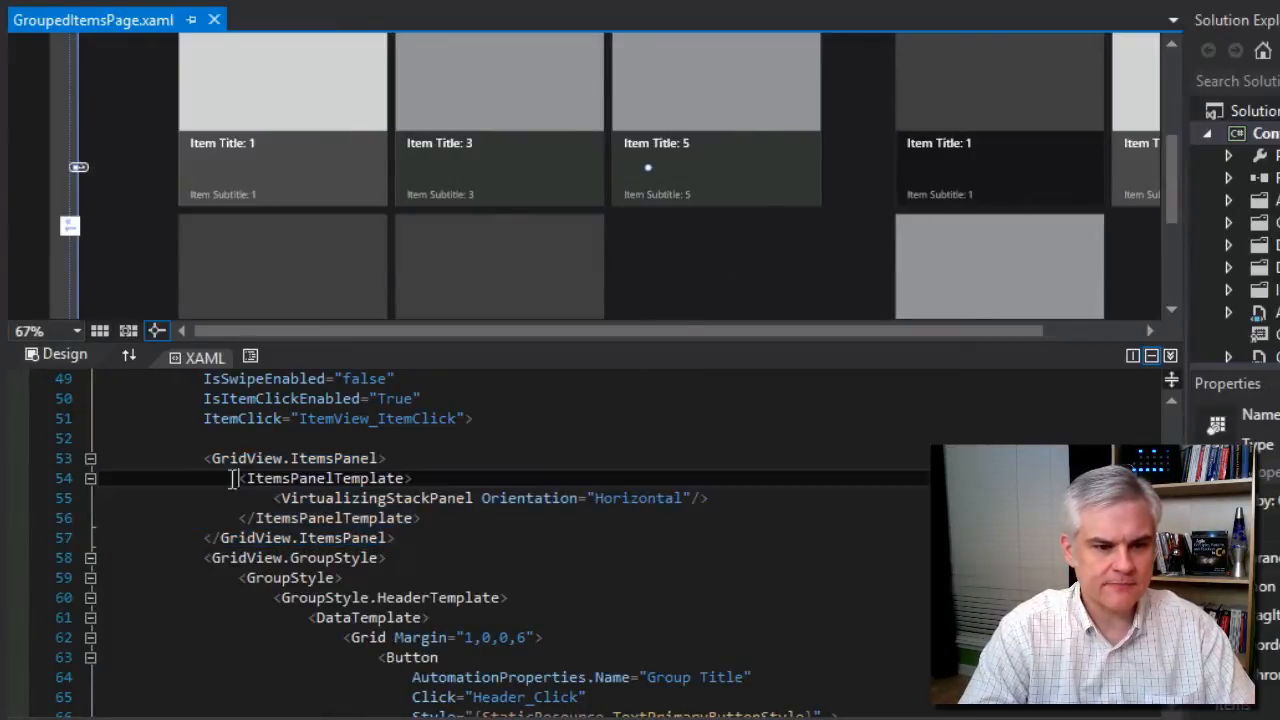
{"action": "left_click_drag", "start_coordinate": [238, 478], "coordinate": [424, 516]}
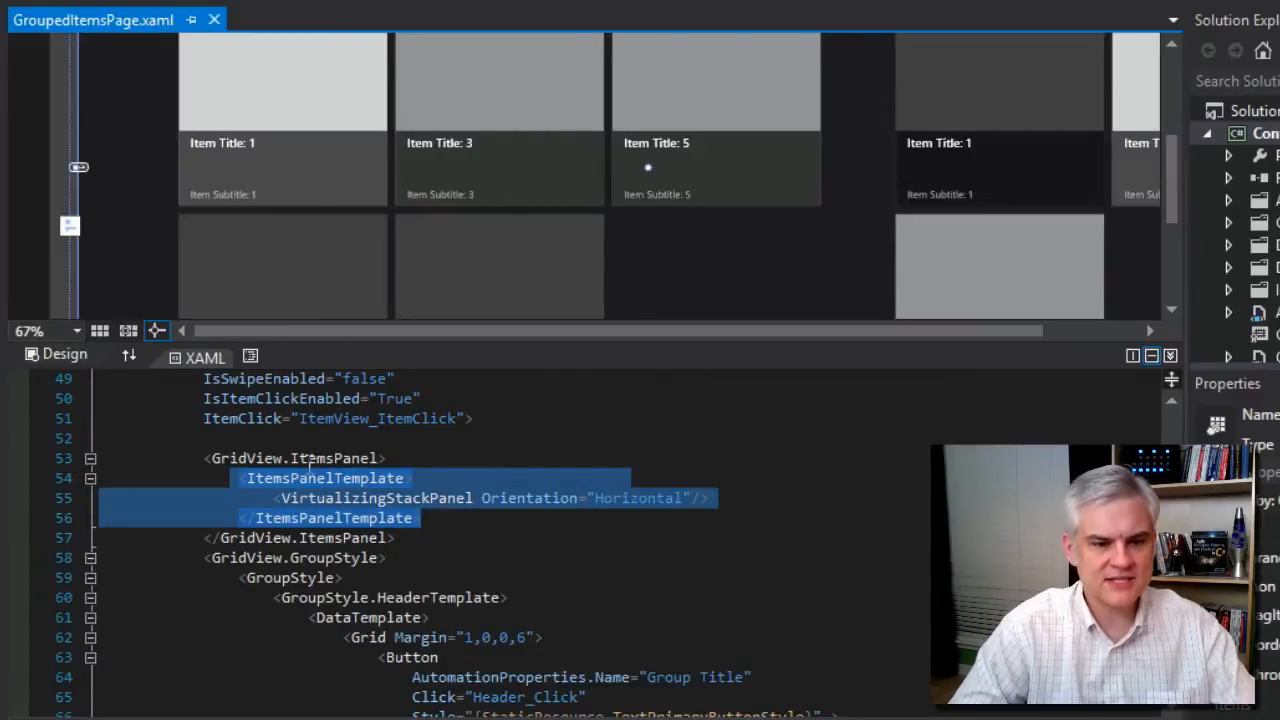
{"action": "double_click", "coordinate": [372, 498]}
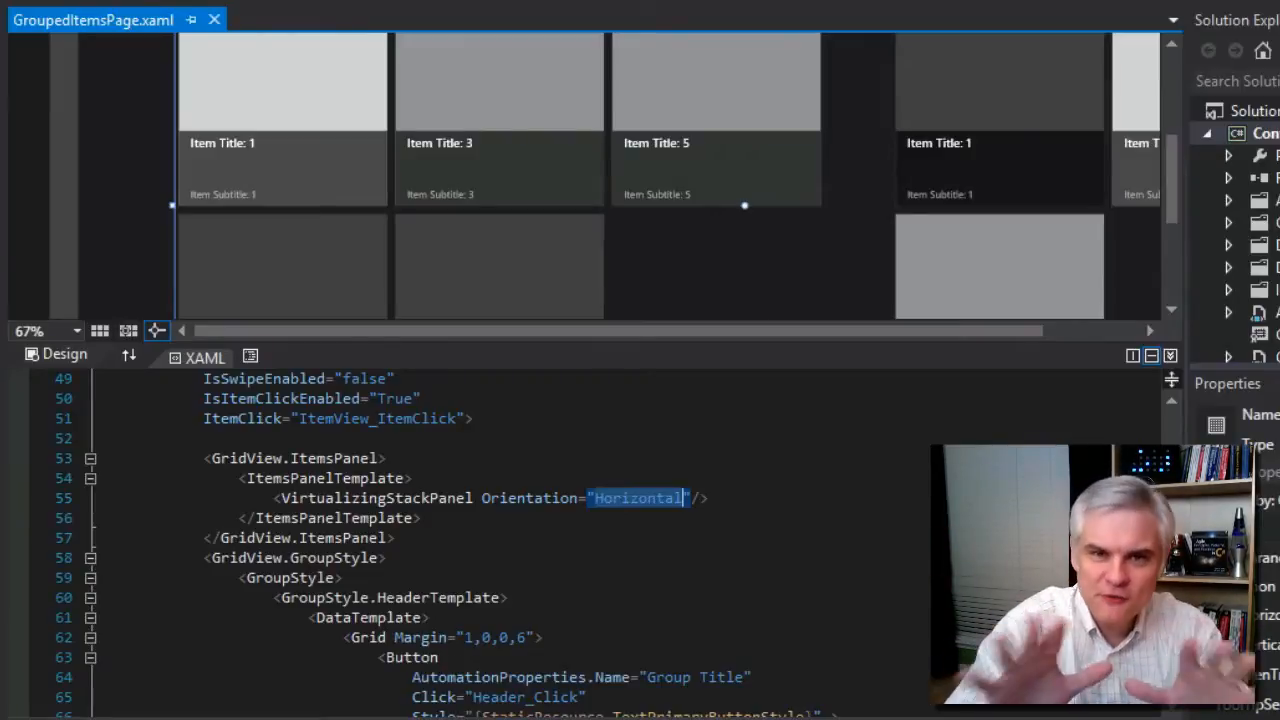
{"action": "mouse_move", "coordinate": [576, 210]}
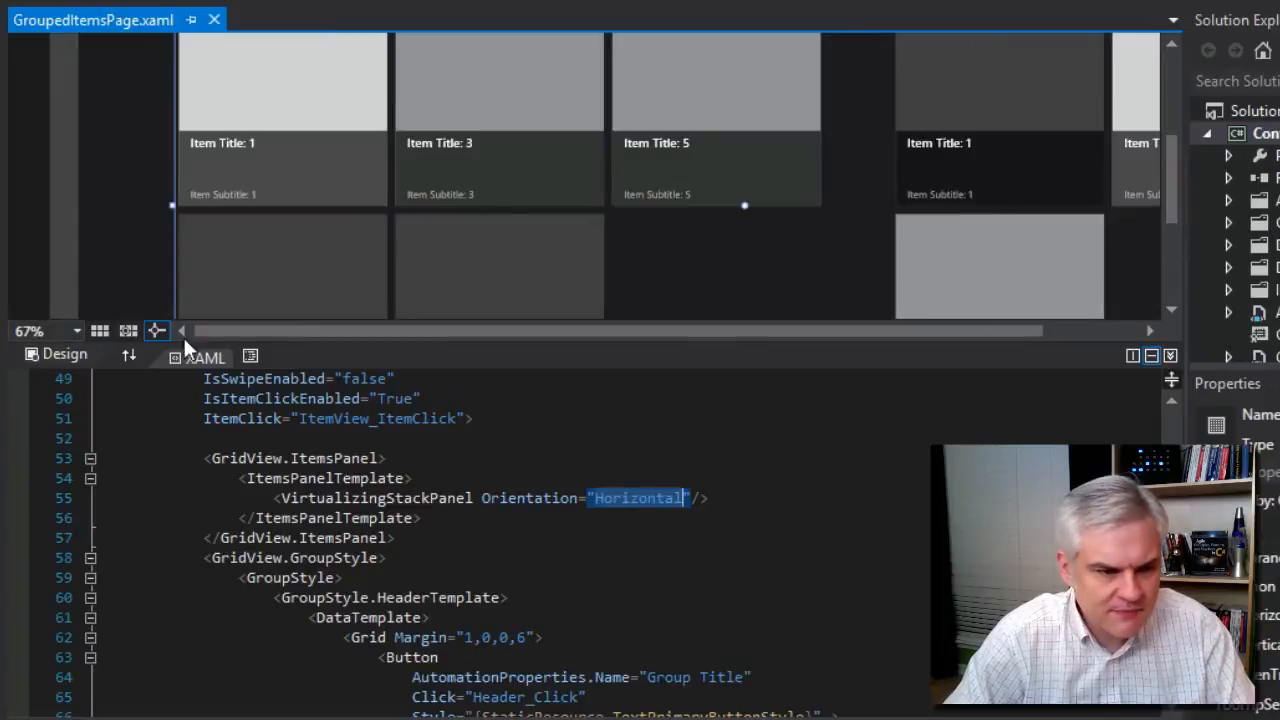
{"action": "mouse_move", "coordinate": [74, 332]}
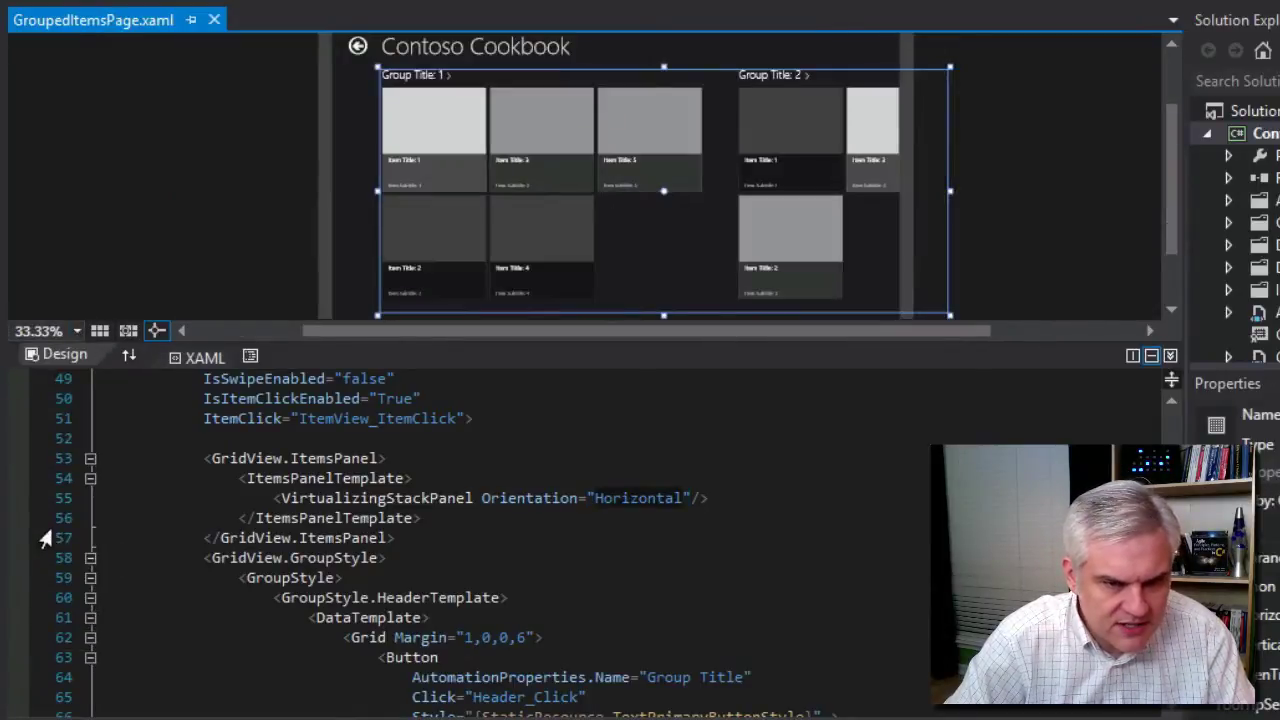
{"action": "double_click", "coordinate": [636, 498]}
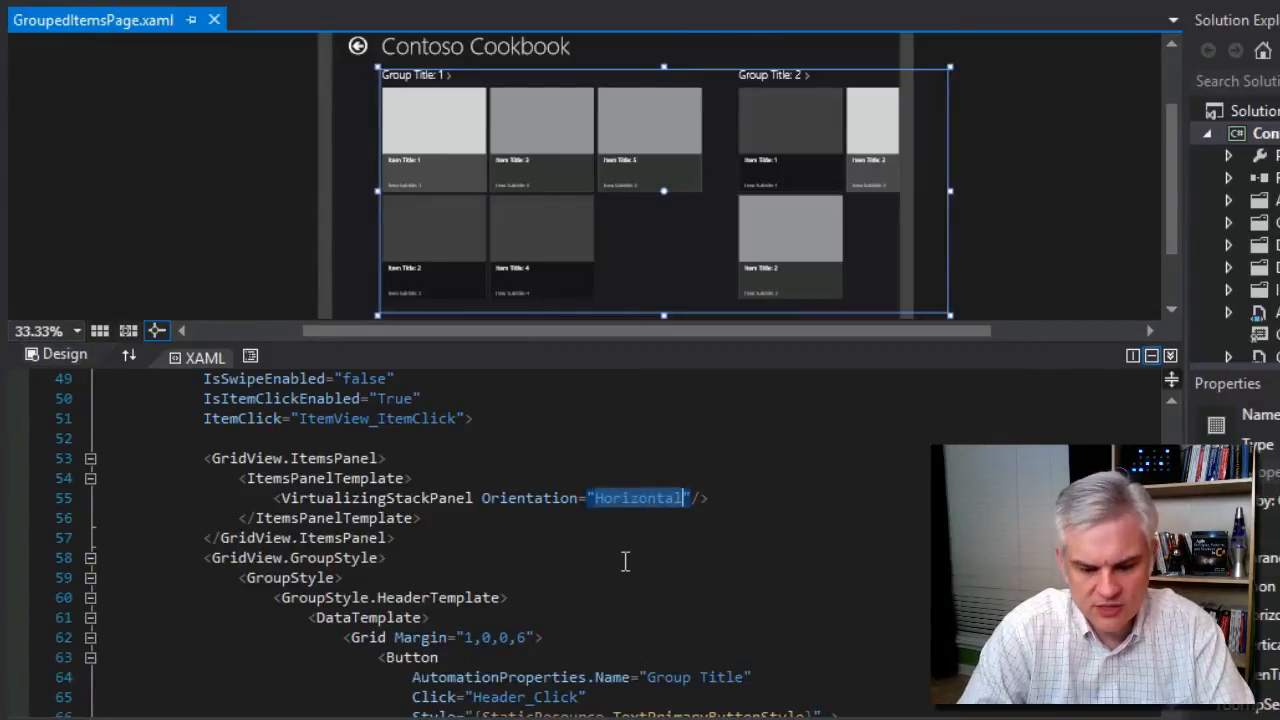
{"action": "type", "text": "Vertical"}
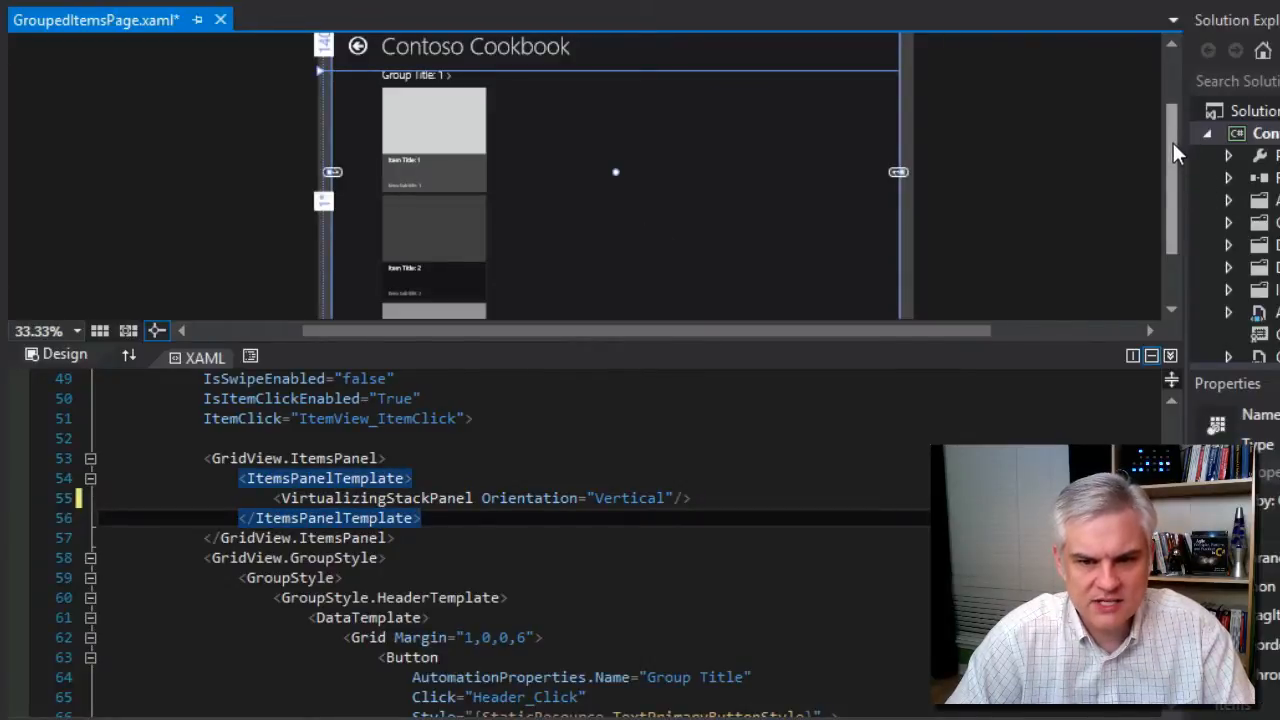
{"action": "scroll", "scroll_direction": "down", "scroll_amount": 3}
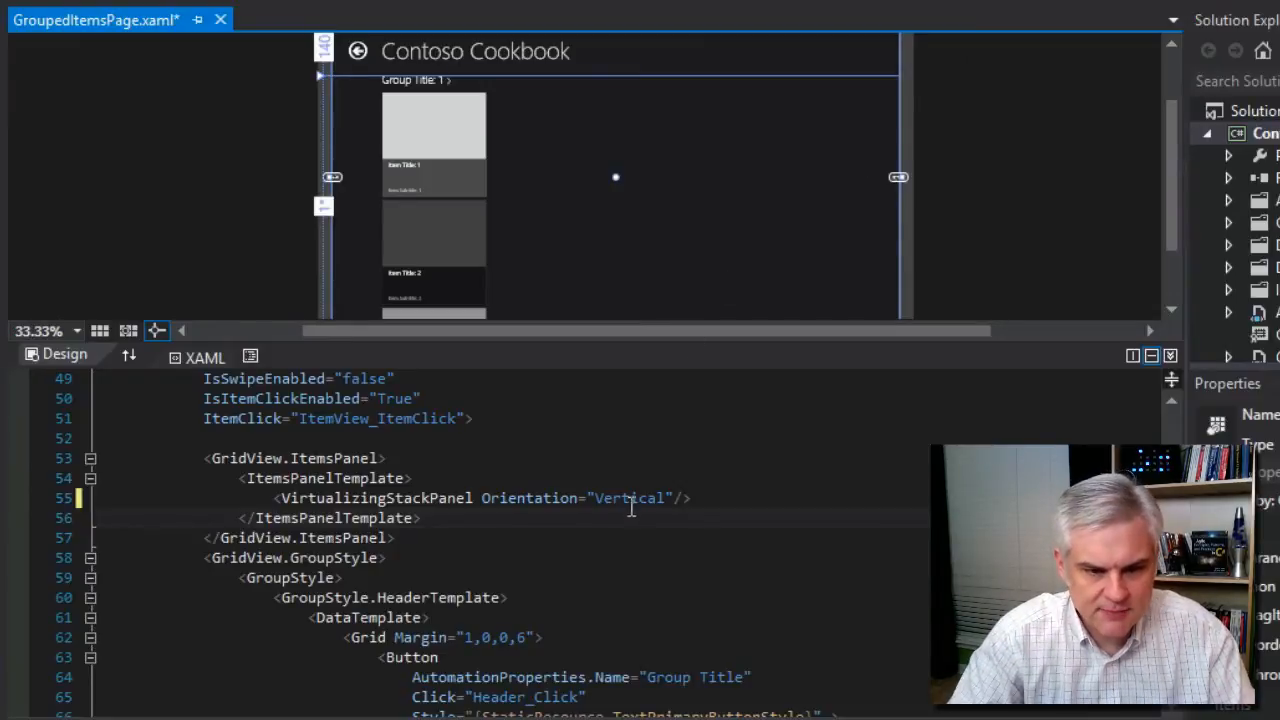
{"action": "type", "text": "Horizontal"}
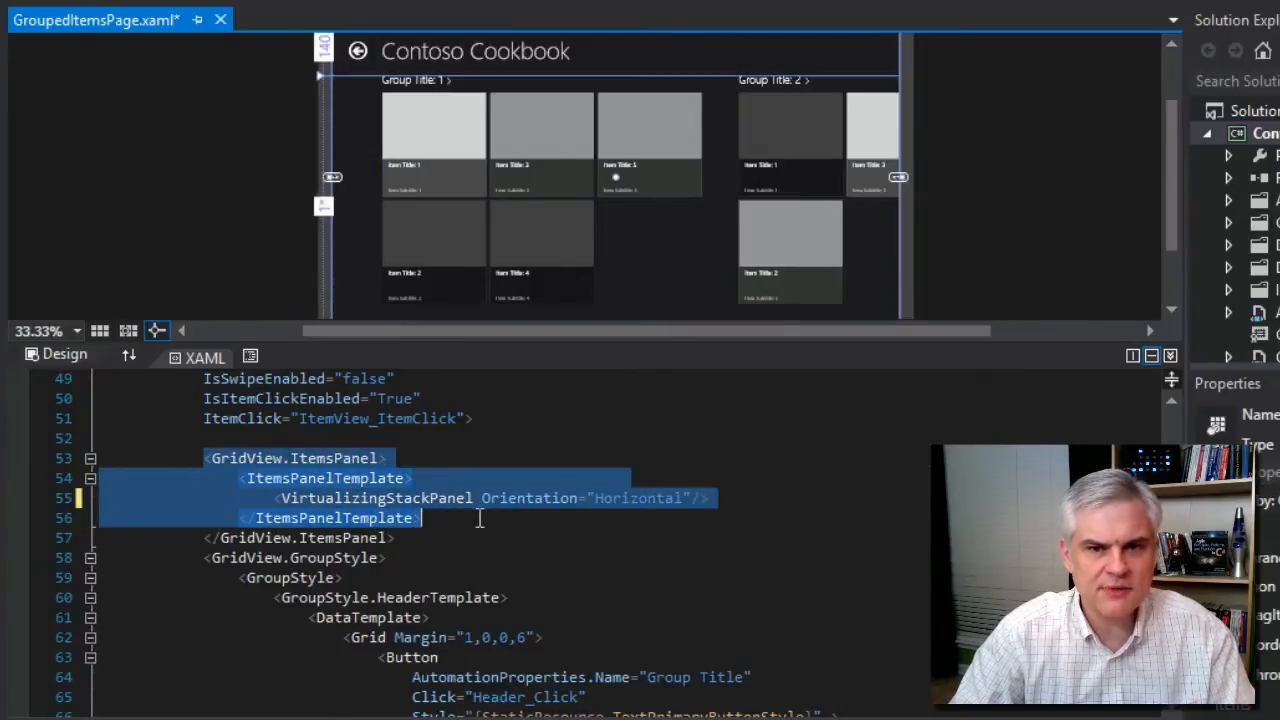
{"action": "scroll", "scroll_direction": "down", "scroll_amount": 3}
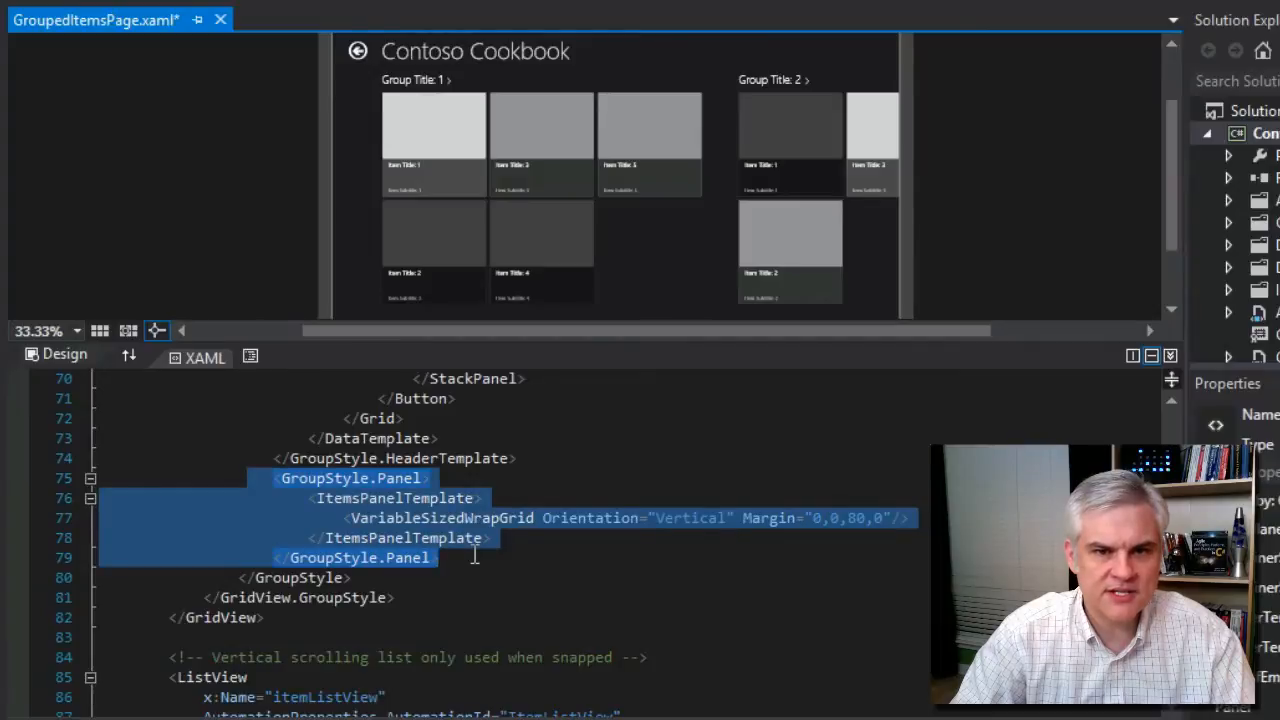
{"action": "mouse_move", "coordinate": [400, 572]}
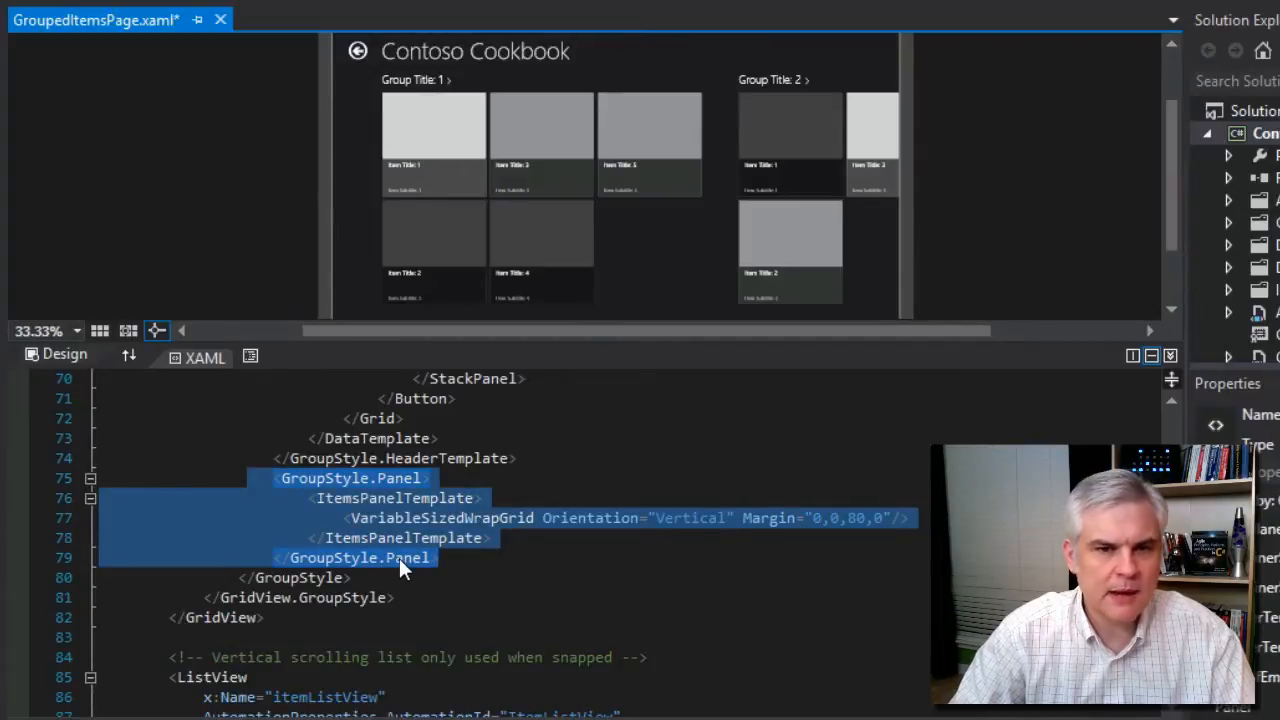
{"action": "mouse_move", "coordinate": [420, 656]}
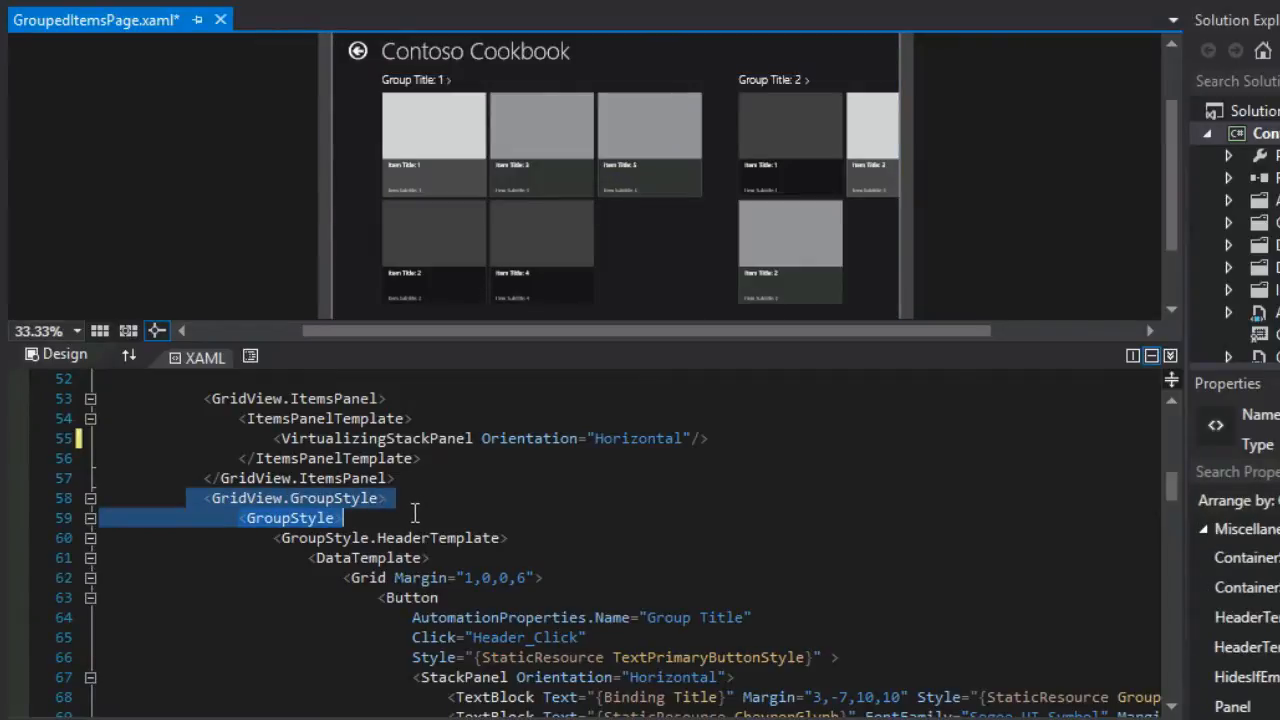
Scroll to the GroupStyle.HeaderTemplate and focus inside its DataTemplate markup
{"action": "scroll", "scroll_direction": "down", "scroll_amount": 3}
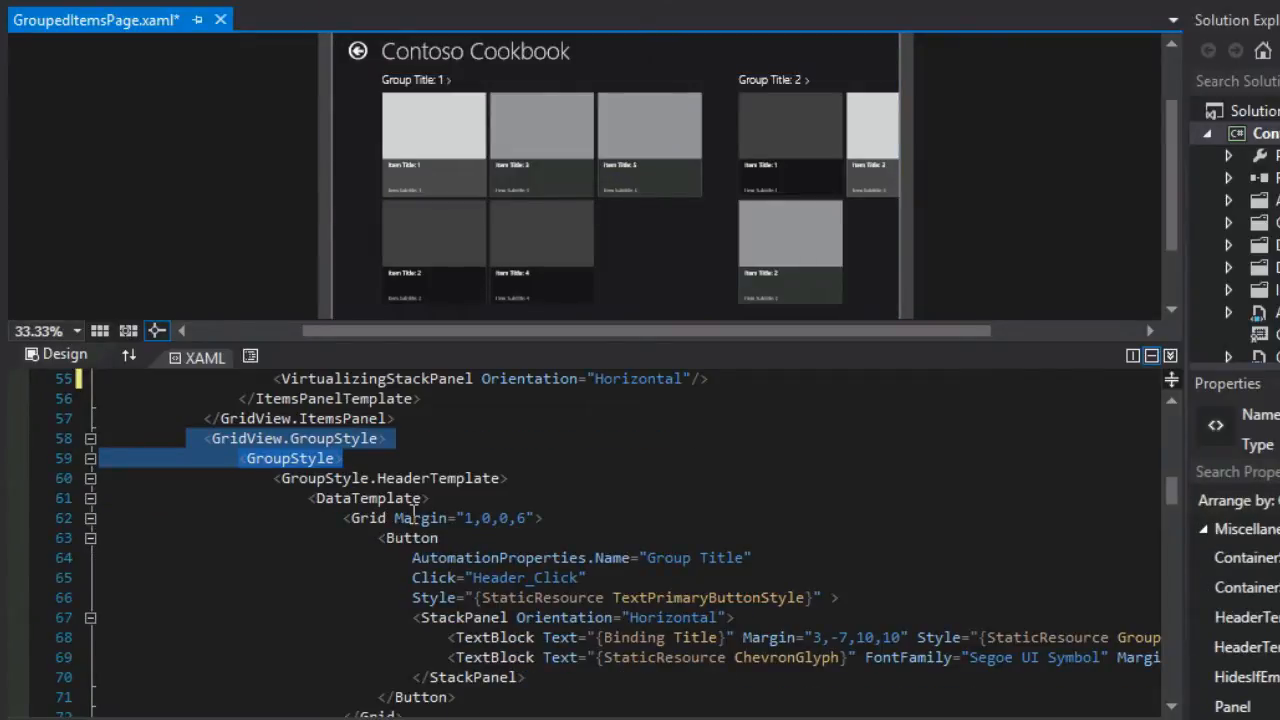
{"action": "scroll", "scroll_direction": "down", "scroll_amount": 3}
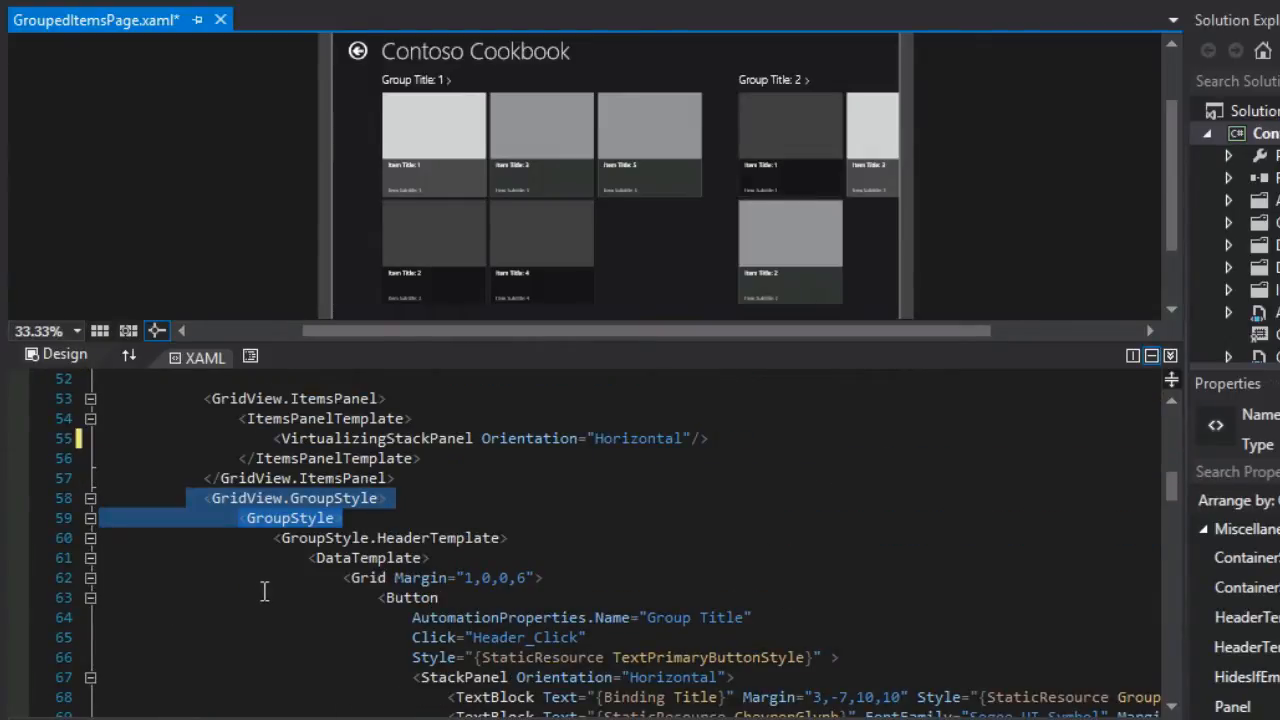
{"action": "scroll", "scroll_direction": "down", "scroll_amount": 3}
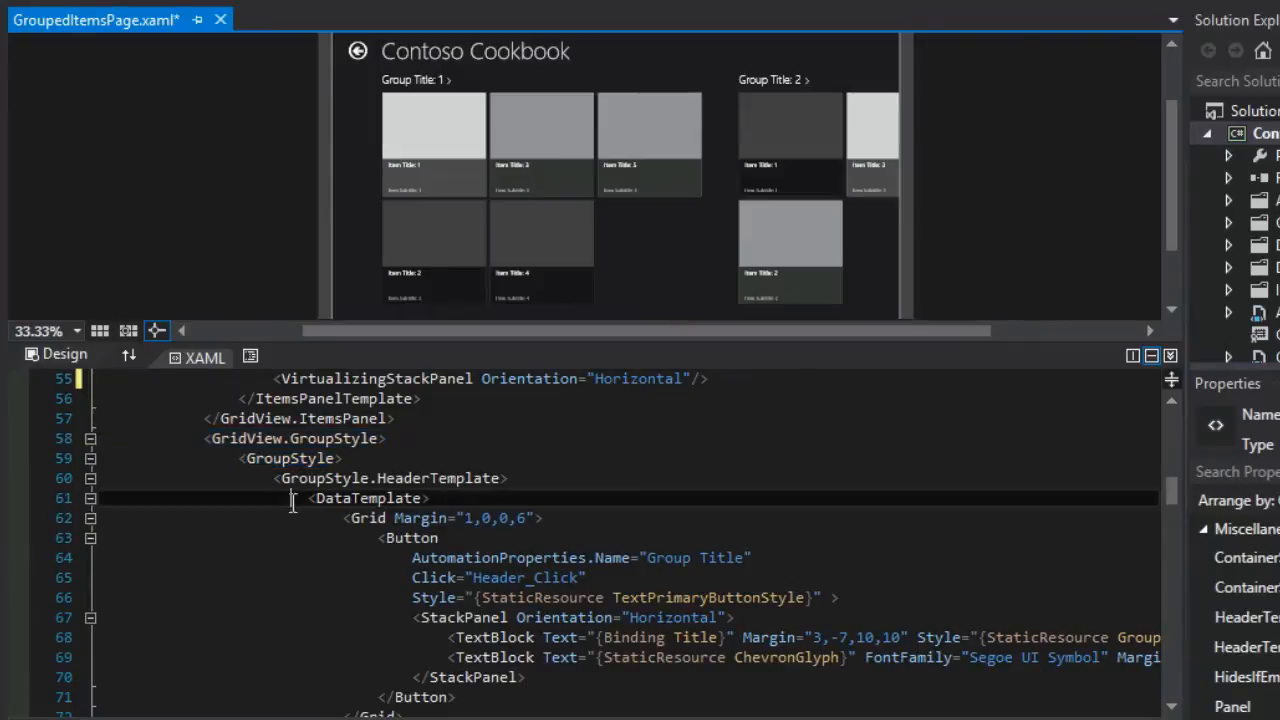
{"action": "left_click", "coordinate": [410, 80]}
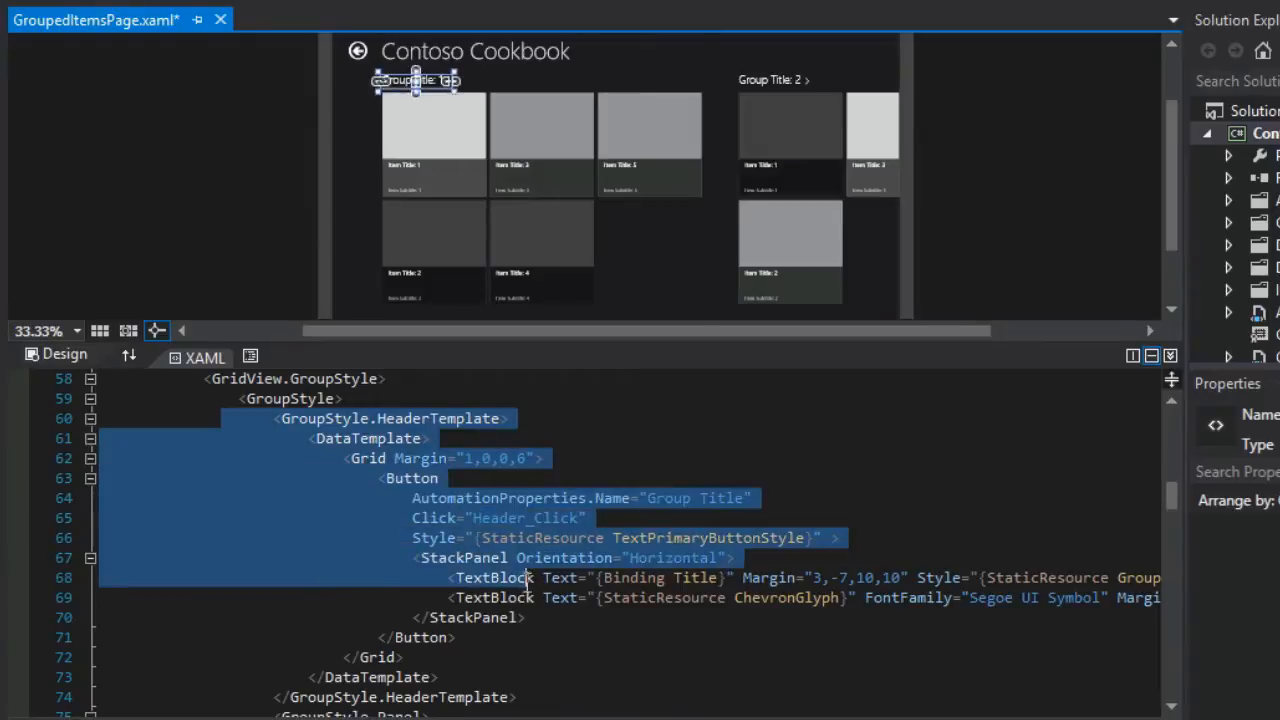
Select the header template markup and its inner Button element forming the group title
{"action": "left_click_drag", "start_coordinate": [540, 576], "coordinate": [404, 656]}
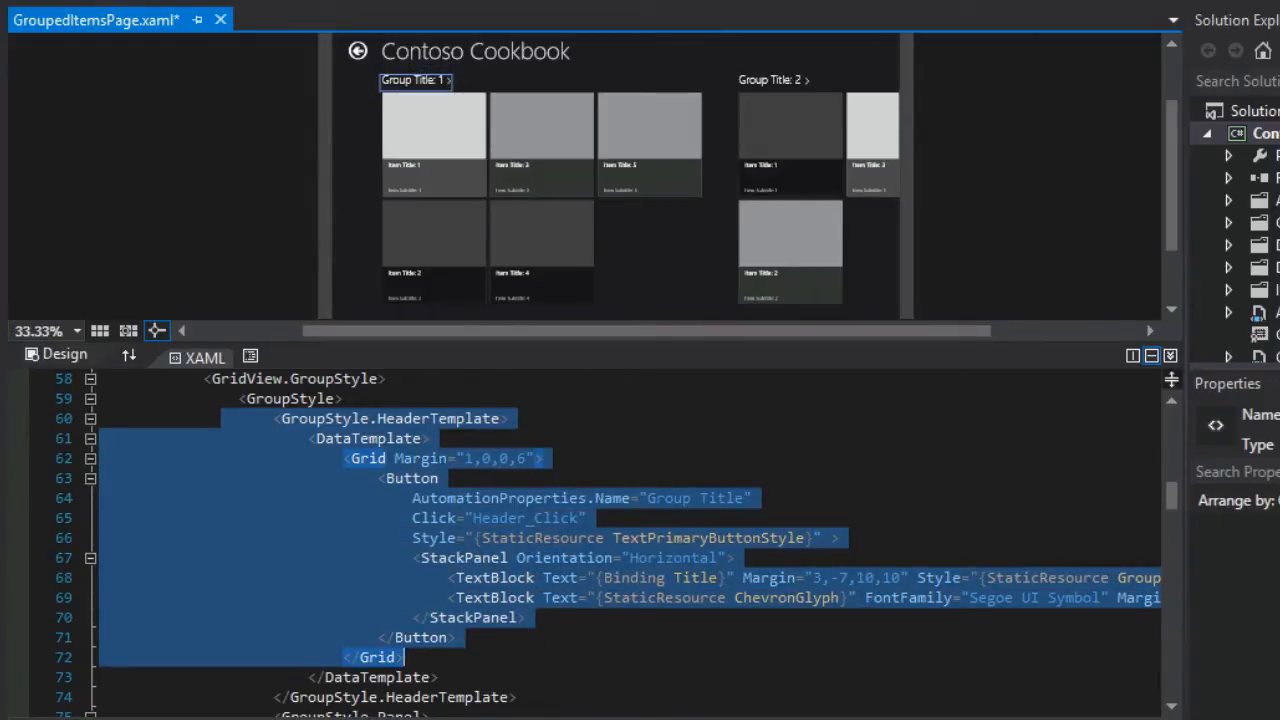
{"action": "left_click", "coordinate": [540, 556]}
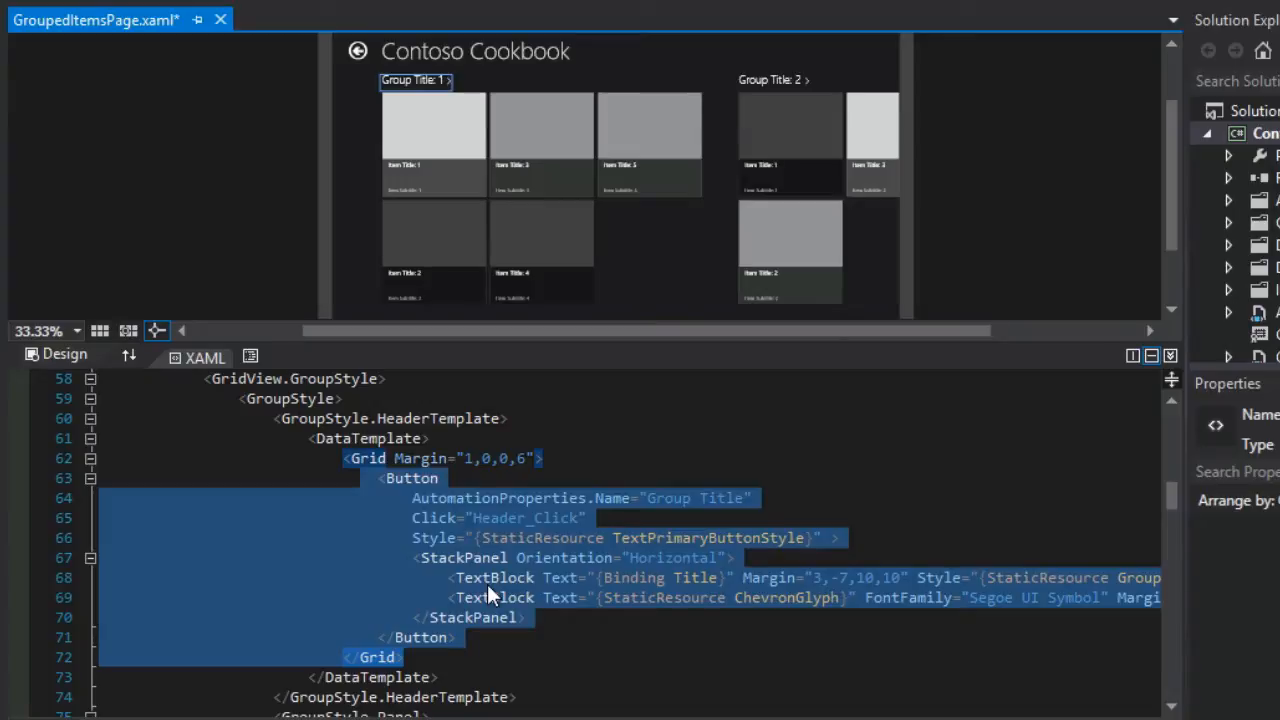
{"action": "mouse_move", "coordinate": [504, 584]}
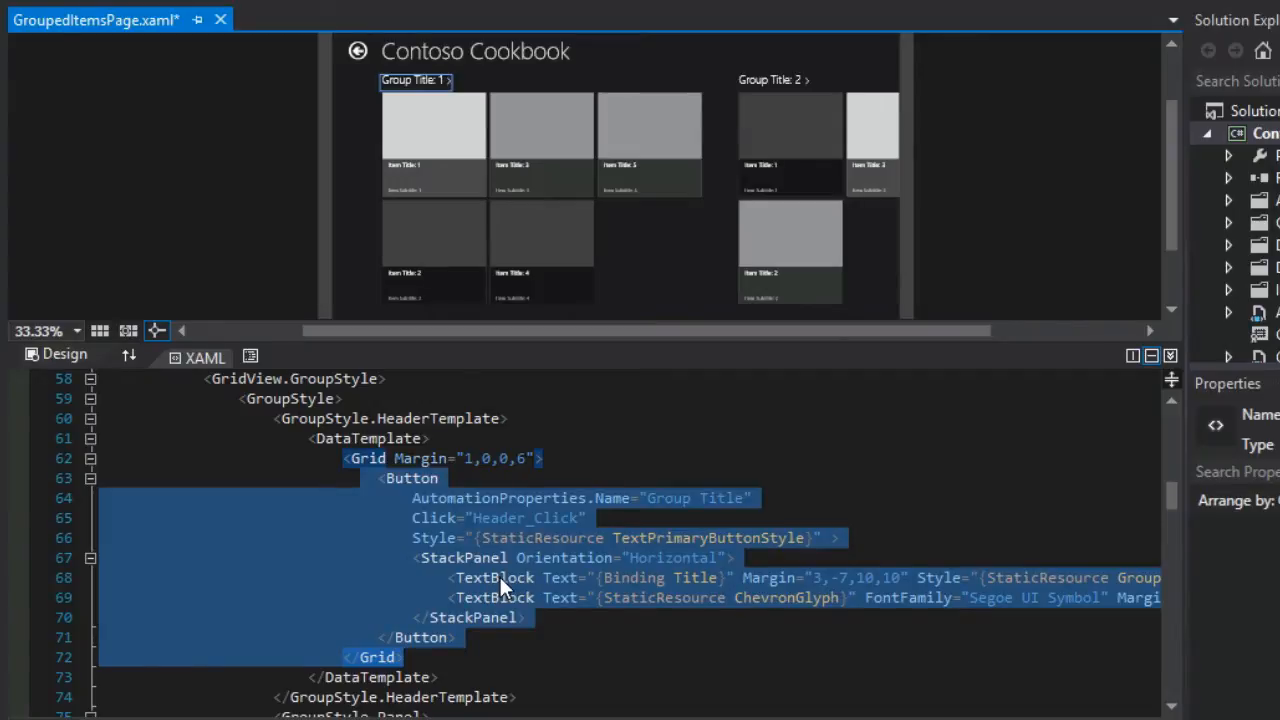
{"action": "mouse_move", "coordinate": [500, 576]}
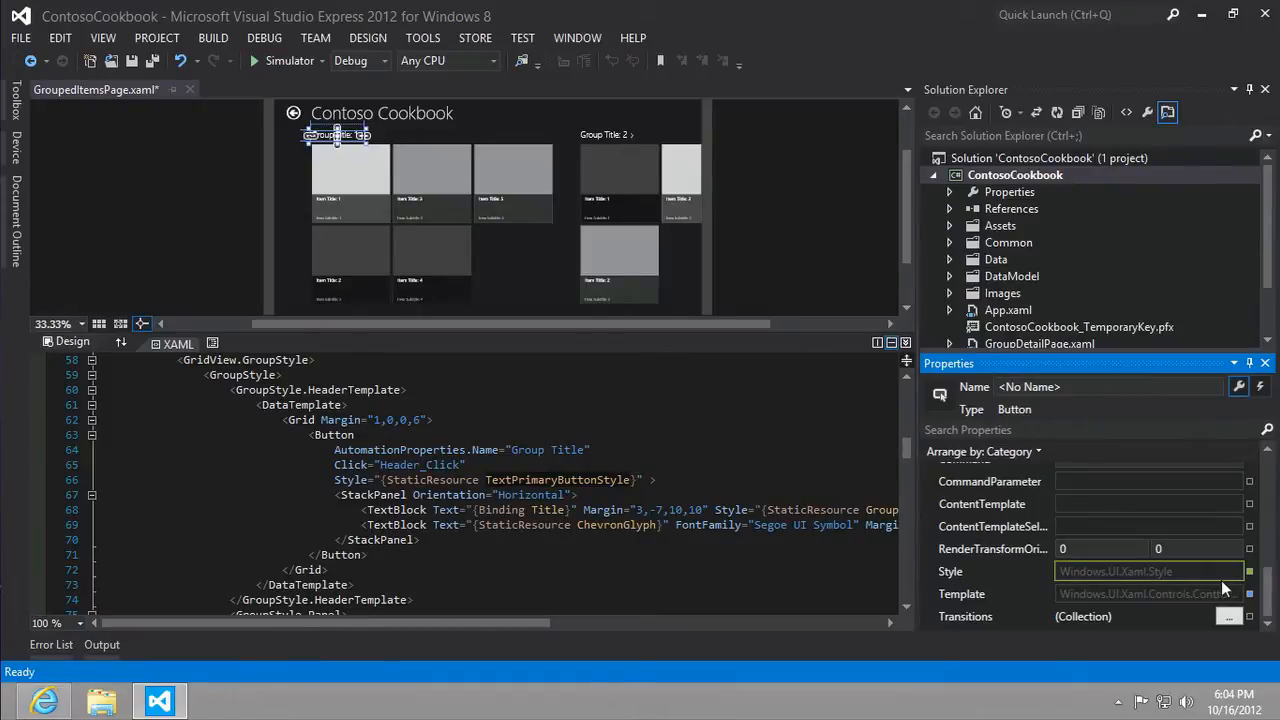
Go to the source of the button's Style property, landing in StandardStyles.xaml
{"action": "left_click", "coordinate": [1250, 572]}
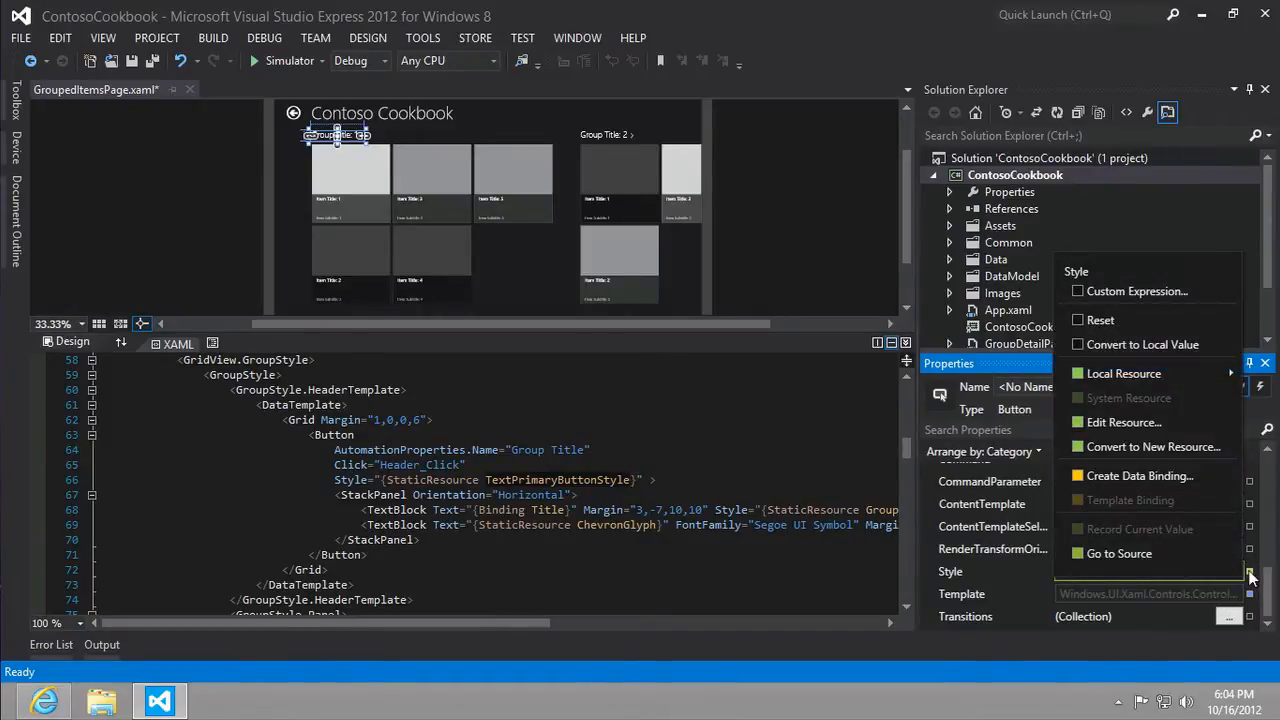
{"action": "left_click", "coordinate": [1118, 552]}
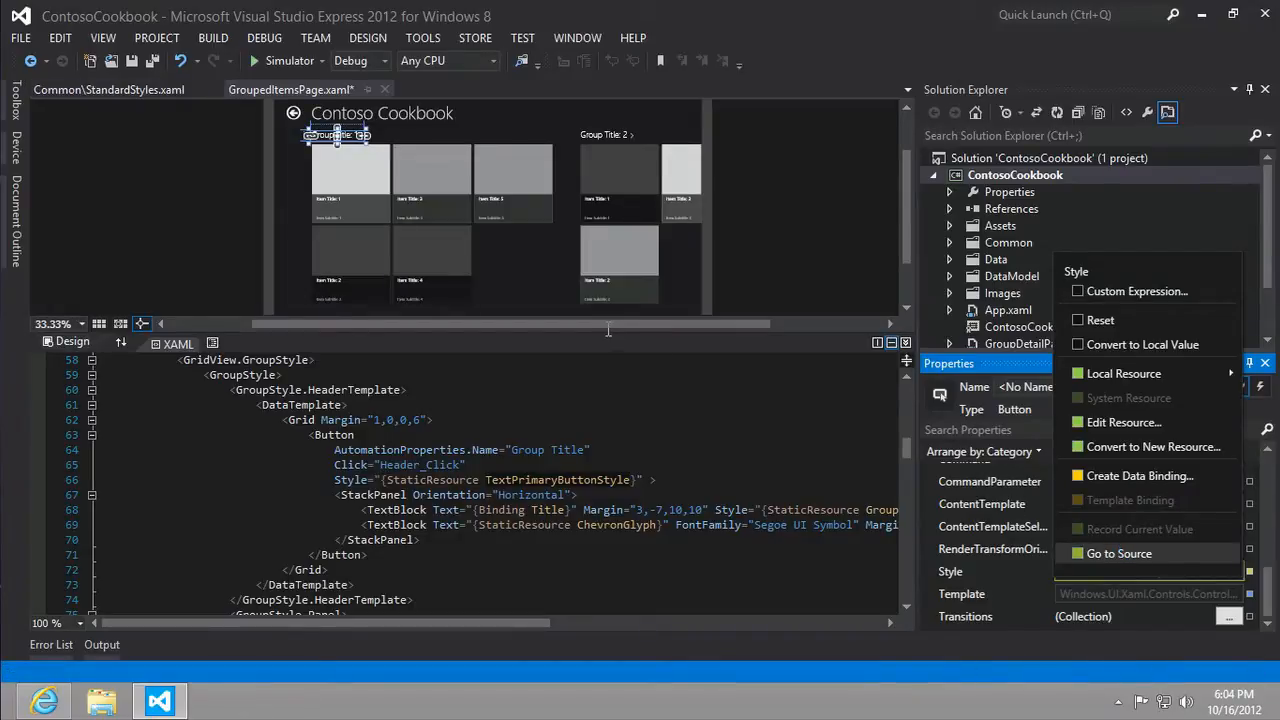
{"action": "left_click", "coordinate": [104, 88]}
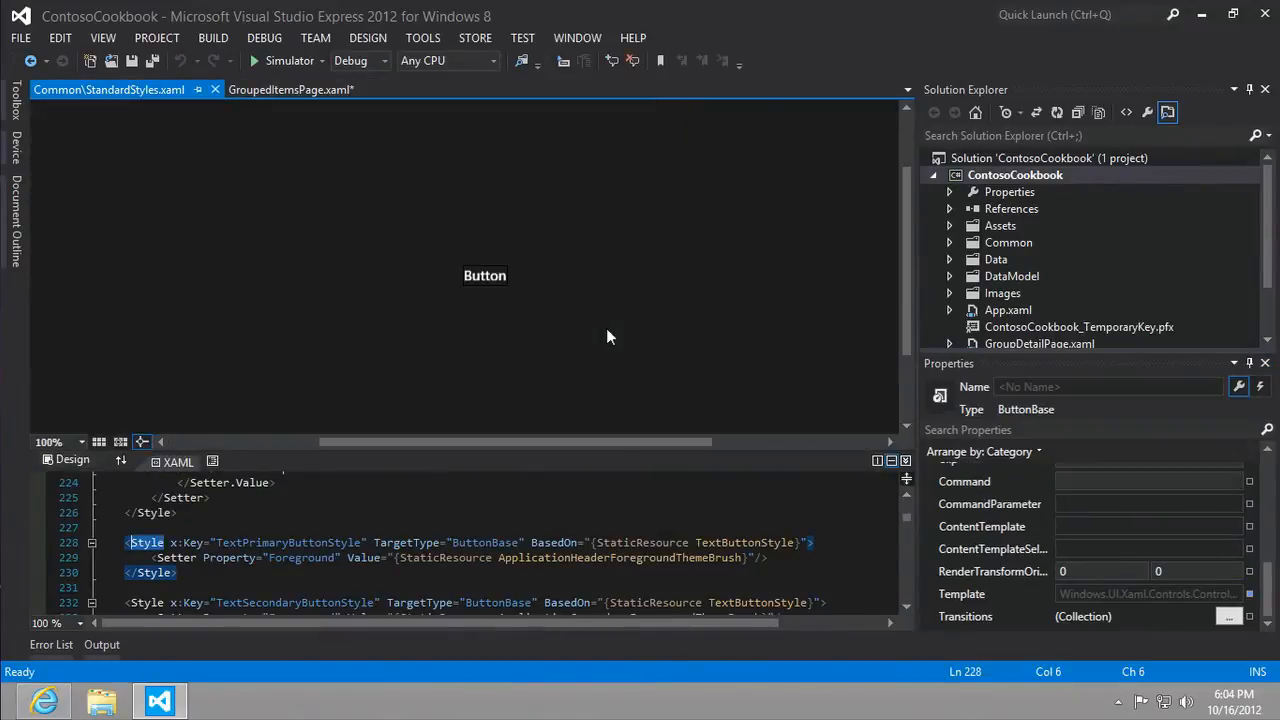
{"action": "mouse_move", "coordinate": [448, 452]}
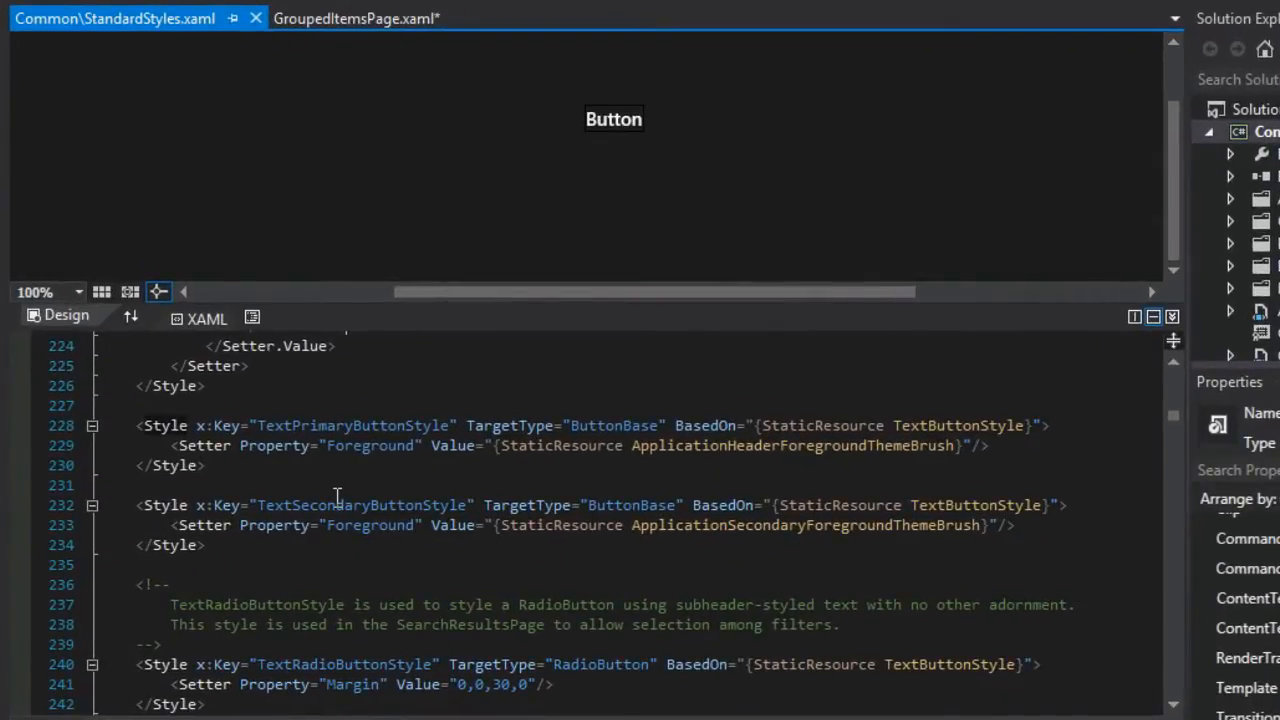
Select the TextButtonStyle base style name and start a Quick Find for it
{"action": "left_click", "coordinate": [322, 424]}
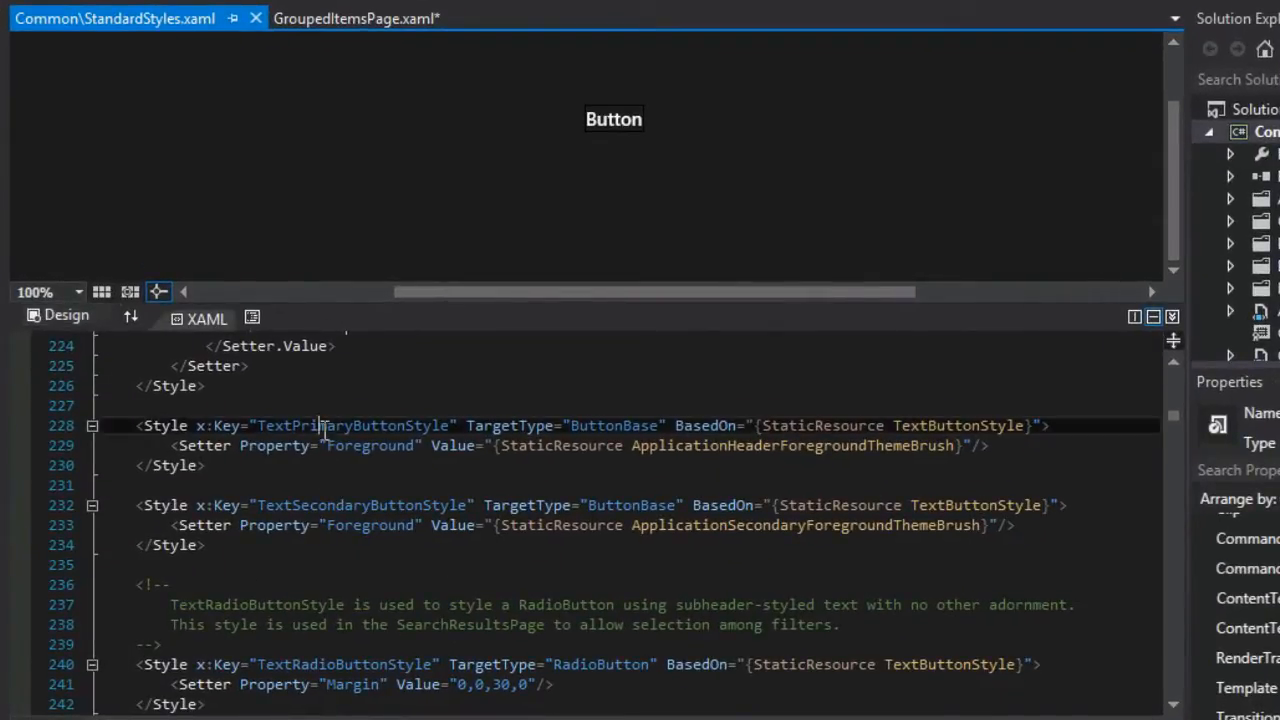
{"action": "double_click", "coordinate": [352, 424]}
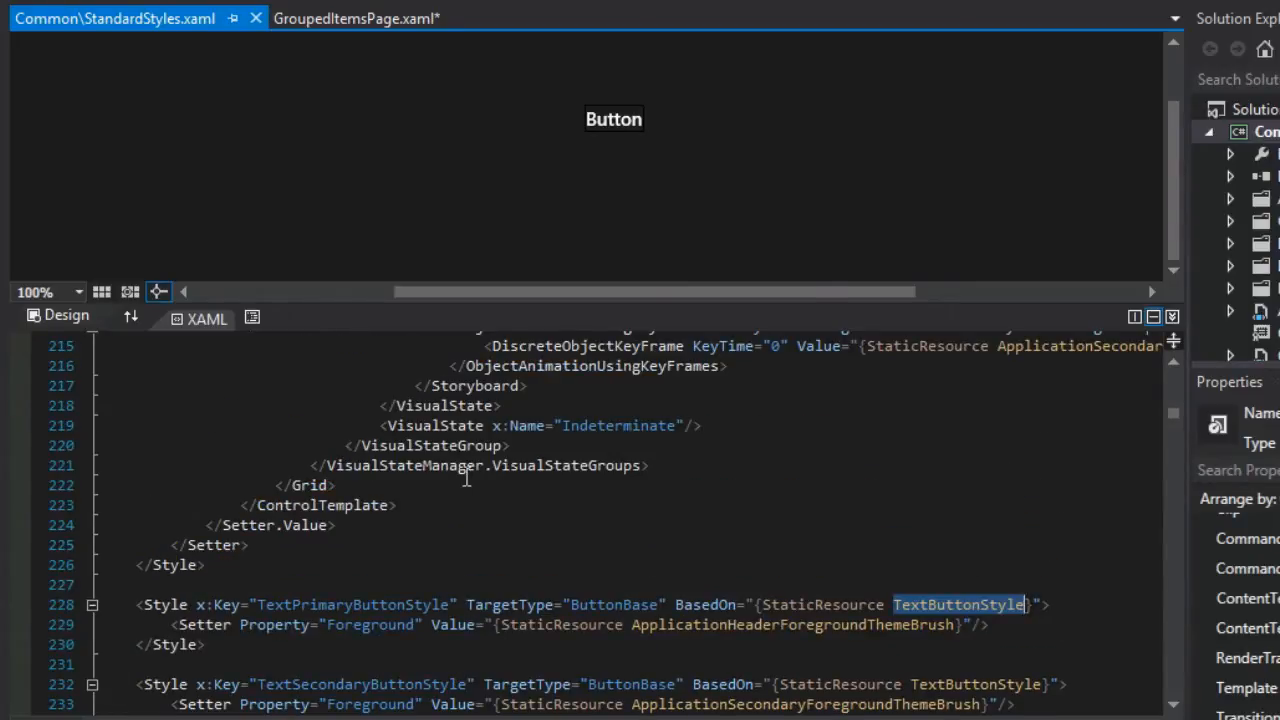
{"action": "key", "text": "Ctrl+F"}
{"action": "type", "text": "\"TextButtonStyle"}
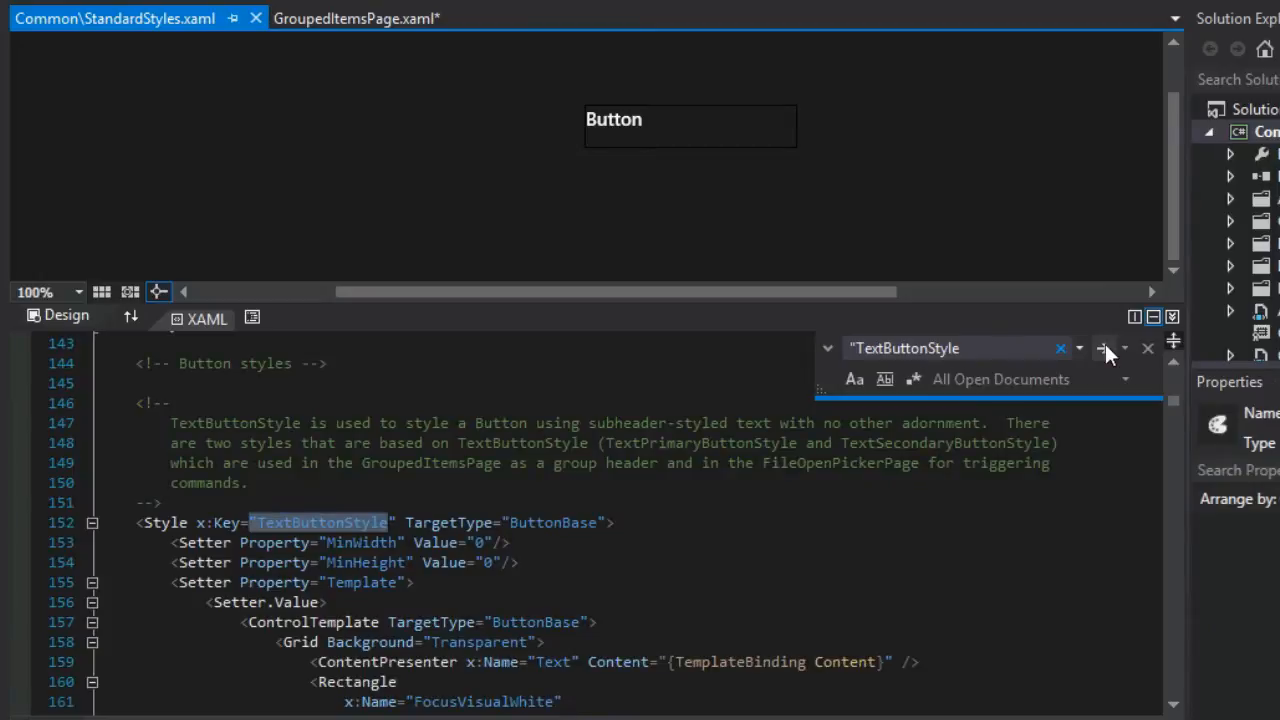
Find the TextButtonStyle definition, then return to and select TextPrimaryButtonStyle near line 228
{"action": "left_click", "coordinate": [1104, 348]}
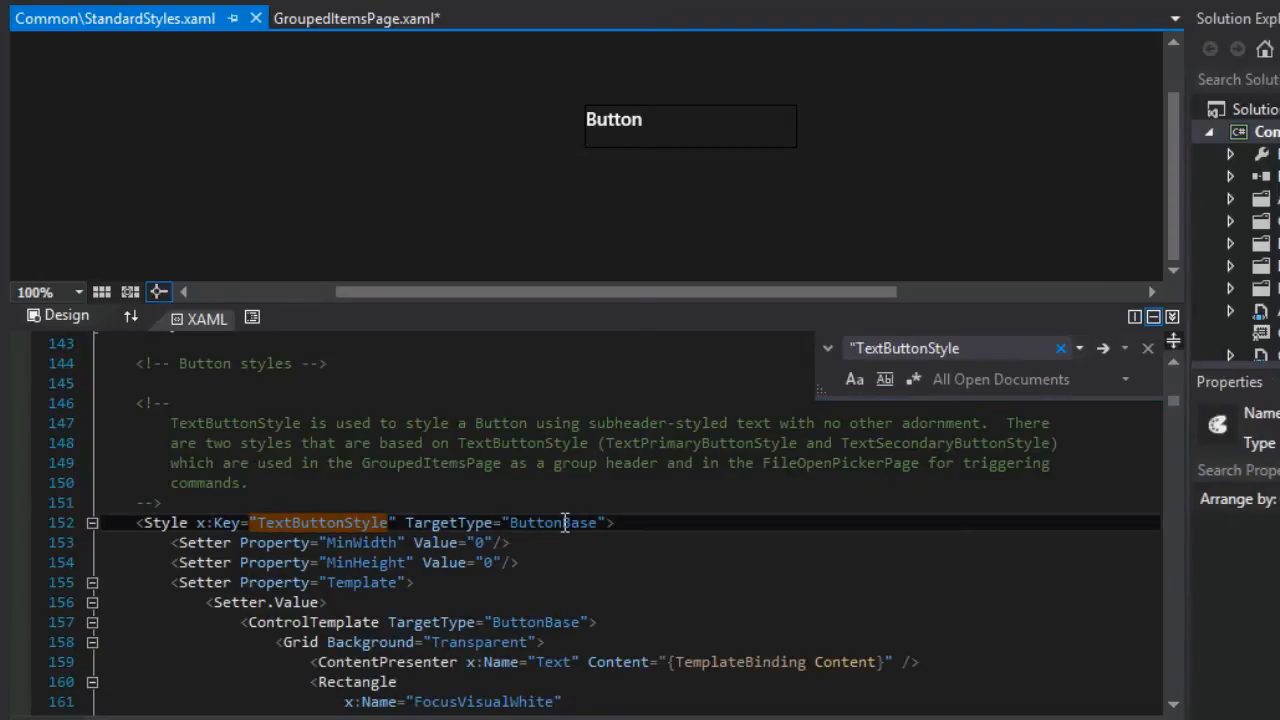
{"action": "scroll", "scroll_direction": "down", "scroll_amount": 3}
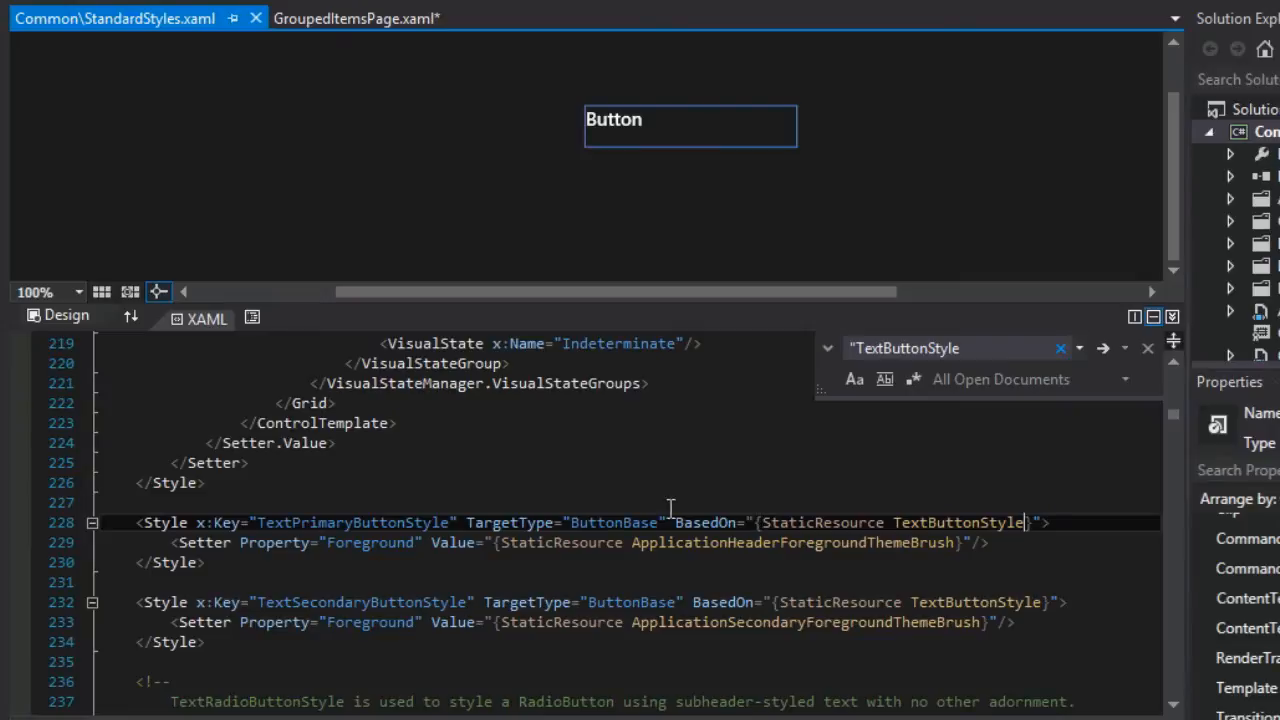
{"action": "double_click", "coordinate": [350, 522]}
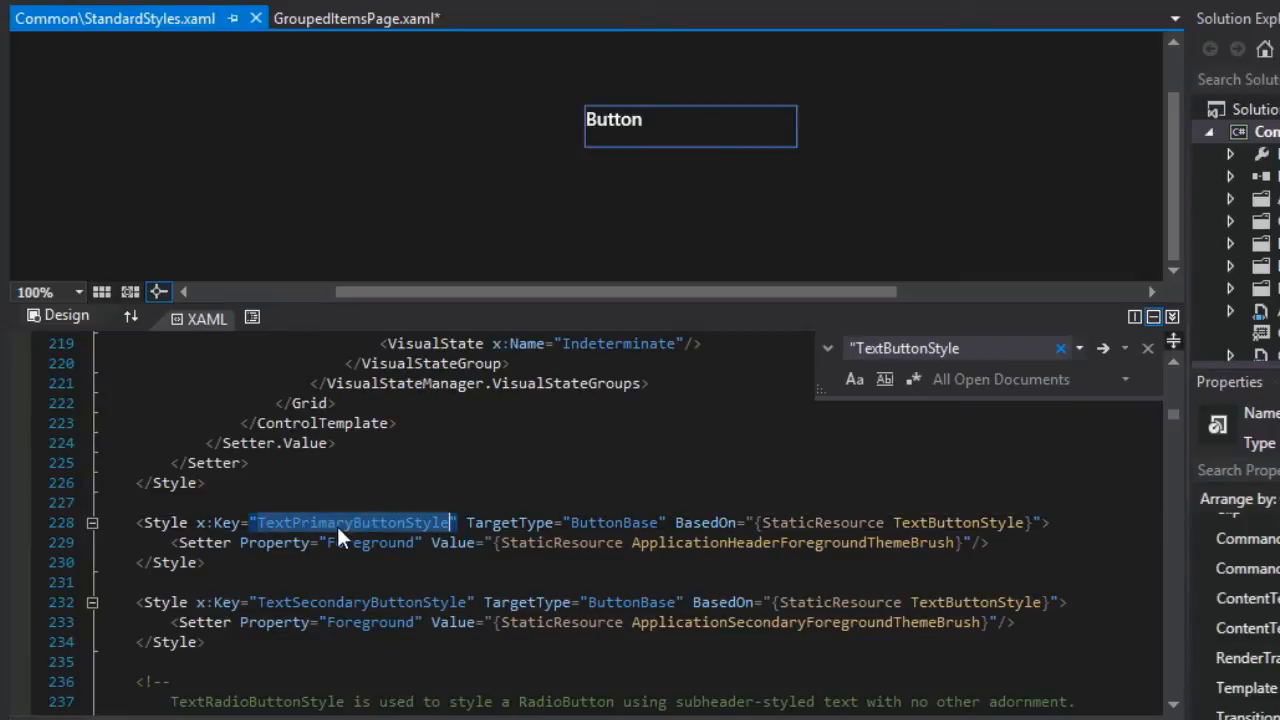
{"action": "mouse_move", "coordinate": [372, 544]}
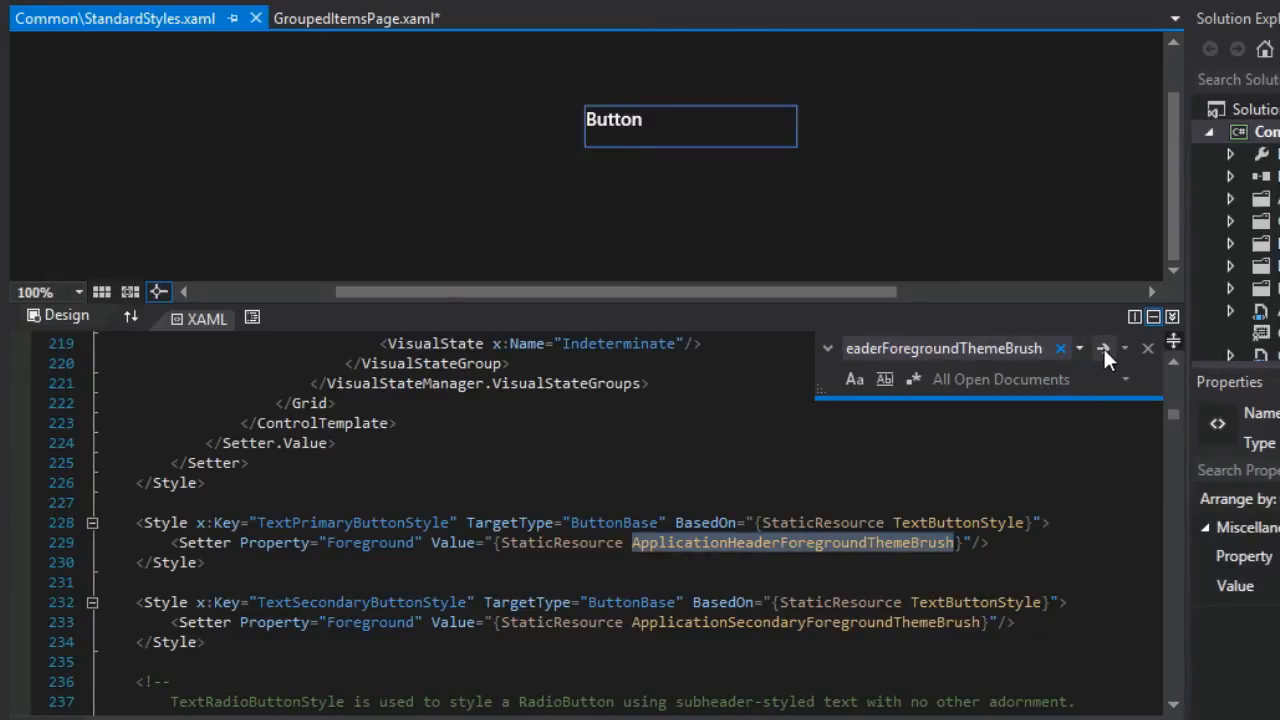
Search the Entire Solution for ApplicationHeaderForegroundThemeBrush and acknowledge no more occurrences
{"action": "left_click", "coordinate": [1104, 348]}
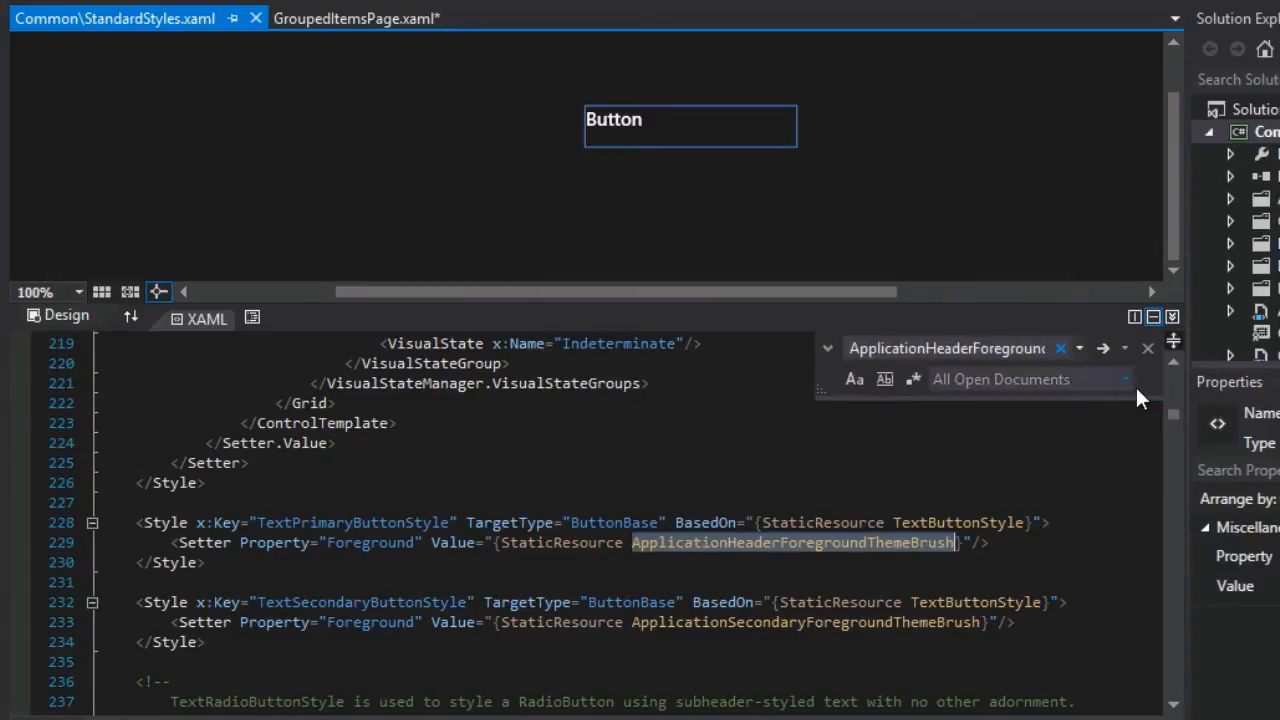
{"action": "left_click", "coordinate": [1124, 380]}
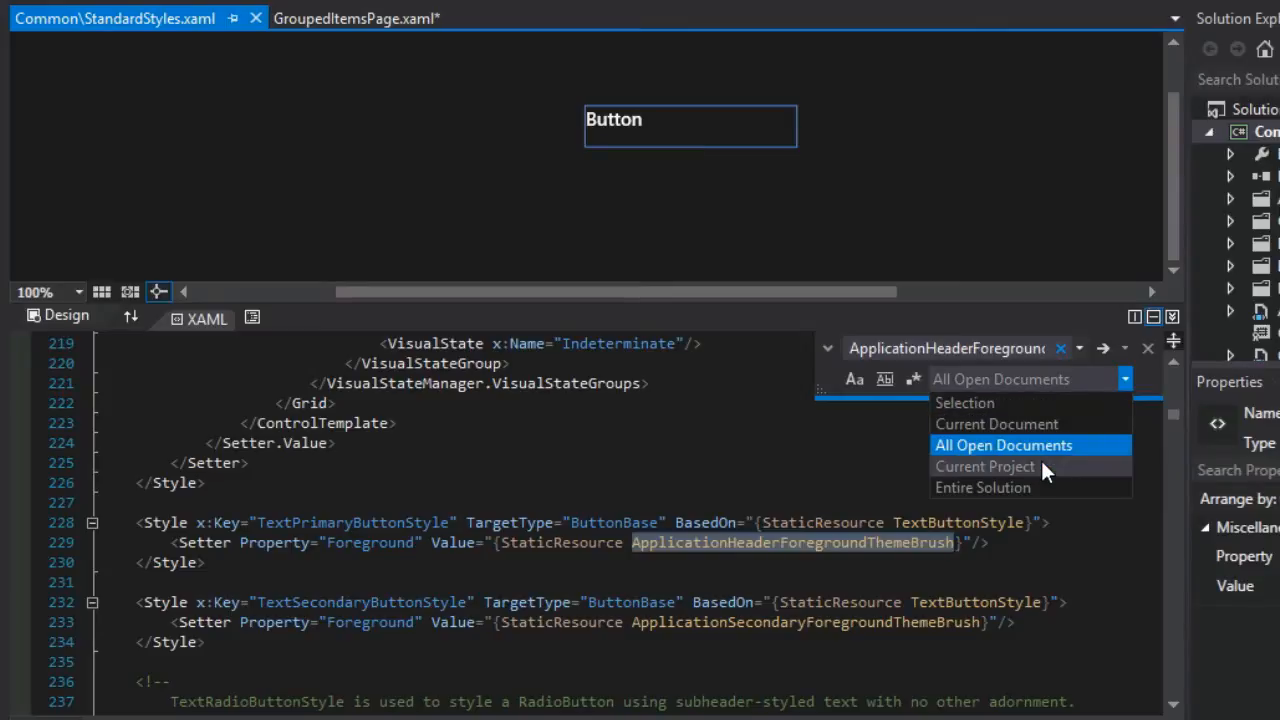
{"action": "left_click", "coordinate": [982, 488]}
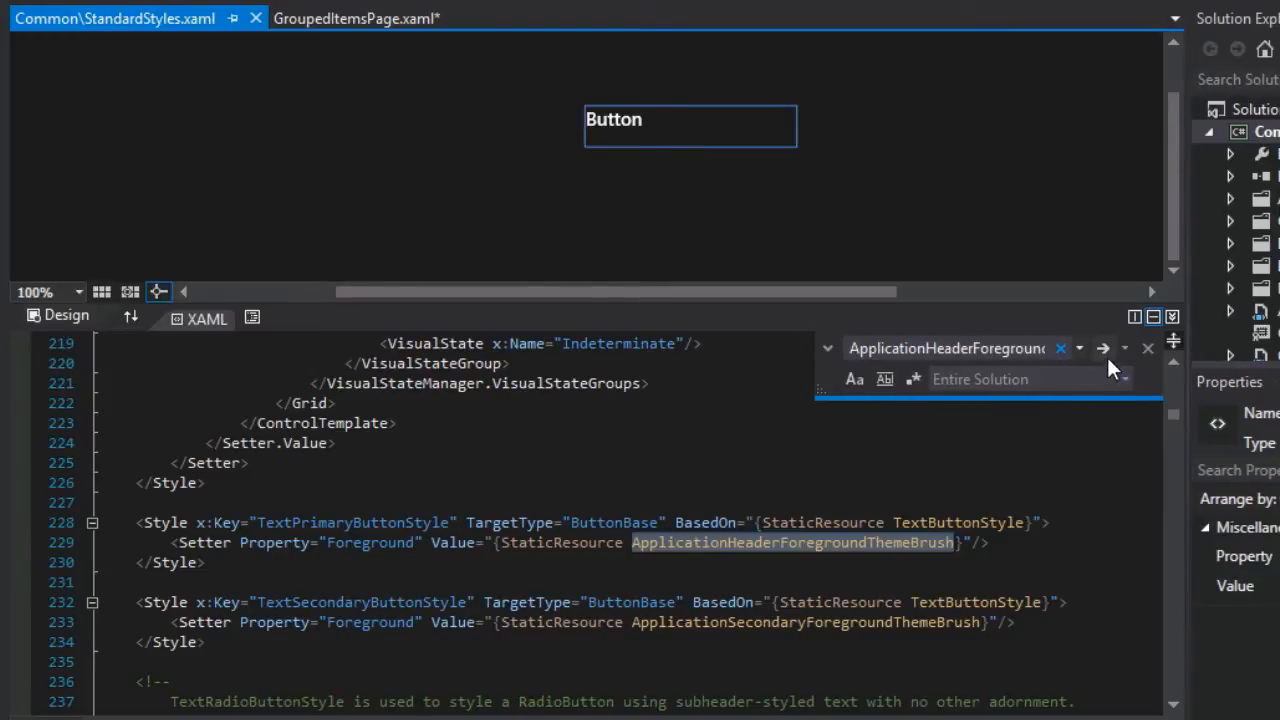
{"action": "left_click", "coordinate": [1104, 348]}
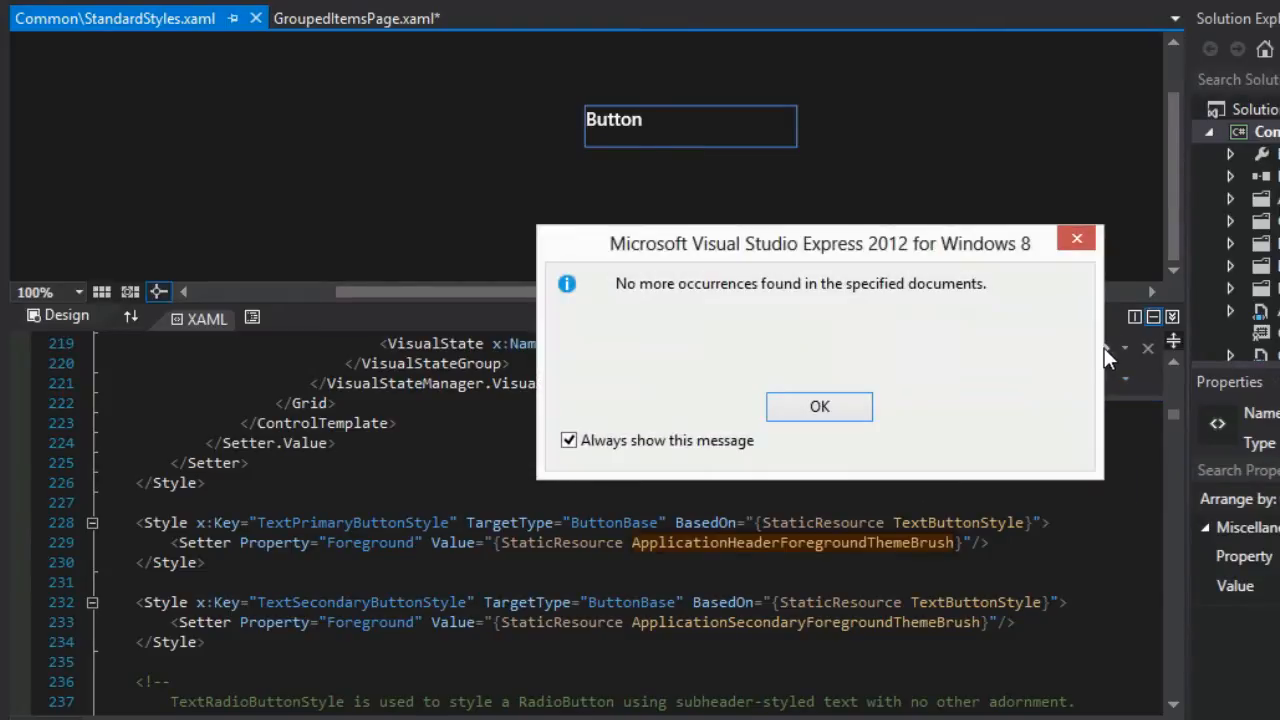
{"action": "left_click", "coordinate": [820, 406]}
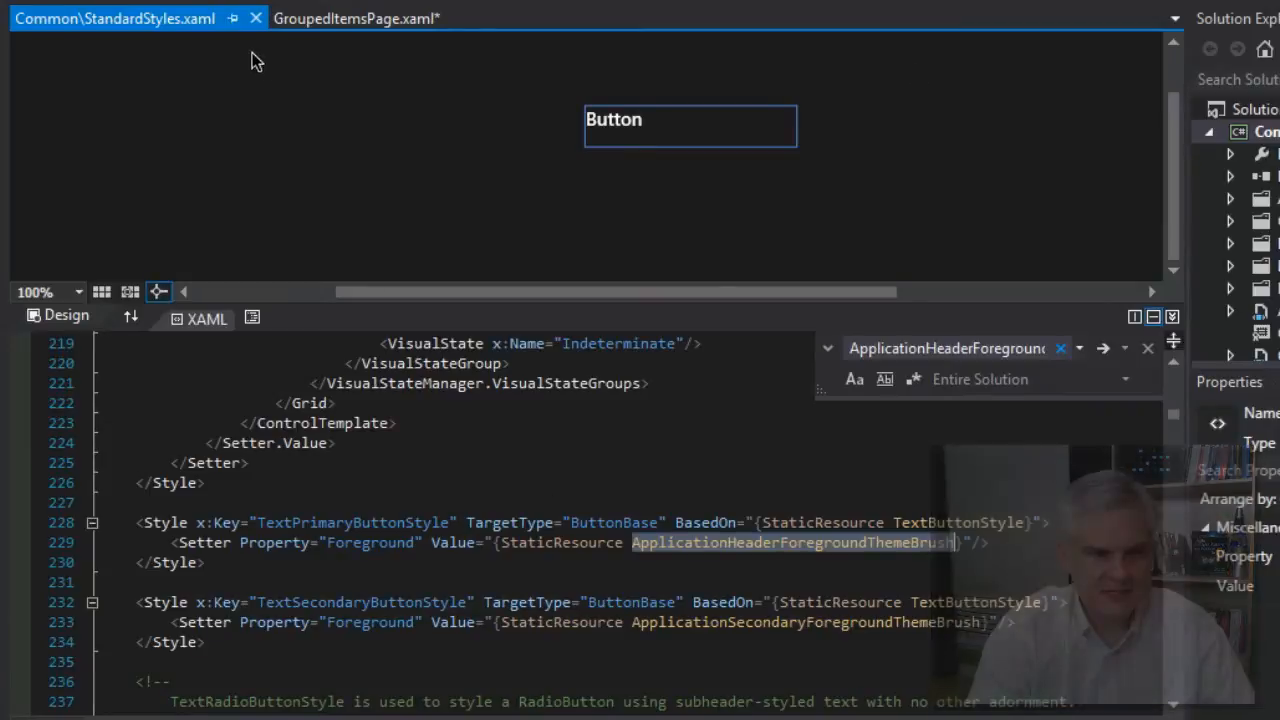
Return to GroupedItemsPage.xaml and inspect the GroupStyle header's Title and ChevronGlyph text blocks
{"action": "left_click", "coordinate": [370, 20]}
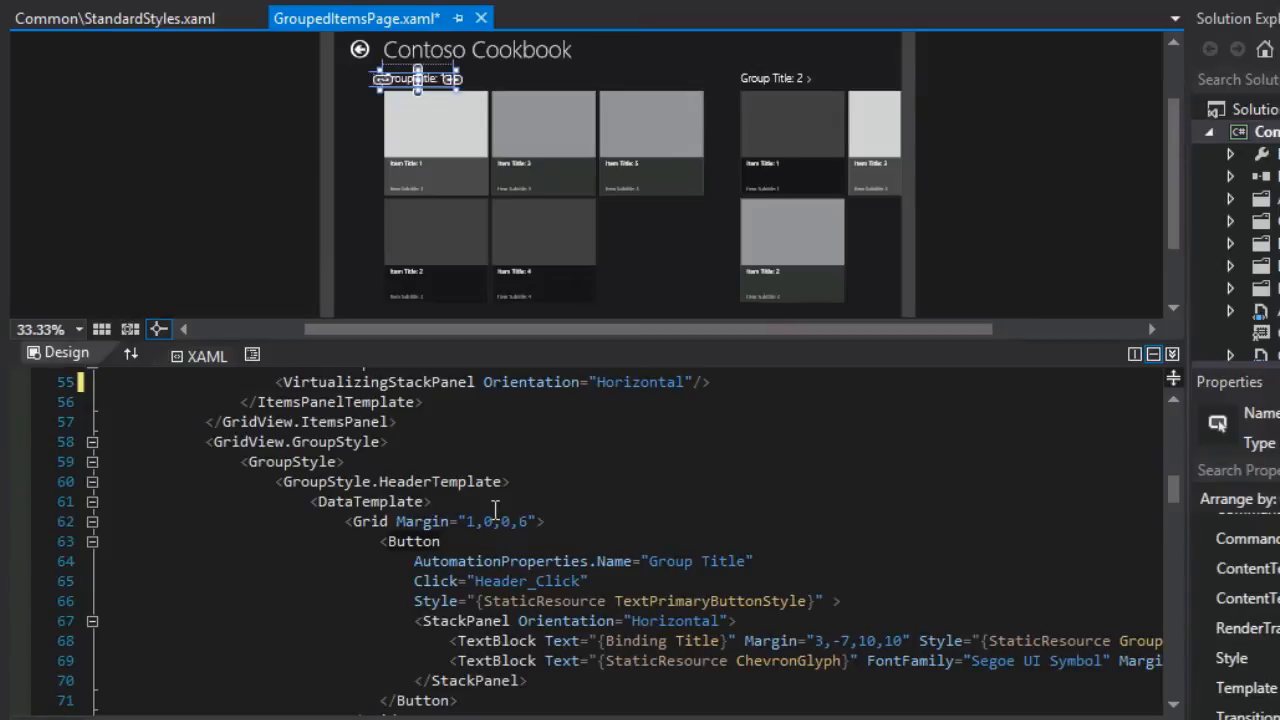
{"action": "left_click", "coordinate": [290, 462]}
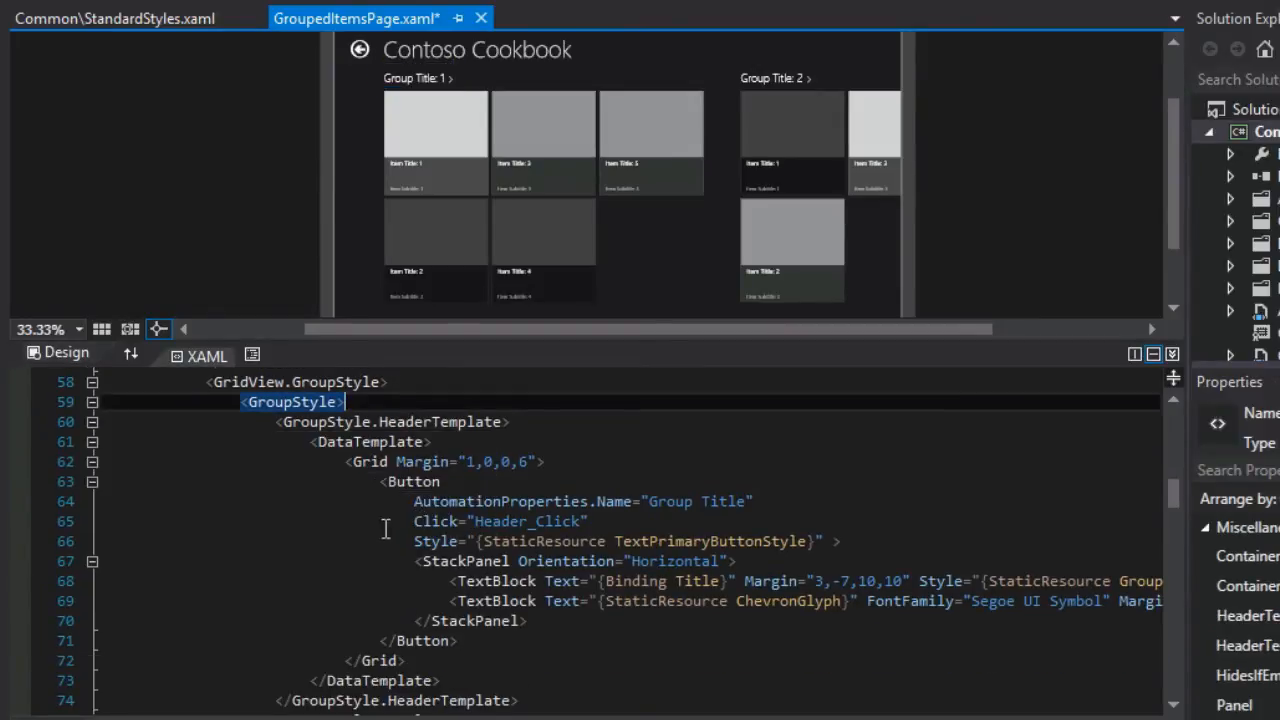
{"action": "mouse_move", "coordinate": [350, 540]}
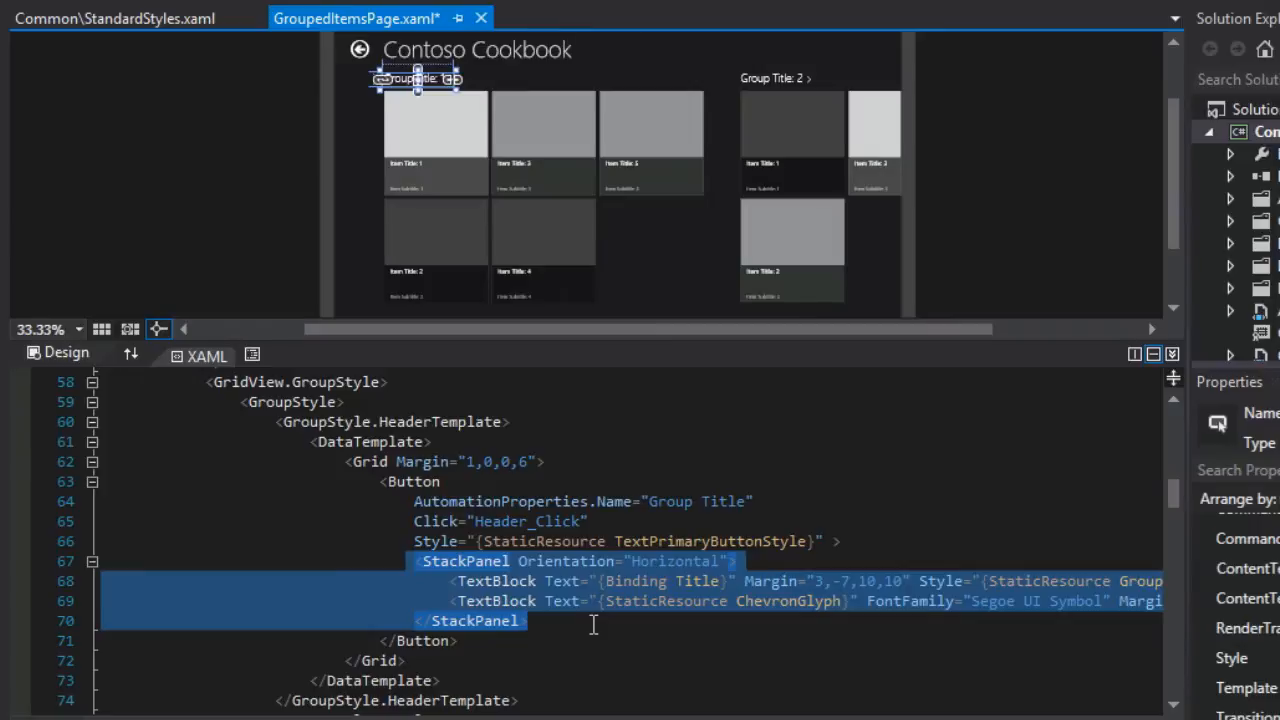
{"action": "left_click", "coordinate": [562, 580]}
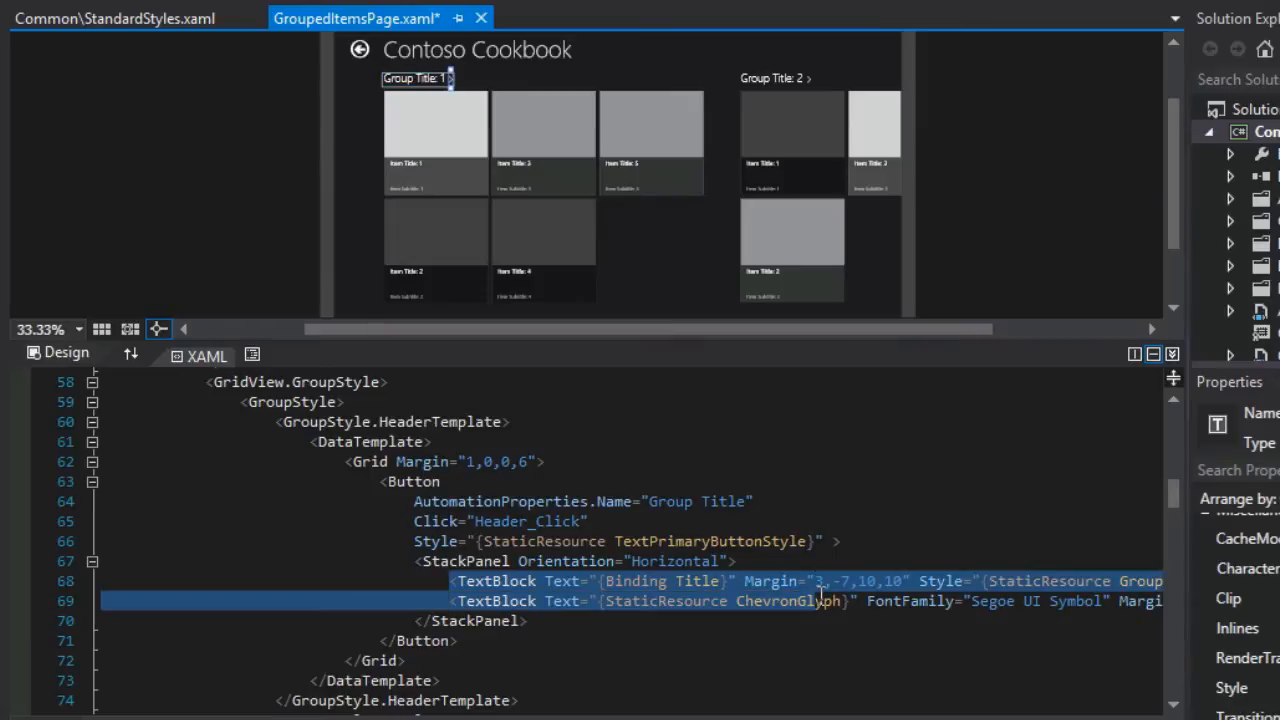
{"action": "mouse_move", "coordinate": [884, 600]}
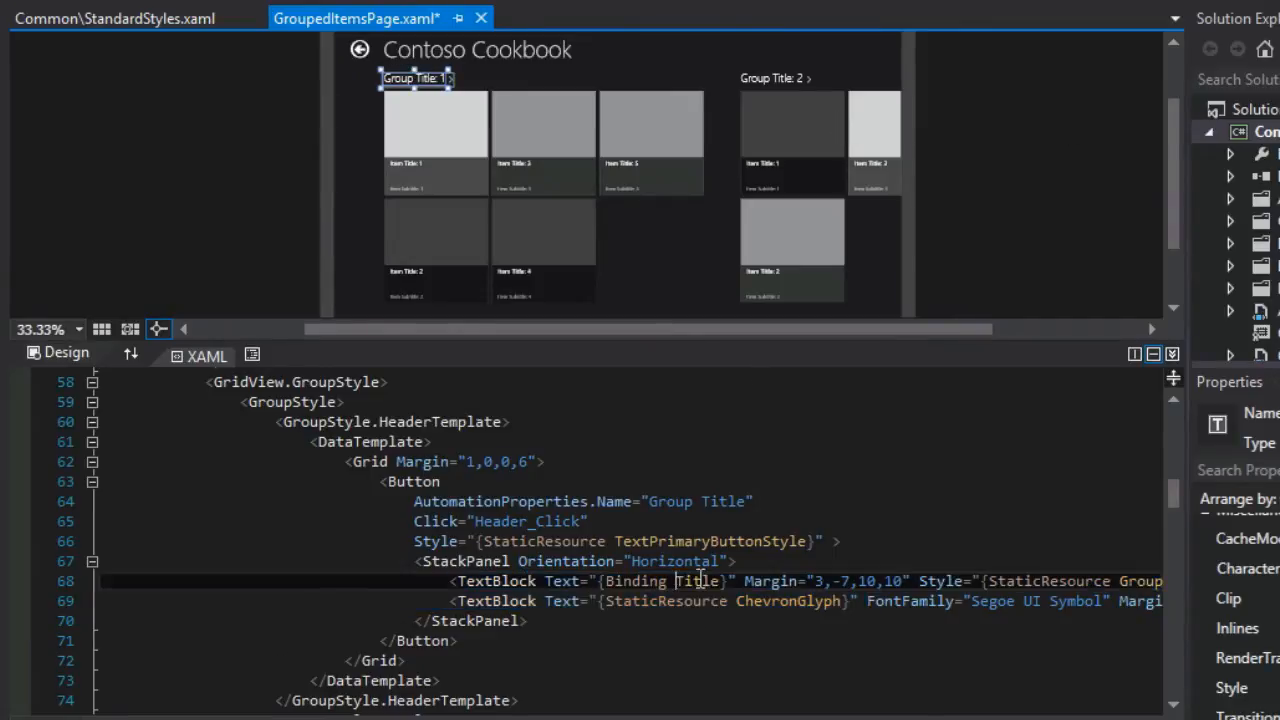
{"action": "mouse_move", "coordinate": [700, 580]}
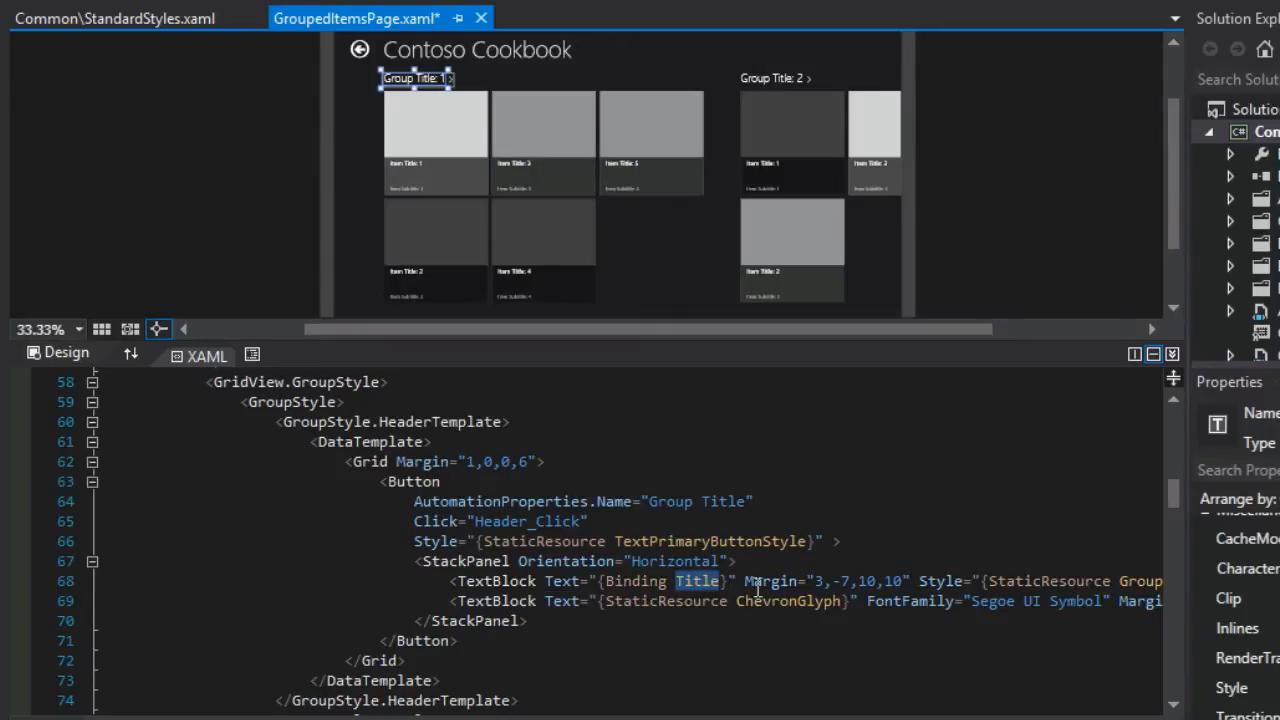
{"action": "double_click", "coordinate": [788, 600]}
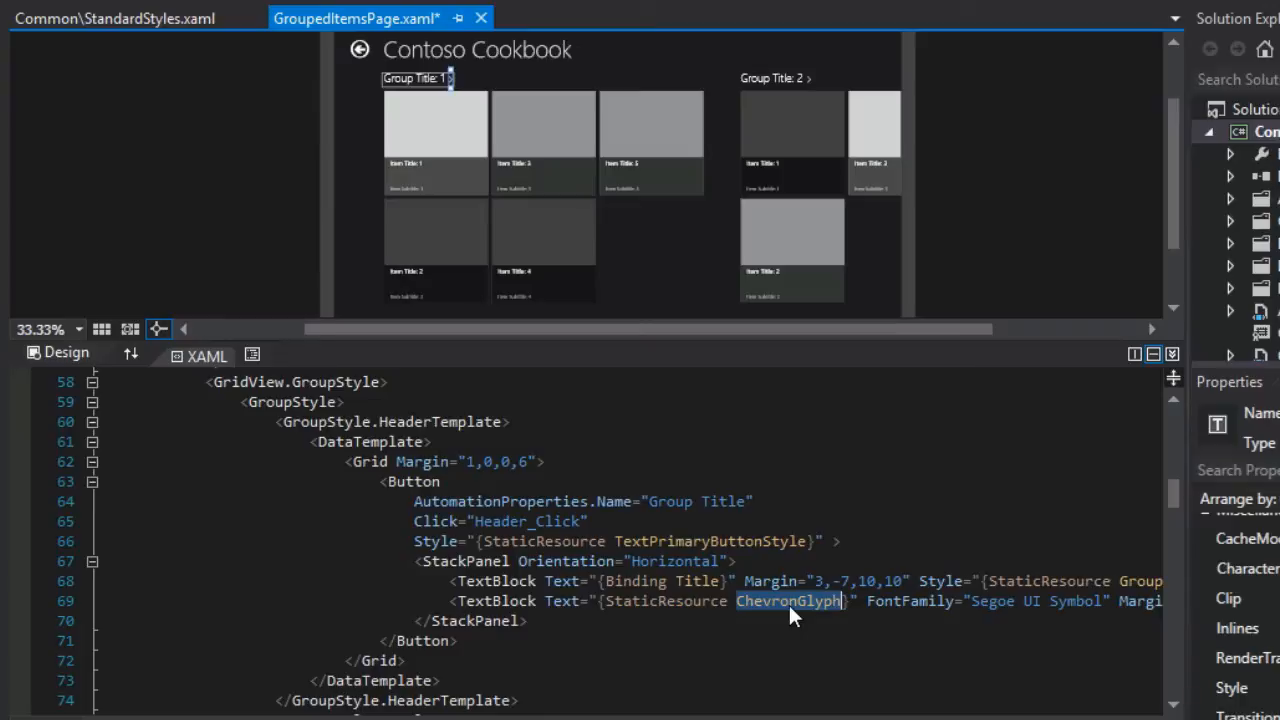
{"action": "mouse_move", "coordinate": [688, 602]}
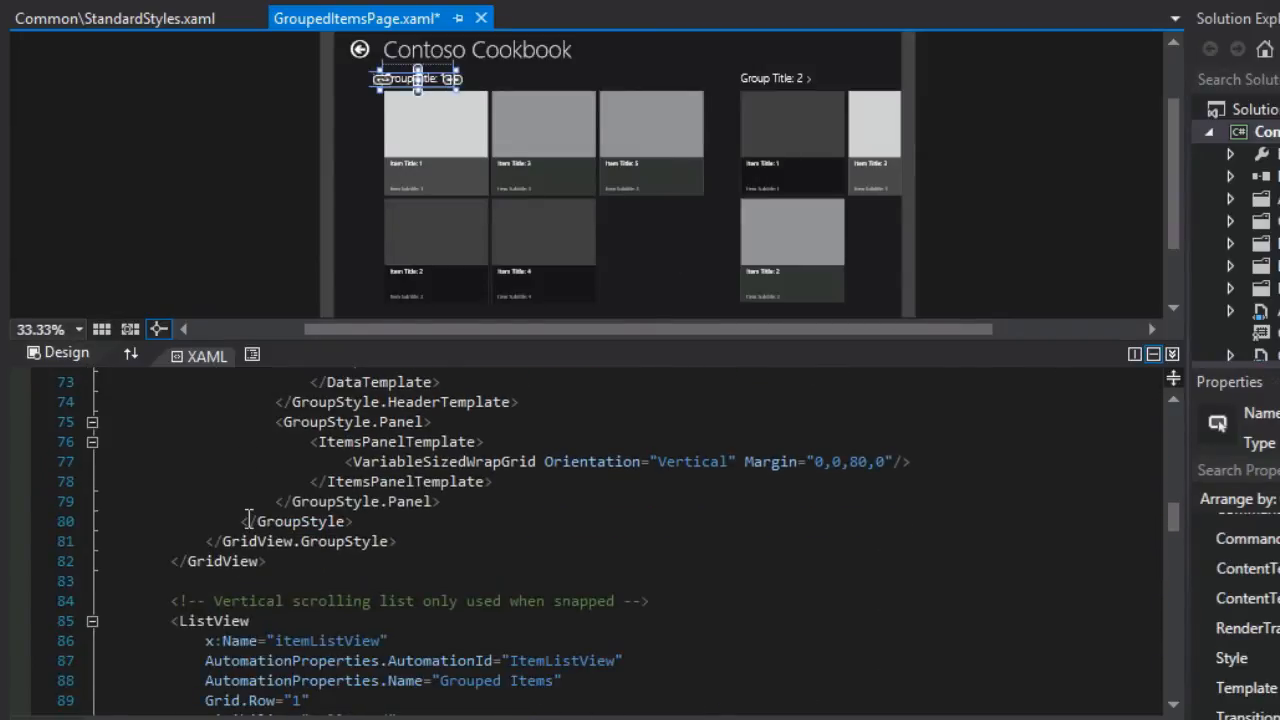
{"action": "left_click_drag", "start_coordinate": [276, 420], "coordinate": [440, 500]}
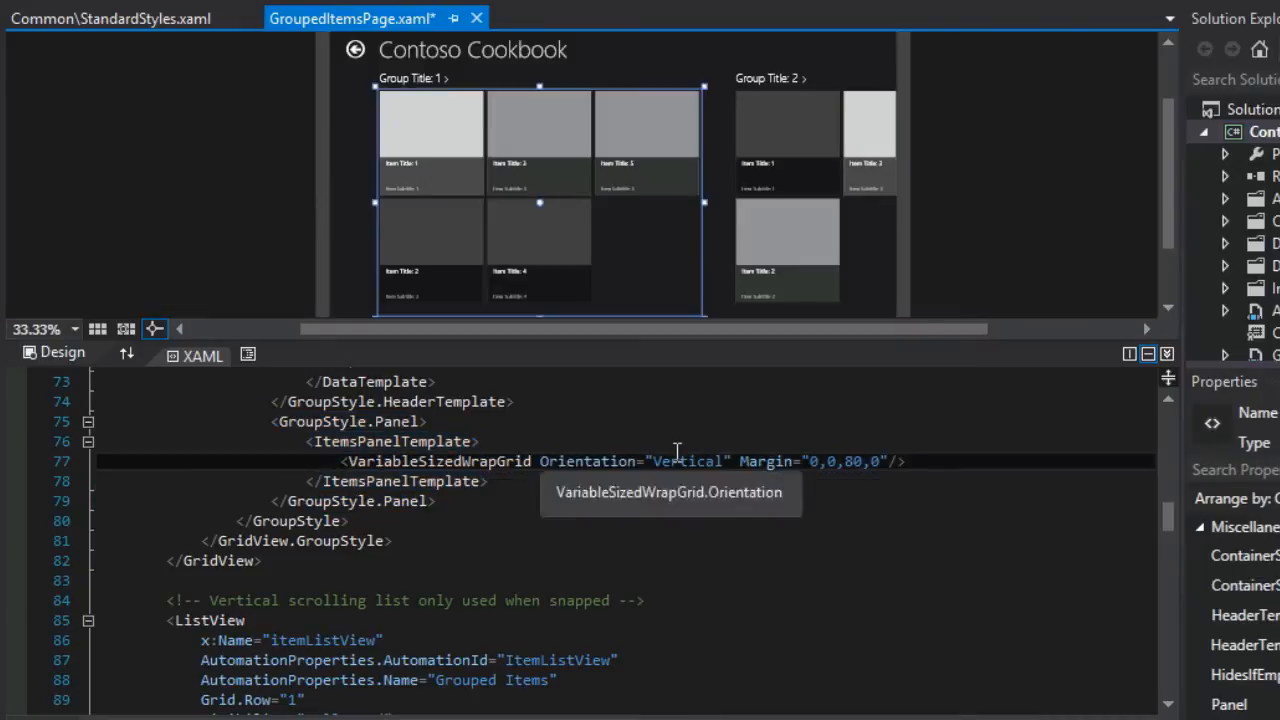
{"action": "double_click", "coordinate": [688, 460]}
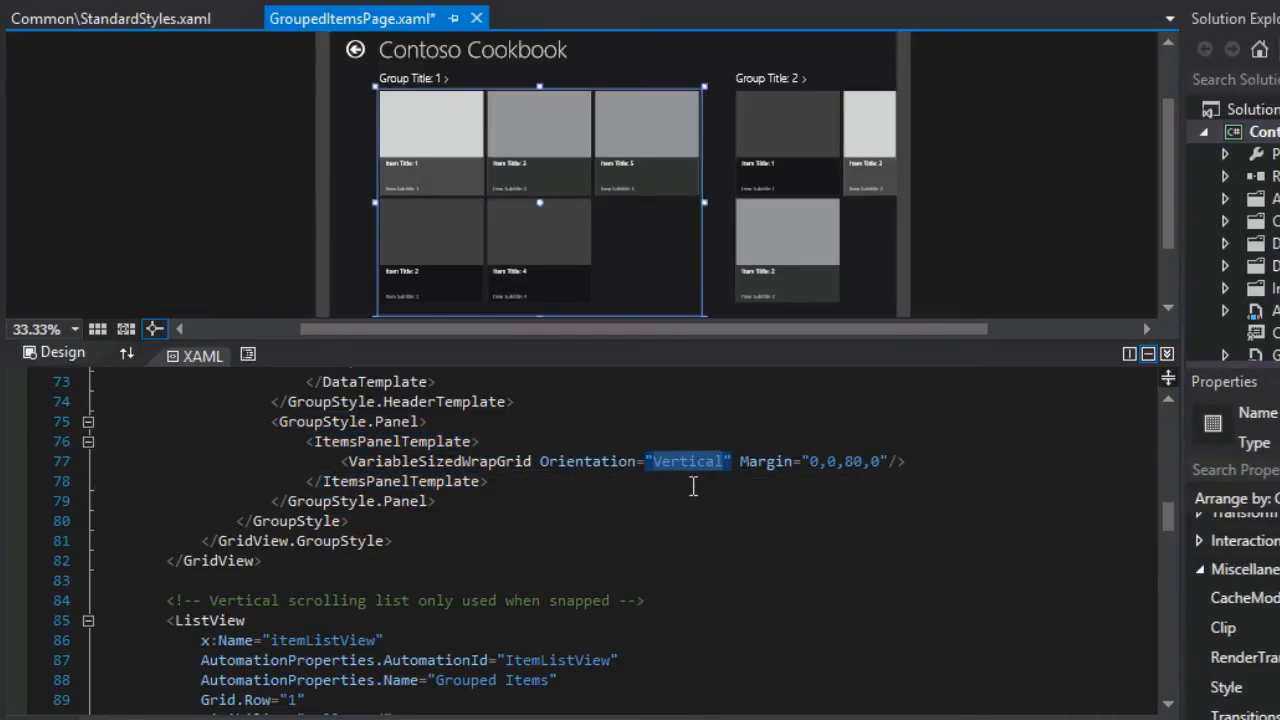
{"action": "type", "text": "Horizontal"}
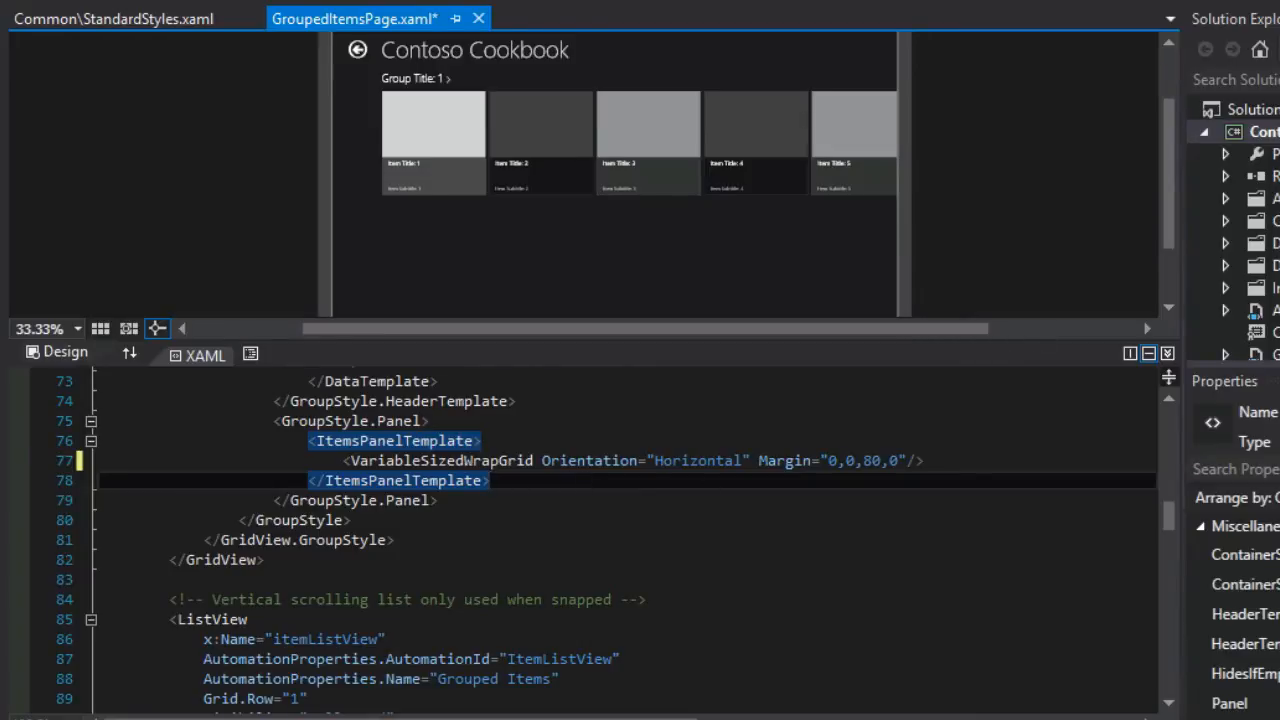
{"action": "mouse_move", "coordinate": [896, 160]}
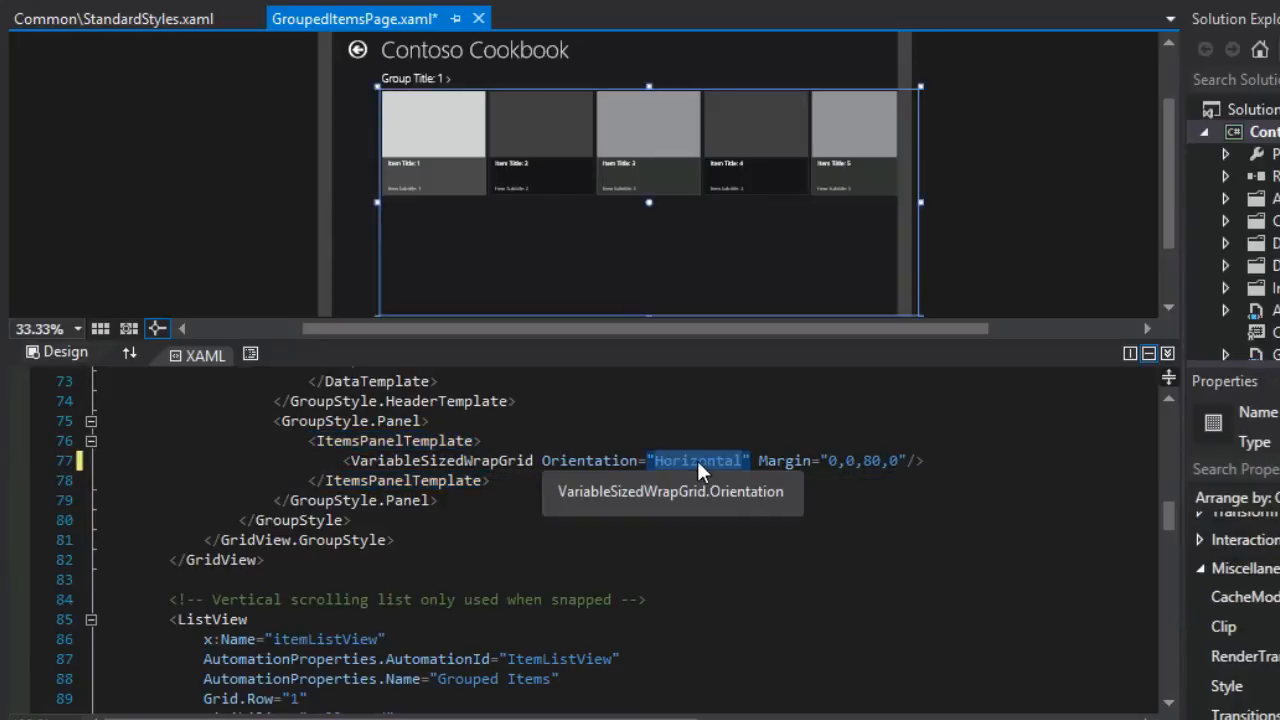
{"action": "type", "text": "Vertical"}
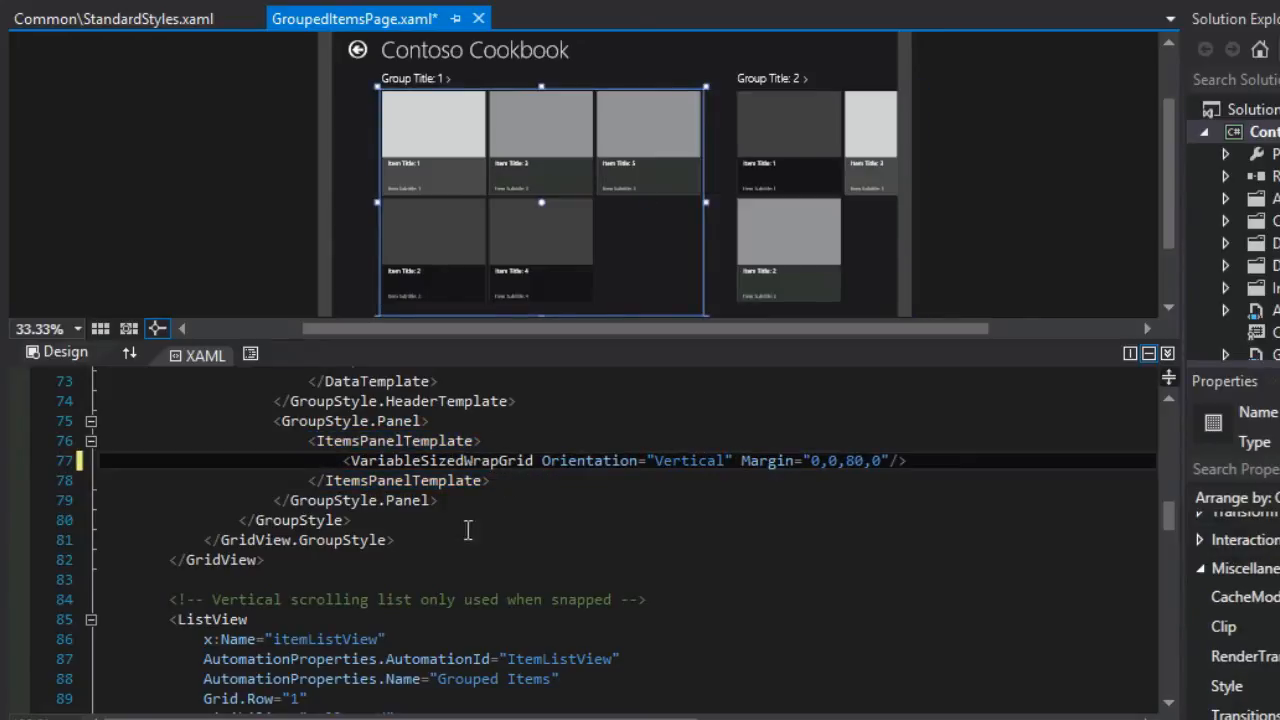
{"action": "mouse_move", "coordinate": [728, 474]}
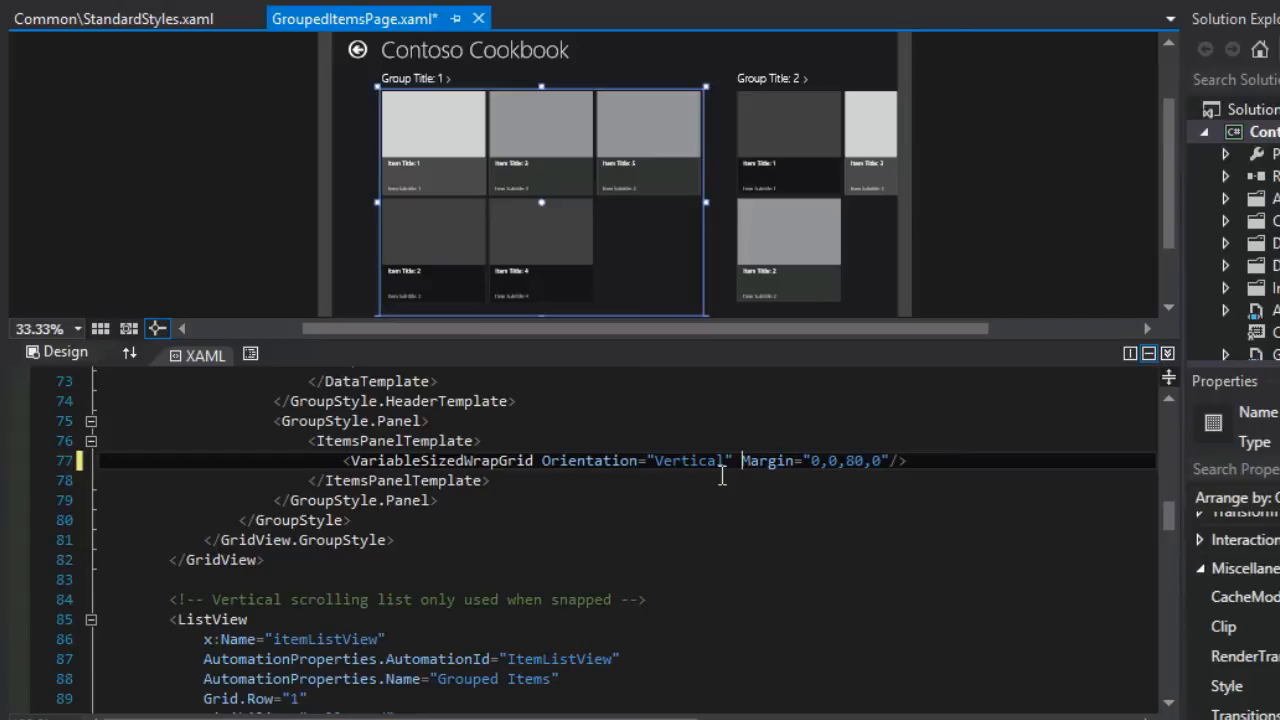
{"action": "mouse_move", "coordinate": [842, 460]}
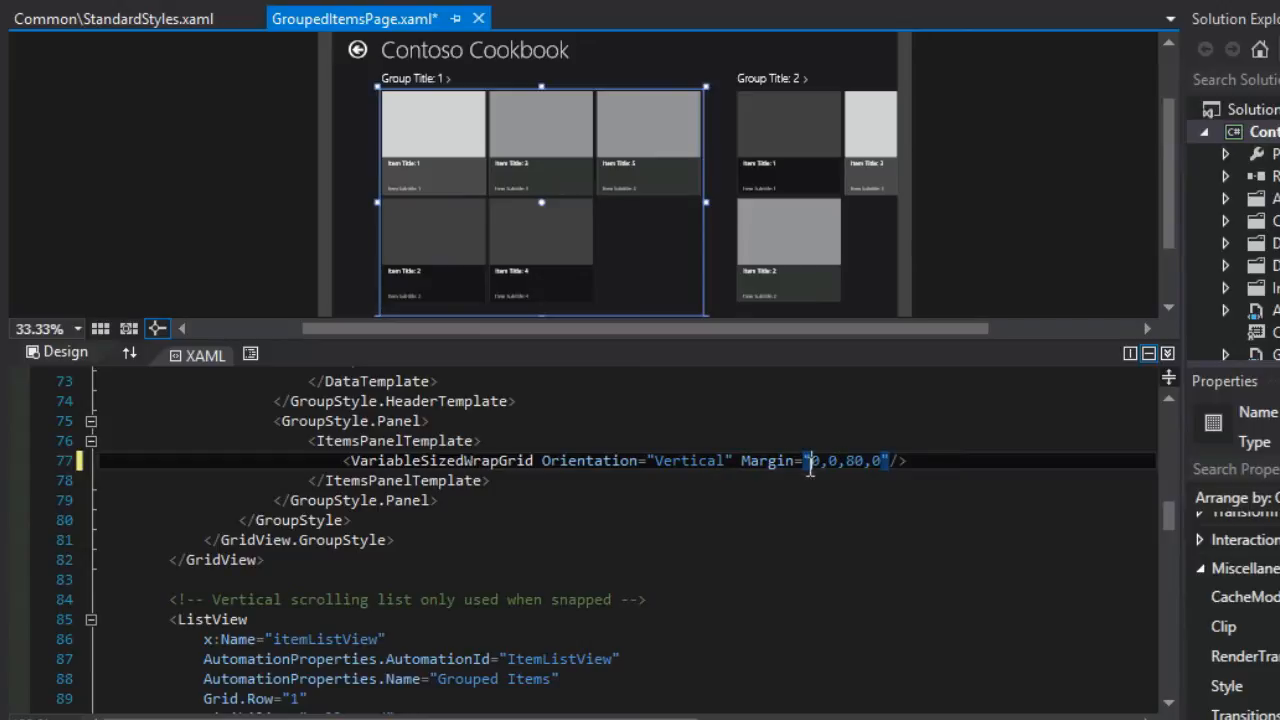
{"action": "type", "text": "140\"/>"}
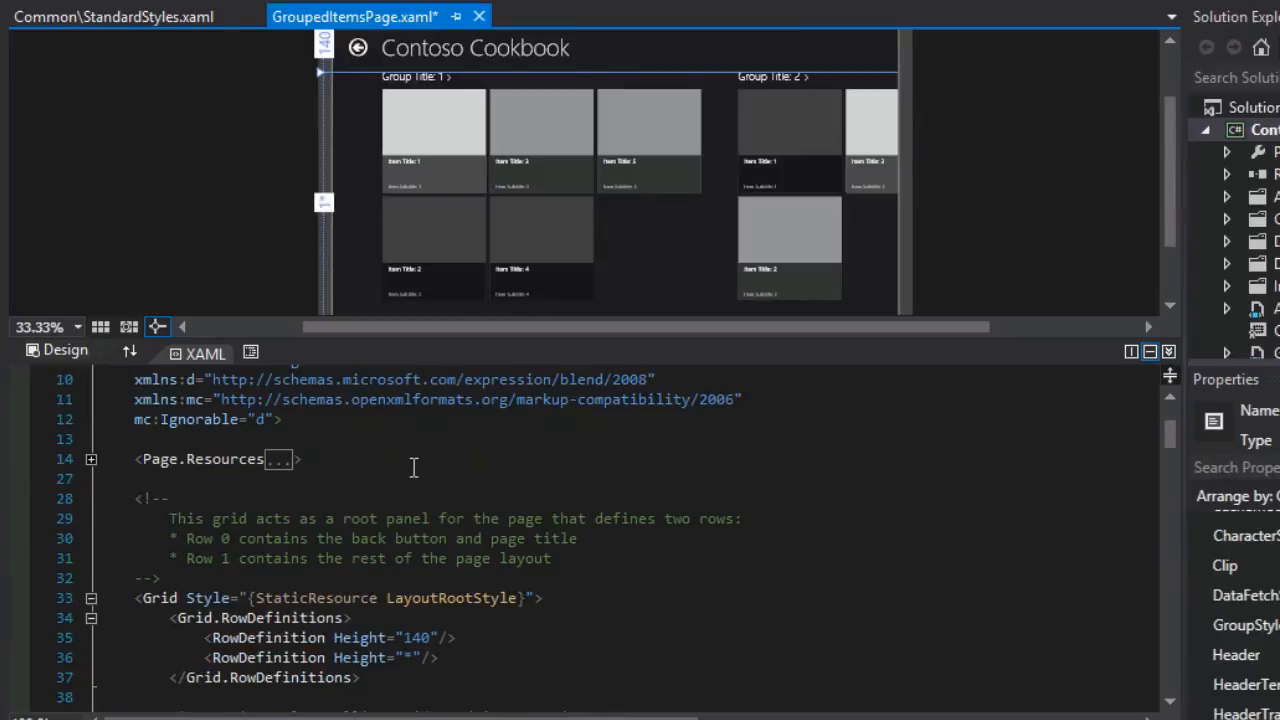
Expand Page.Resources and inspect the CollectionViewSource's Source, ItemsPath TopItems and IsSourceGrouped
{"action": "left_click", "coordinate": [92, 458]}
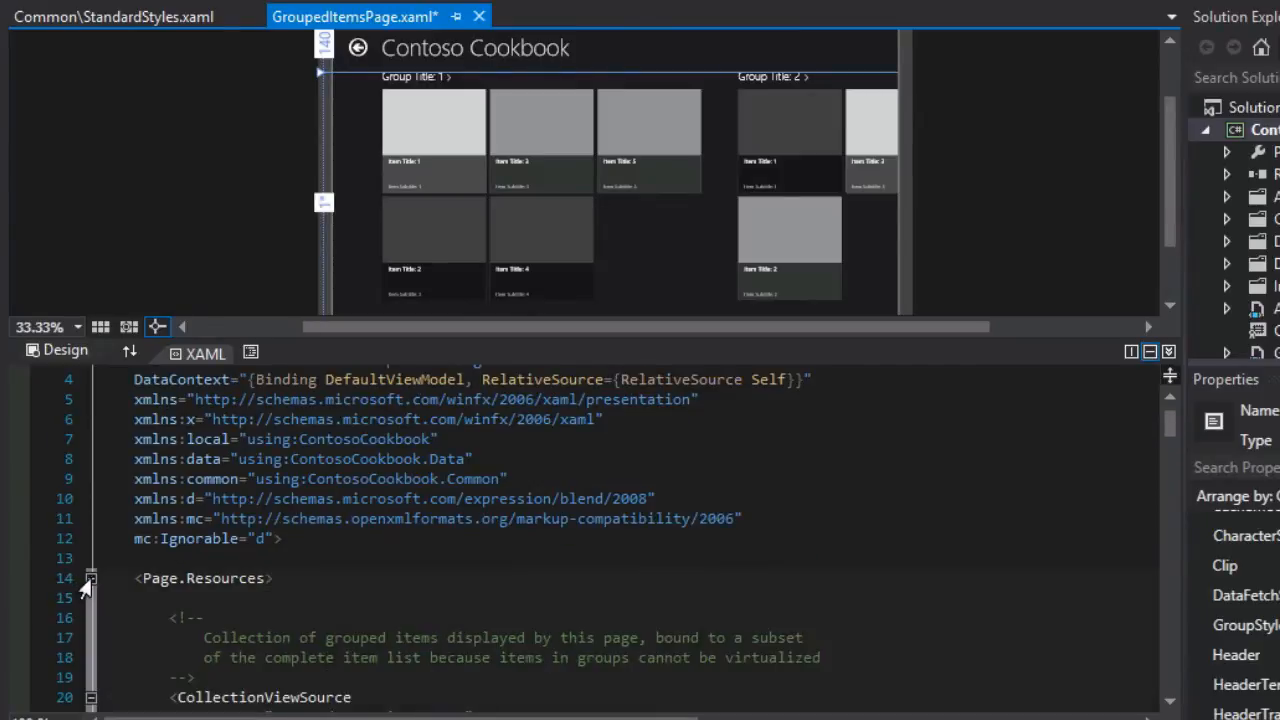
{"action": "scroll", "scroll_direction": "down", "scroll_amount": 3}
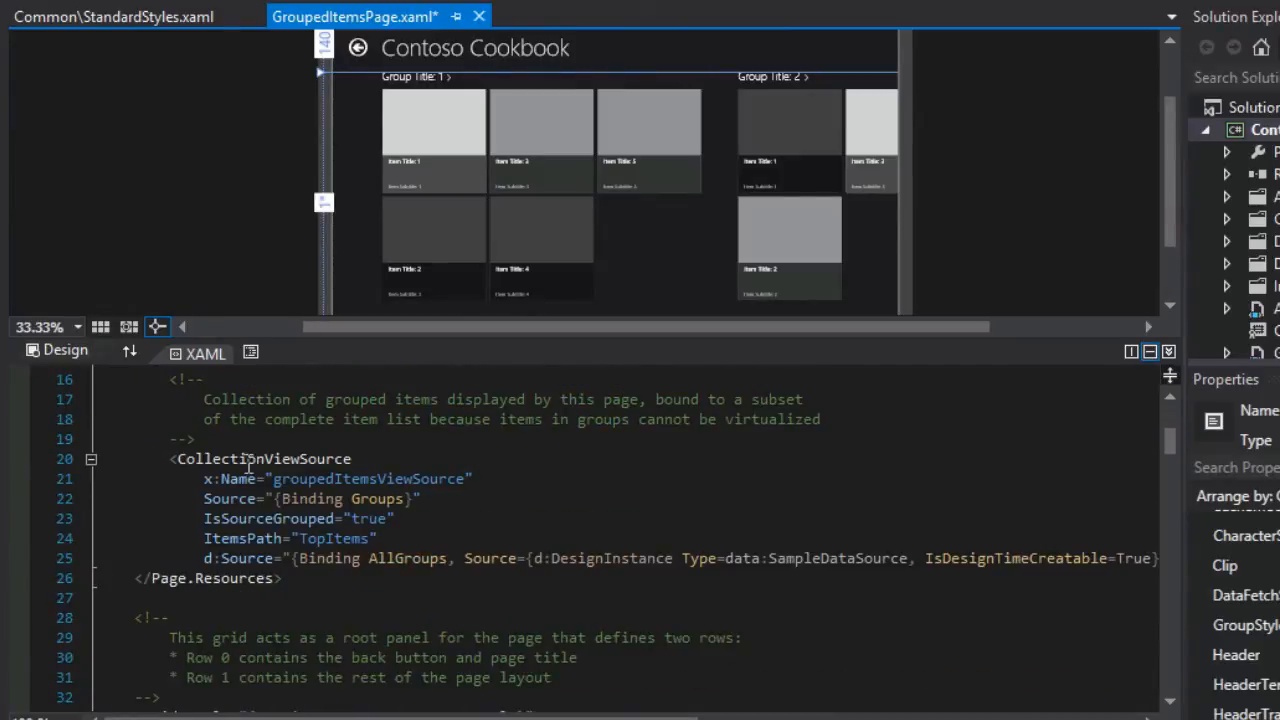
{"action": "double_click", "coordinate": [264, 458]}
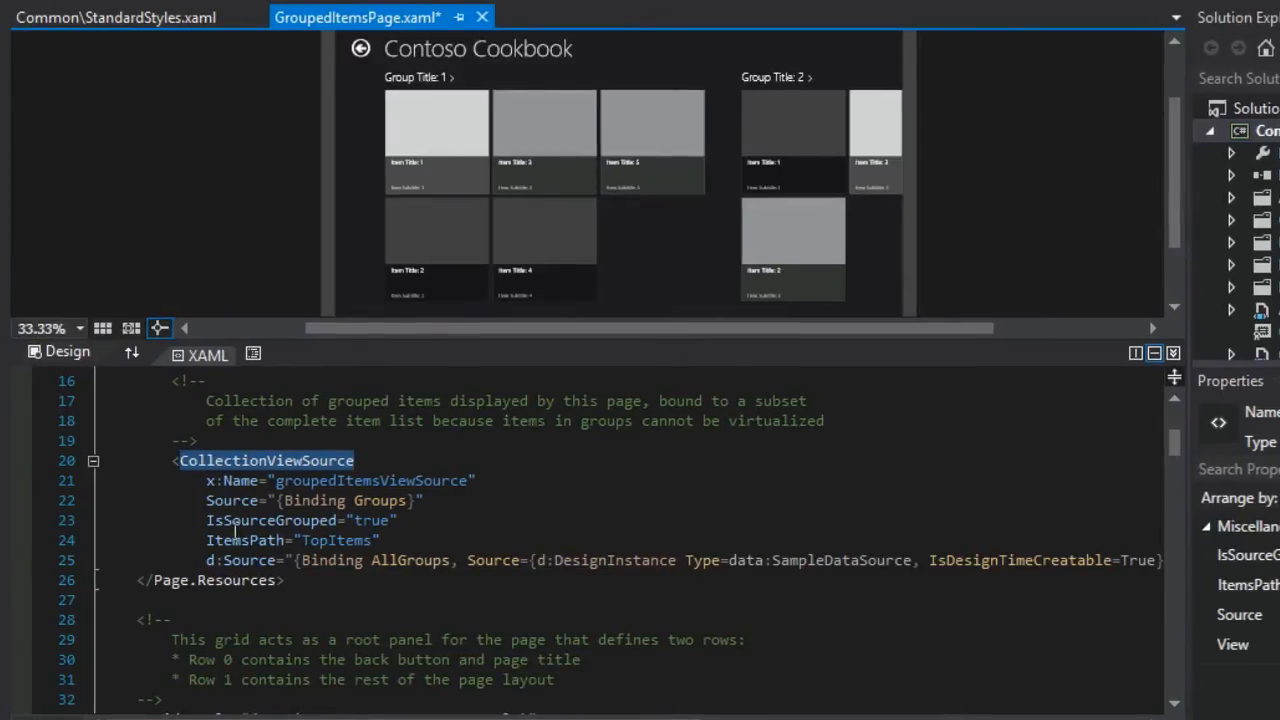
{"action": "double_click", "coordinate": [270, 520]}
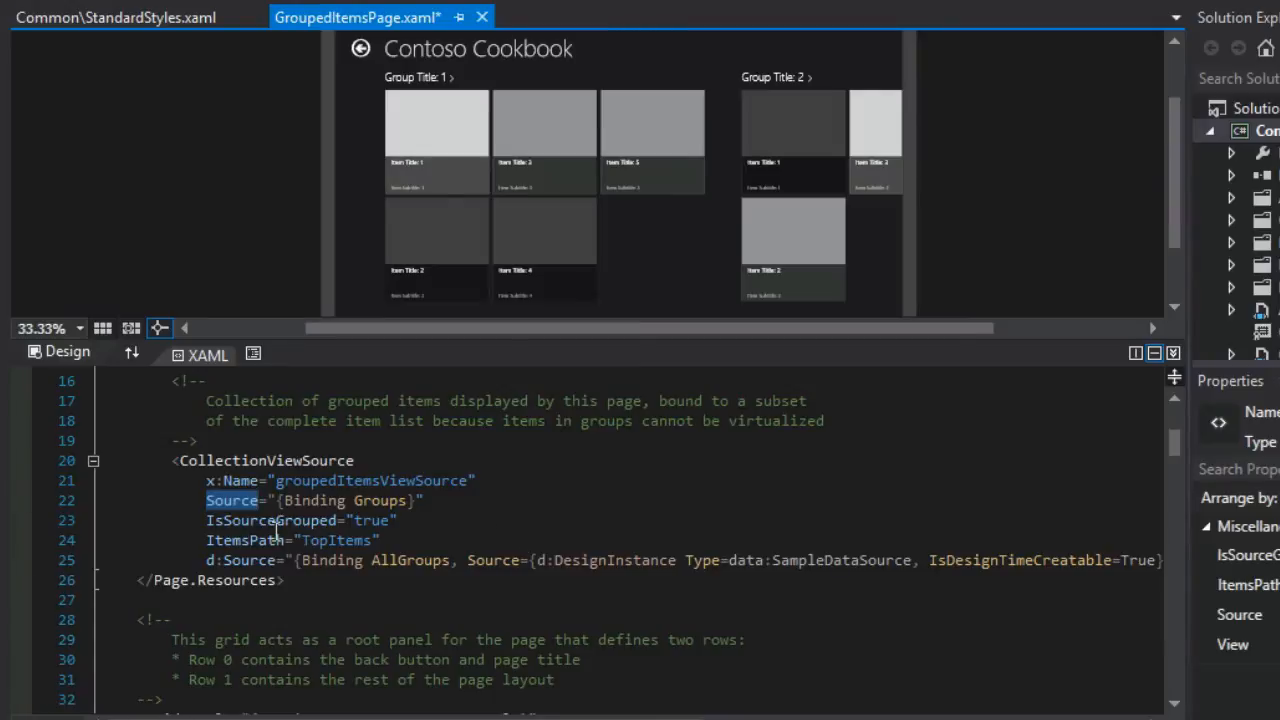
{"action": "double_click", "coordinate": [336, 540]}
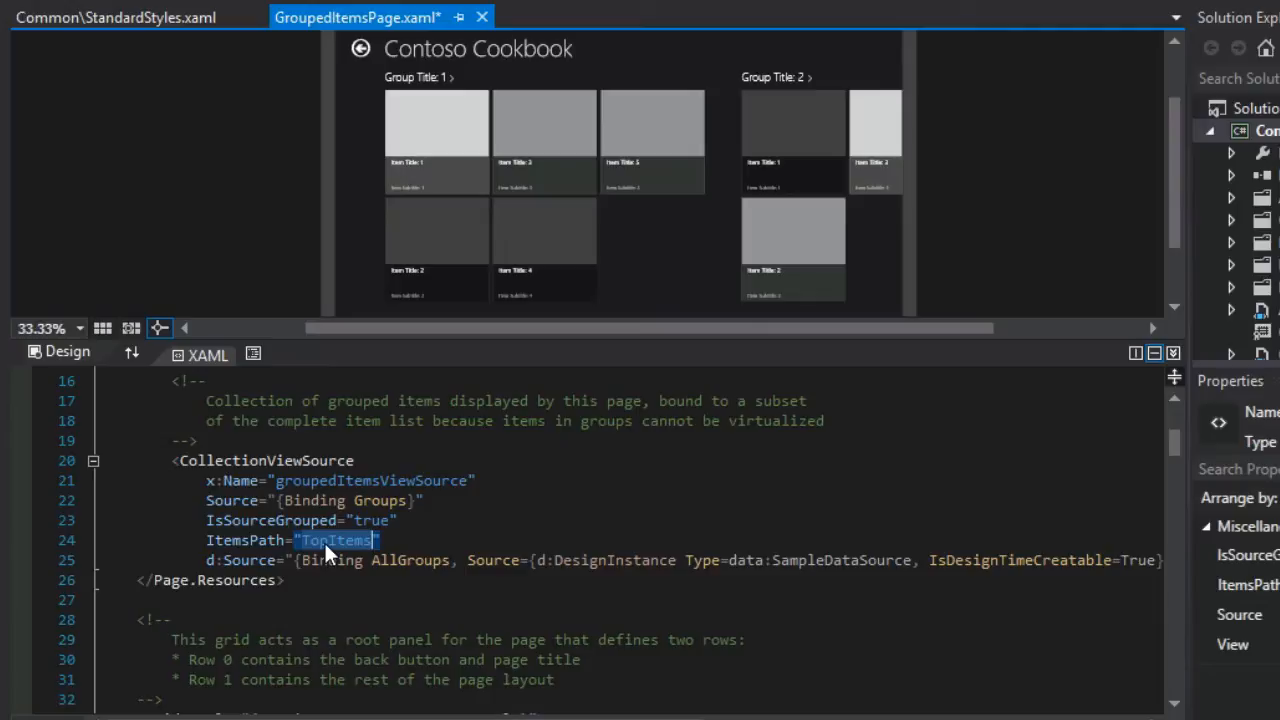
{"action": "mouse_move", "coordinate": [350, 552]}
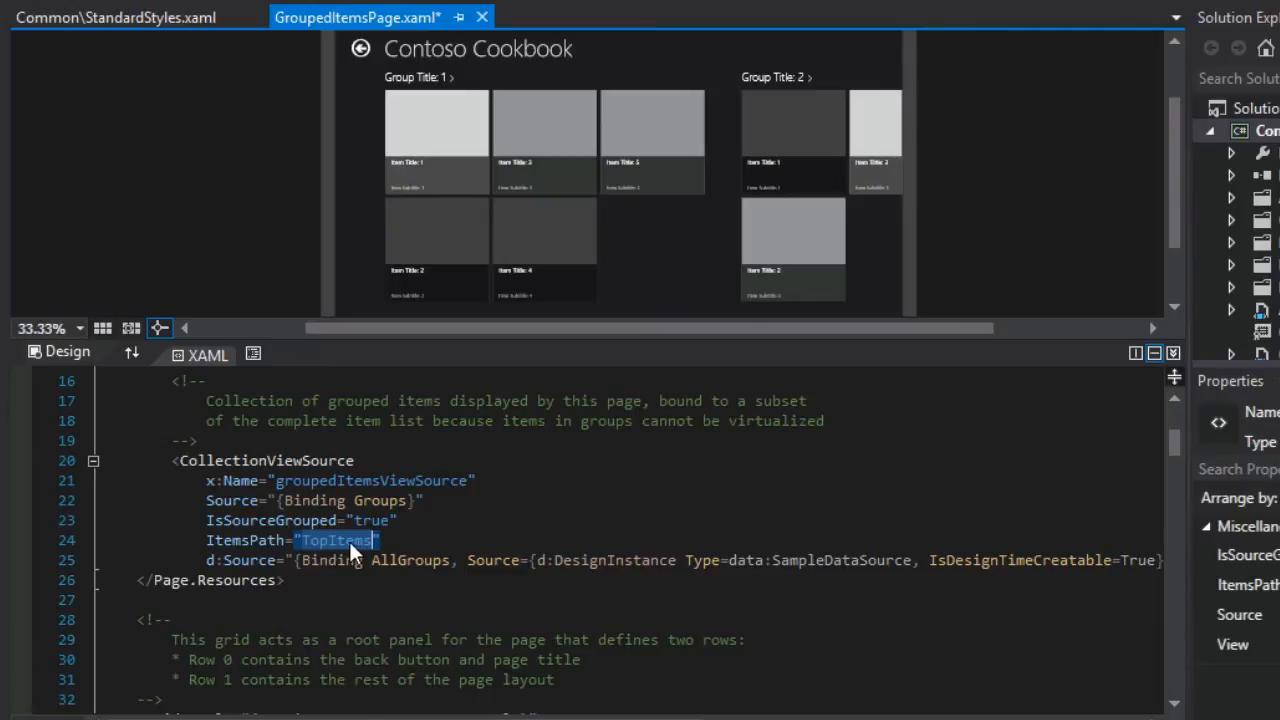
{"action": "mouse_move", "coordinate": [356, 552]}
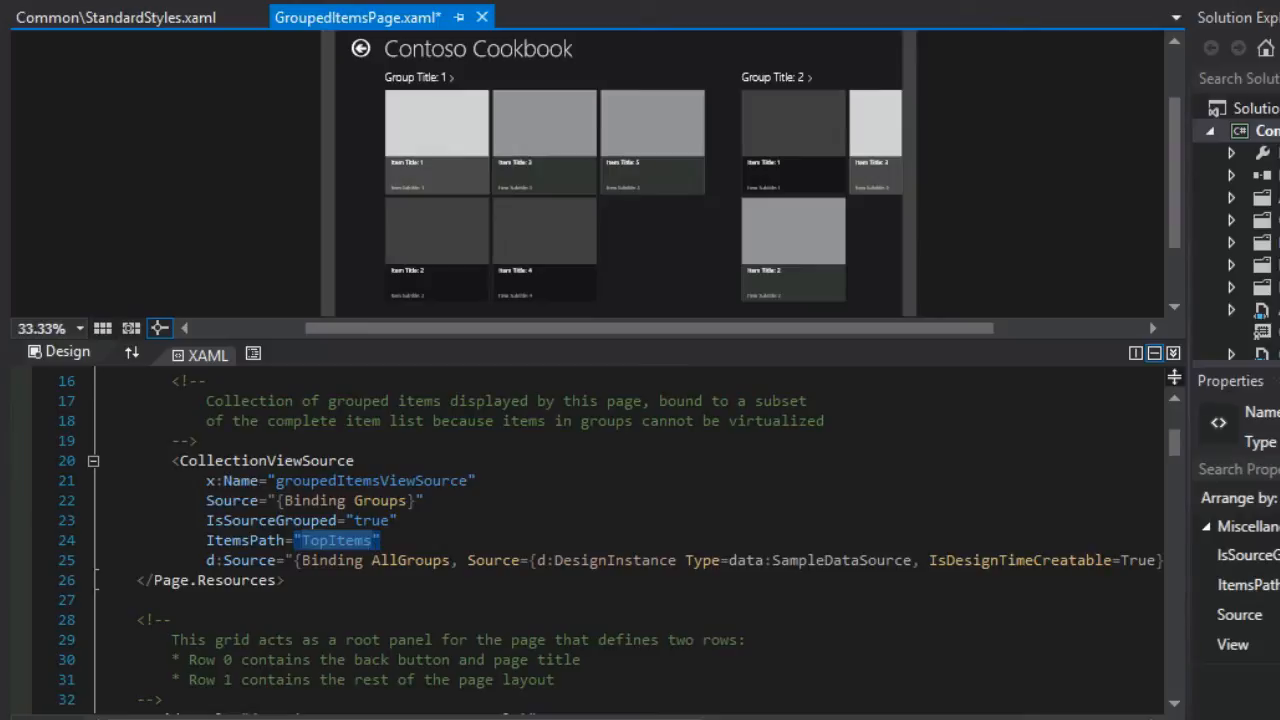
{"action": "double_click", "coordinate": [270, 520]}
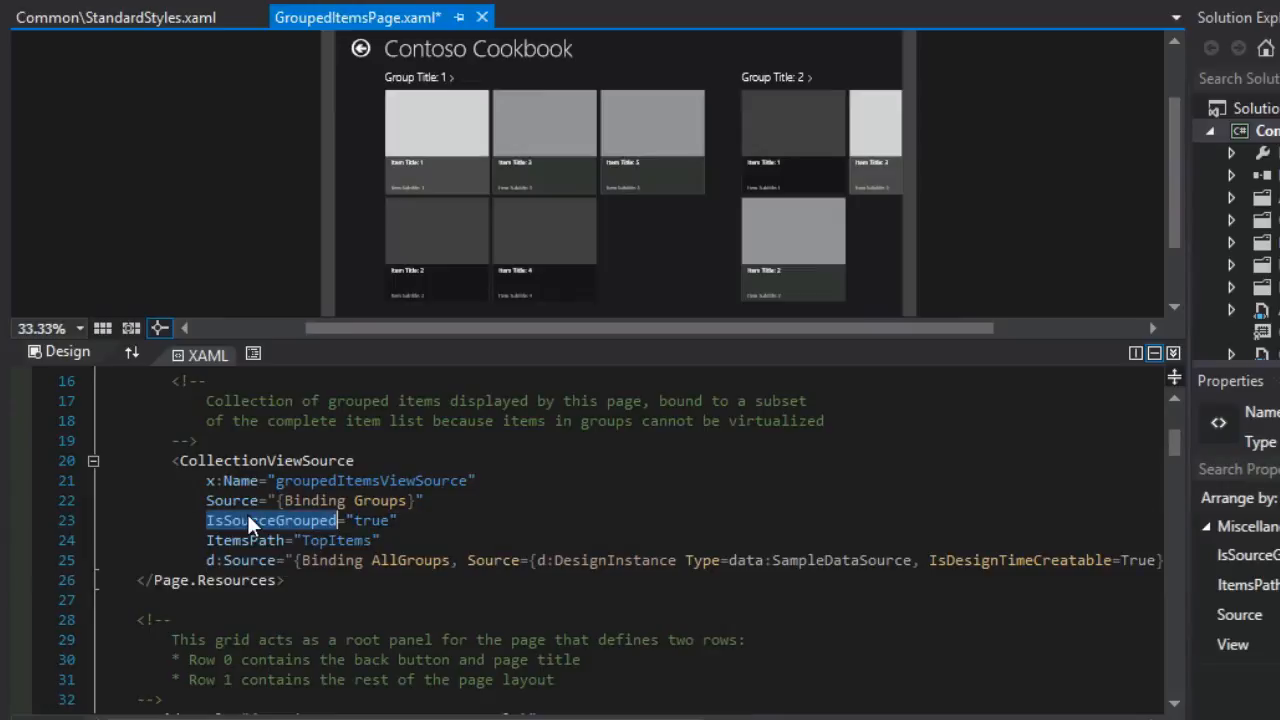
{"action": "mouse_move", "coordinate": [478, 530]}
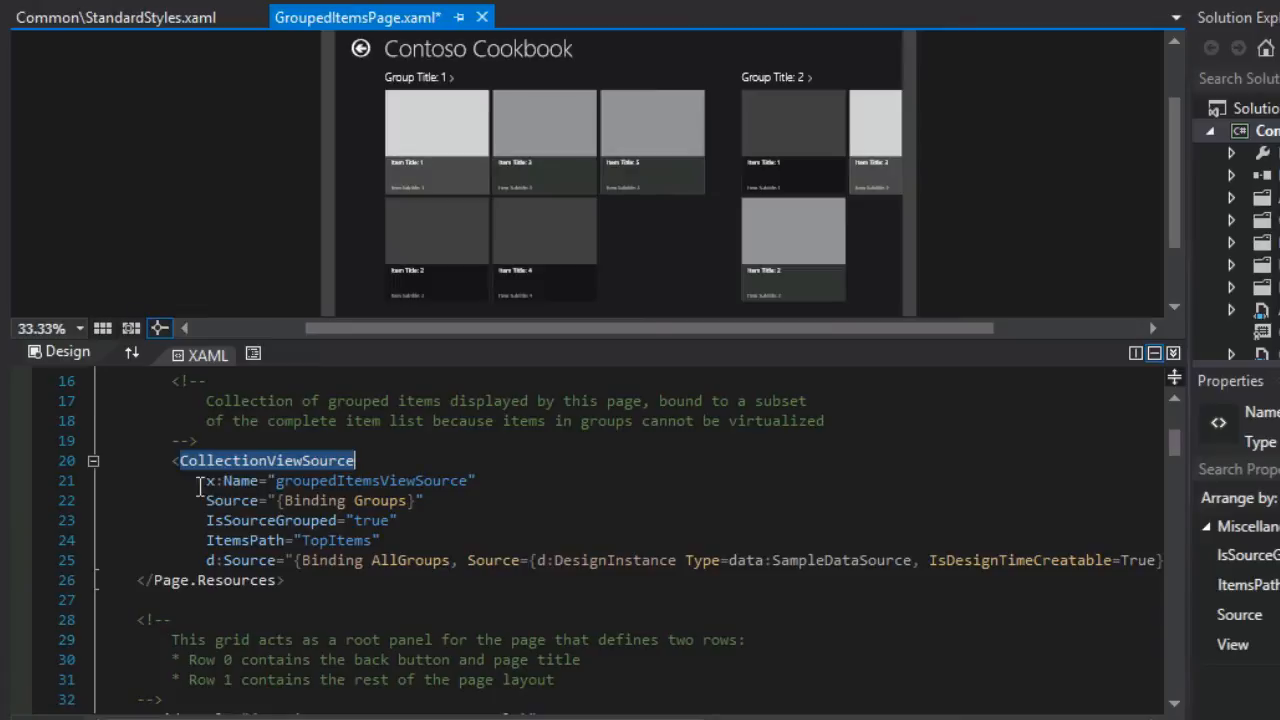
Inspect the DefaultViewModel data context and the TopItems items path again
{"action": "double_click", "coordinate": [380, 500]}
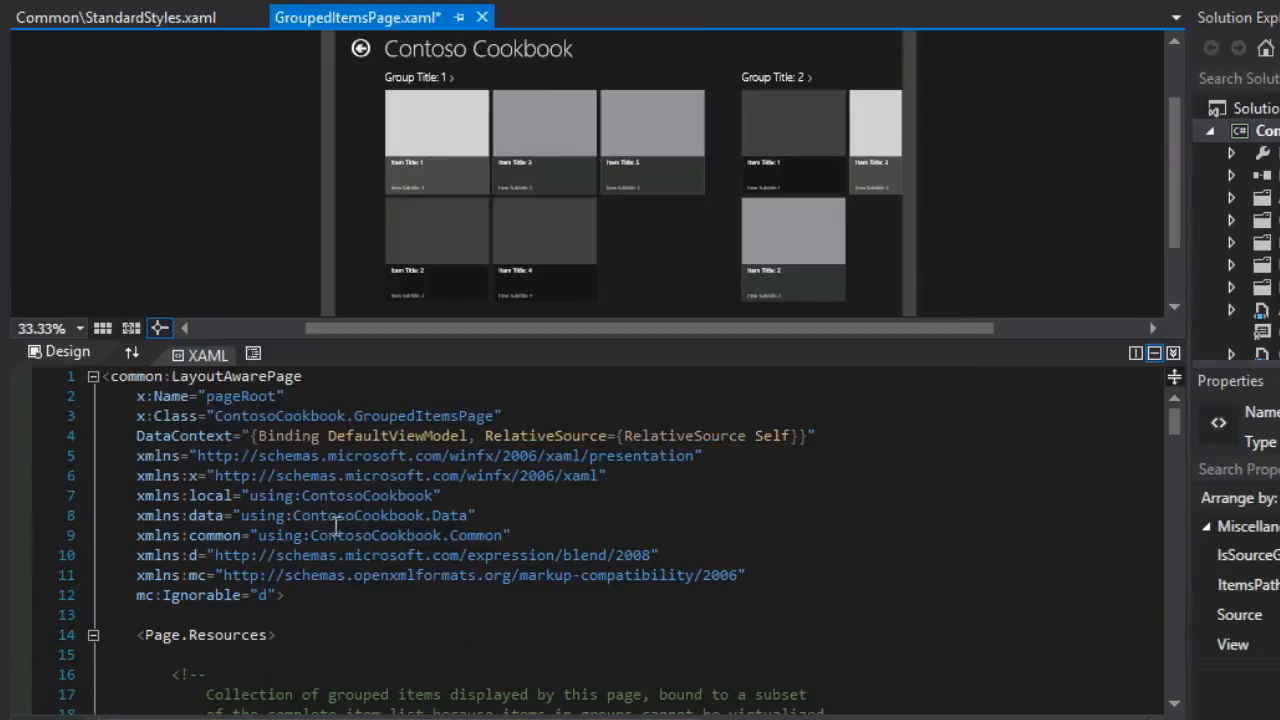
{"action": "double_click", "coordinate": [396, 436]}
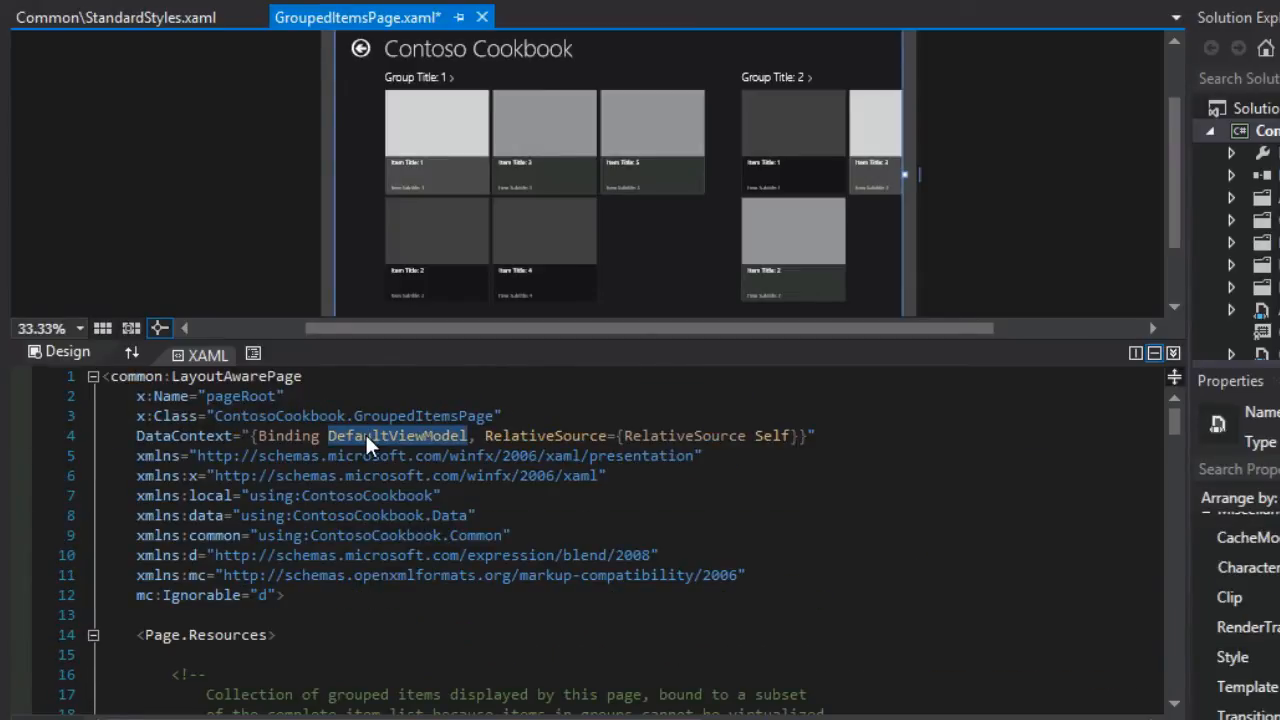
{"action": "scroll", "scroll_direction": "down", "scroll_amount": 3}
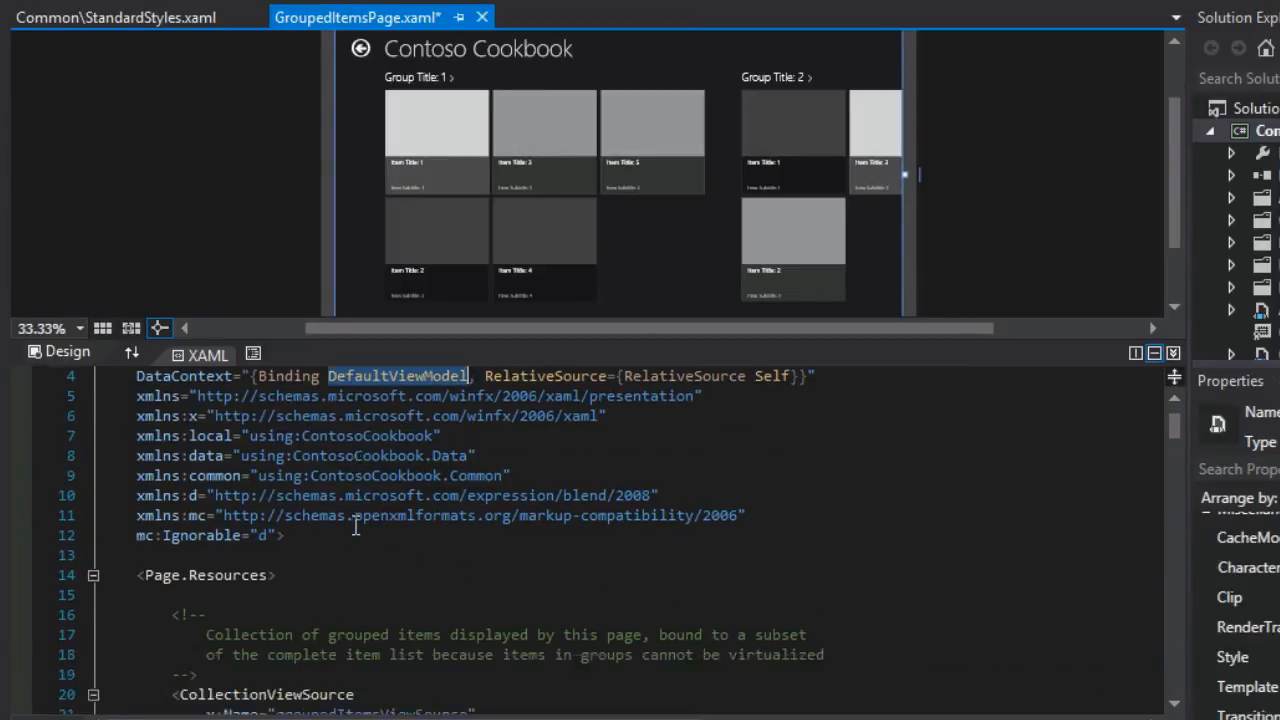
{"action": "scroll", "scroll_direction": "down", "scroll_amount": 3}
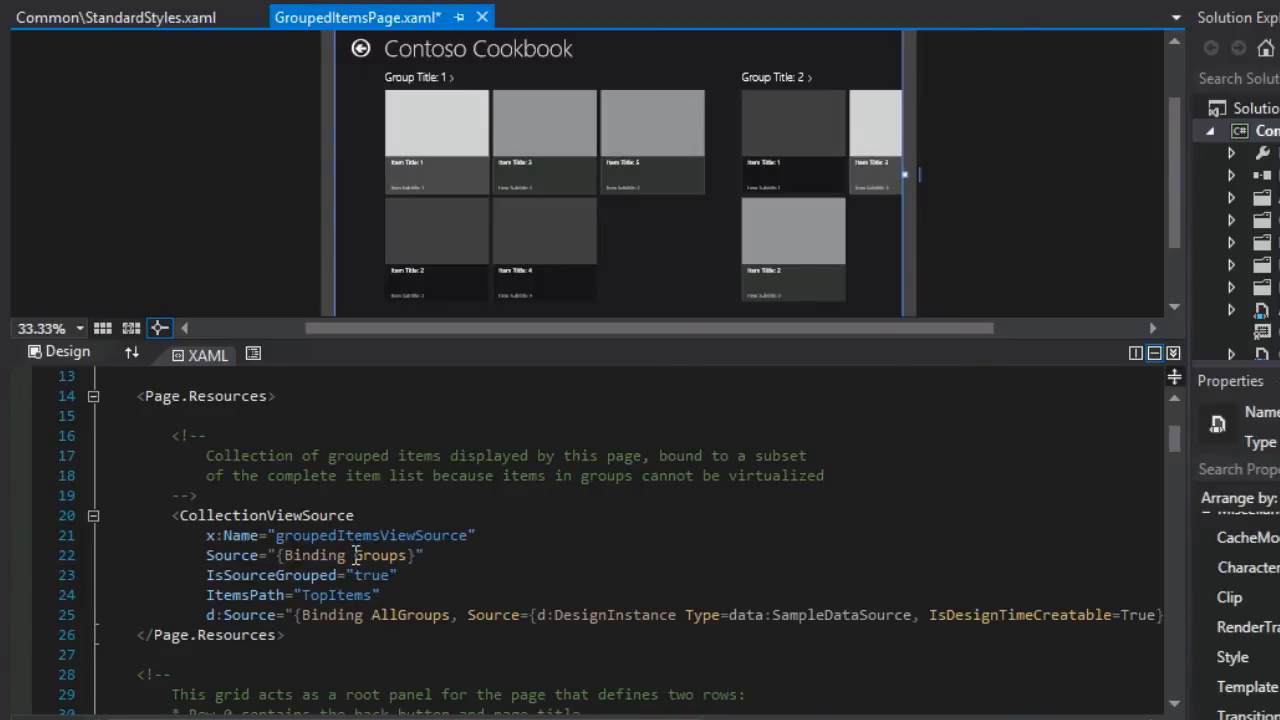
{"action": "double_click", "coordinate": [336, 594]}
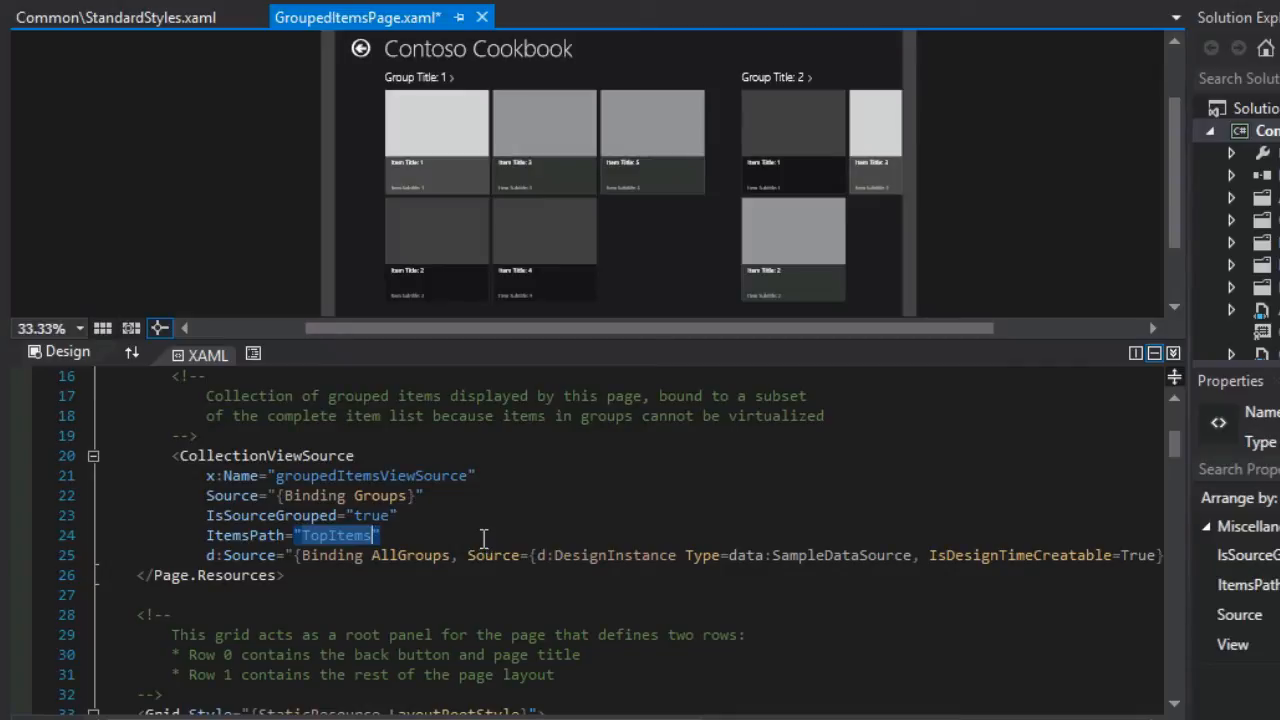
{"action": "mouse_move", "coordinate": [358, 540]}
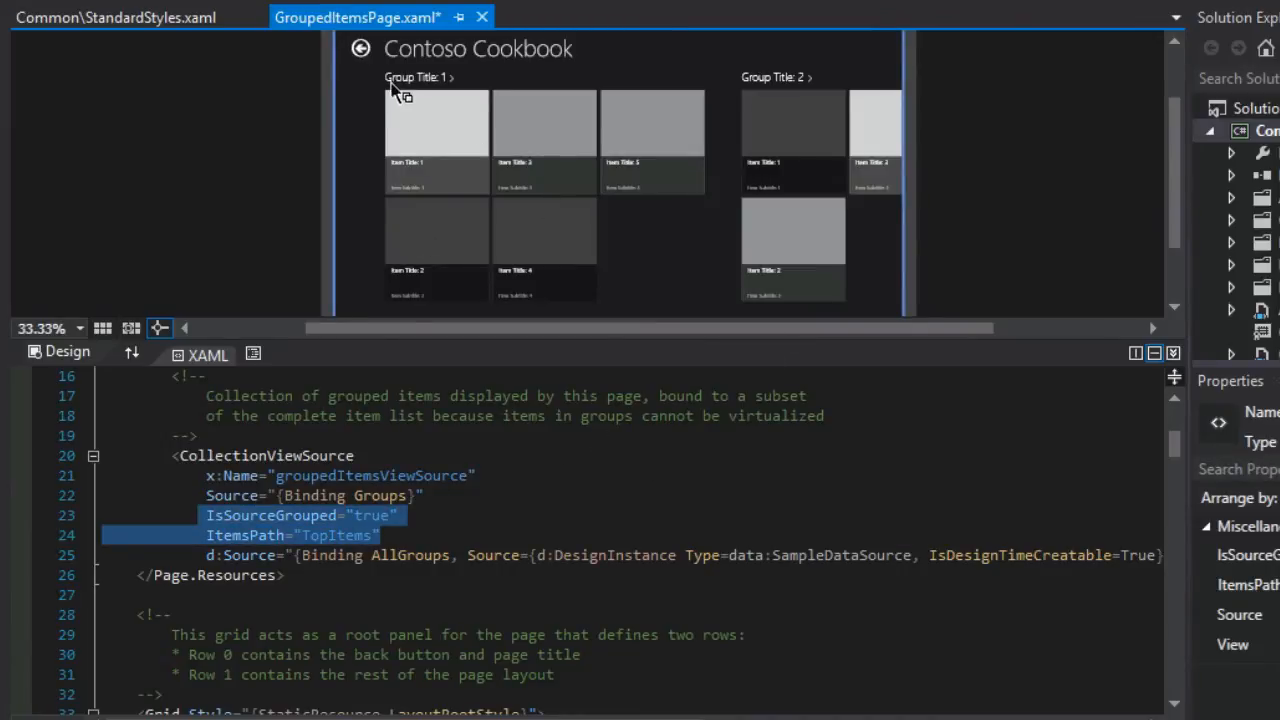
{"action": "mouse_move", "coordinate": [436, 84]}
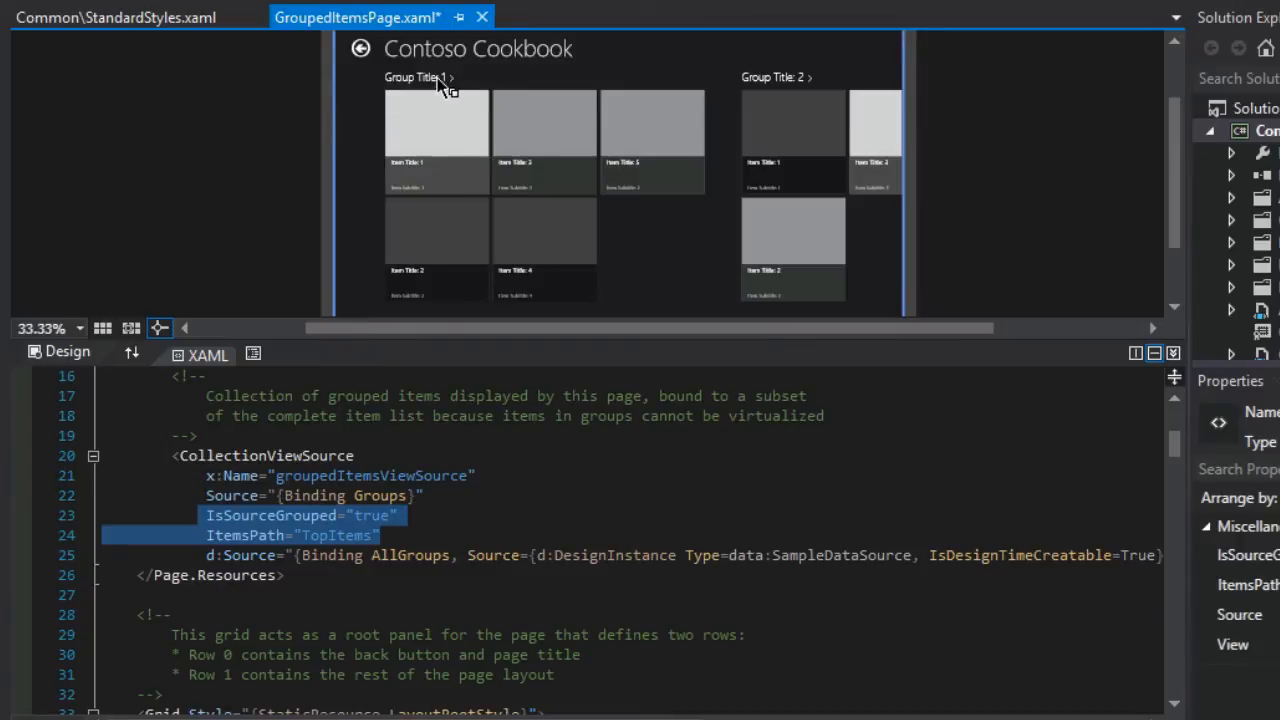
{"action": "mouse_move", "coordinate": [450, 118]}
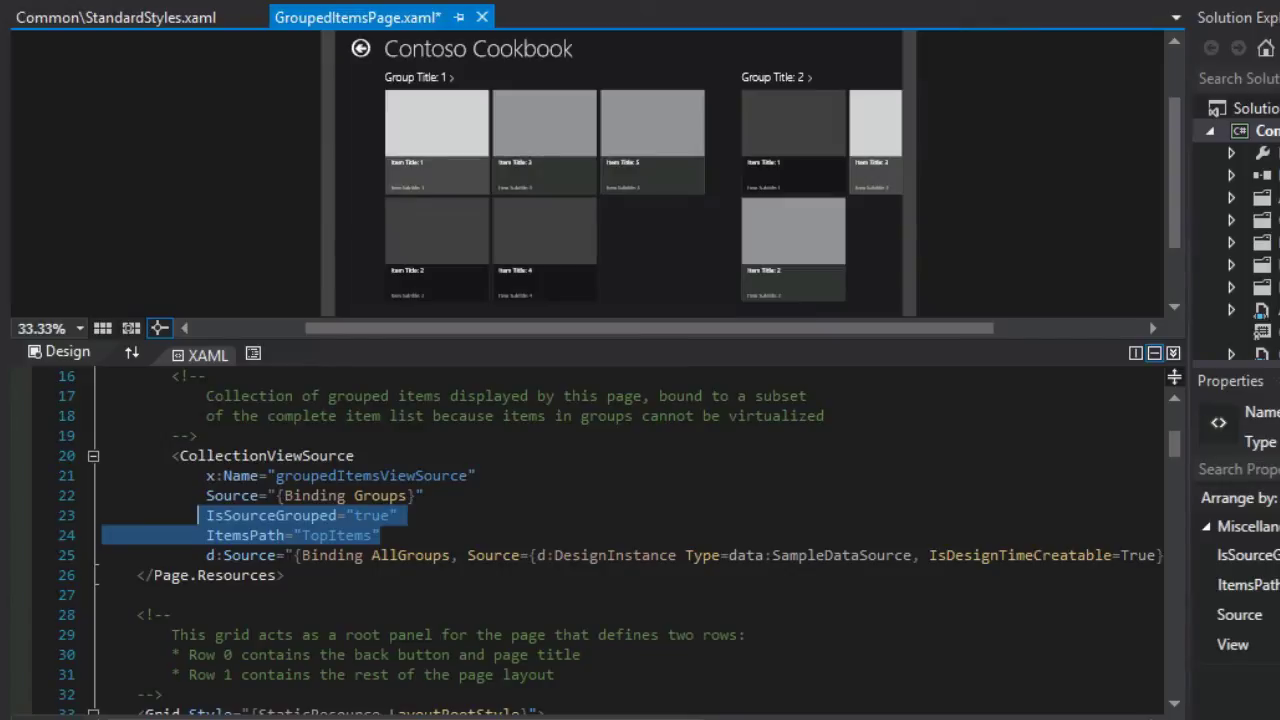
Go to the source of itemGridView's Standard250x250ItemTemplate in StandardStyles.xaml
{"action": "scroll", "scroll_direction": "down", "scroll_amount": 3}
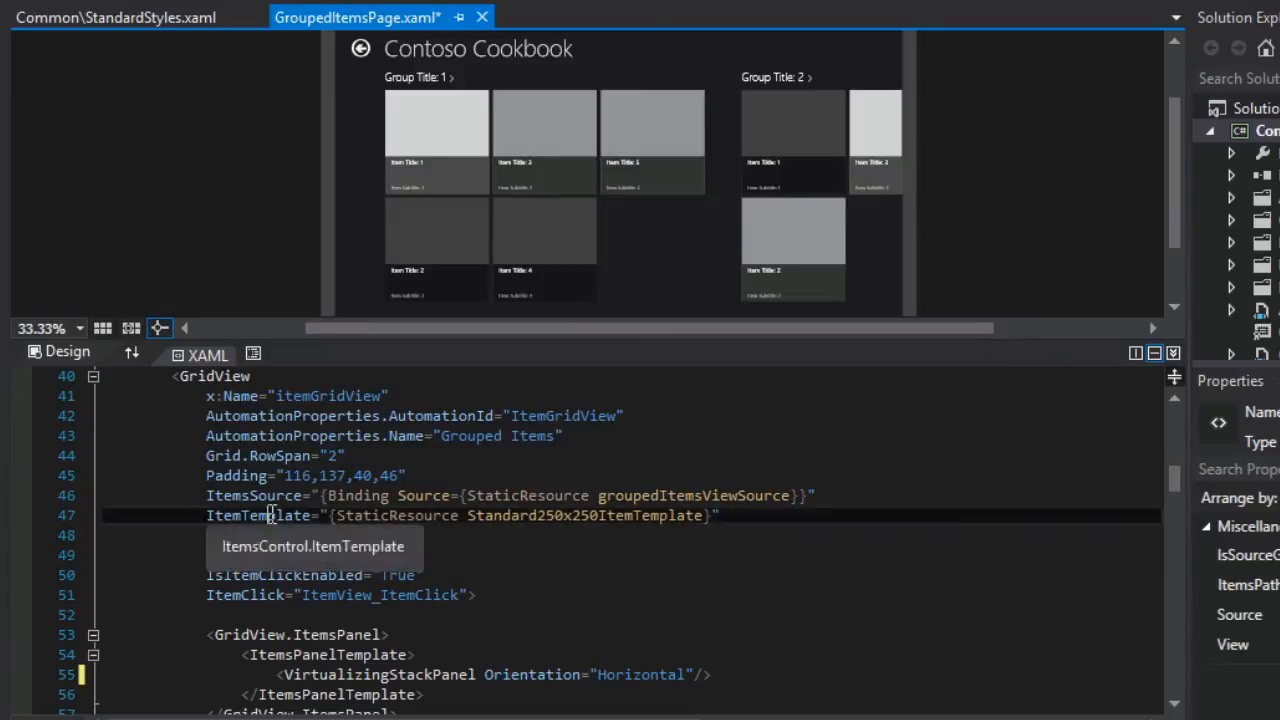
{"action": "double_click", "coordinate": [584, 516]}
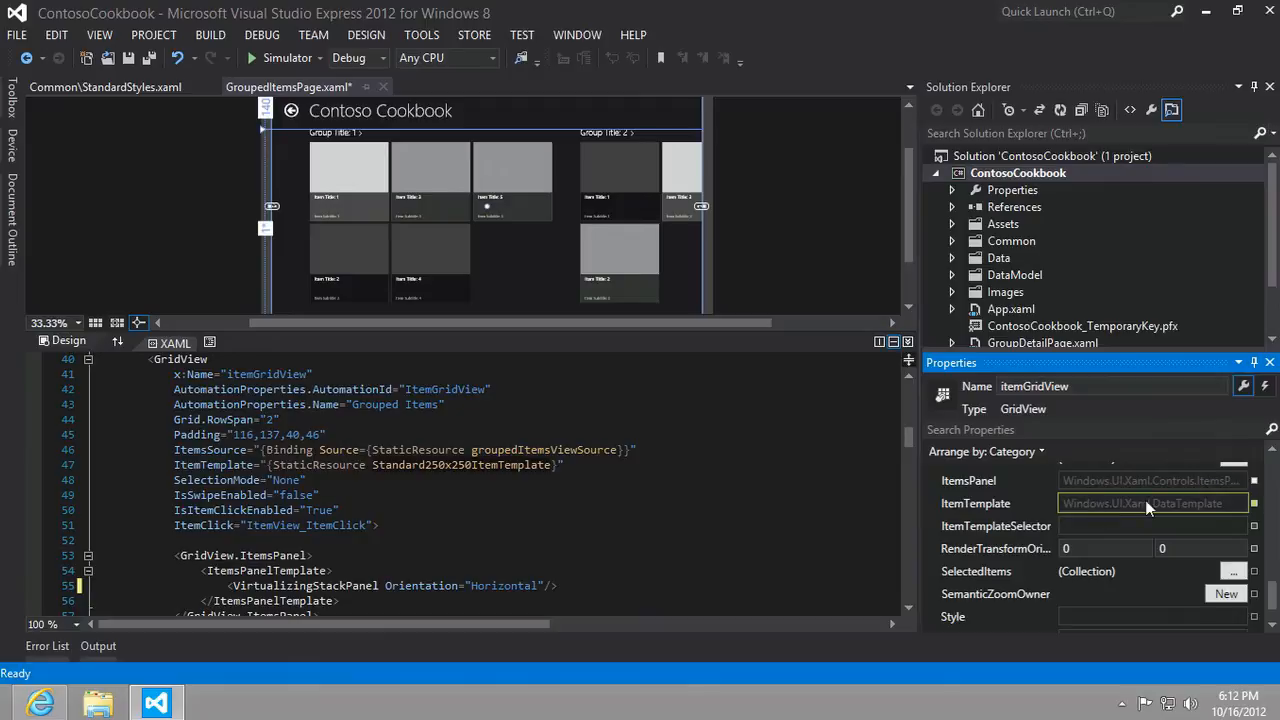
{"action": "left_click", "coordinate": [1252, 504]}
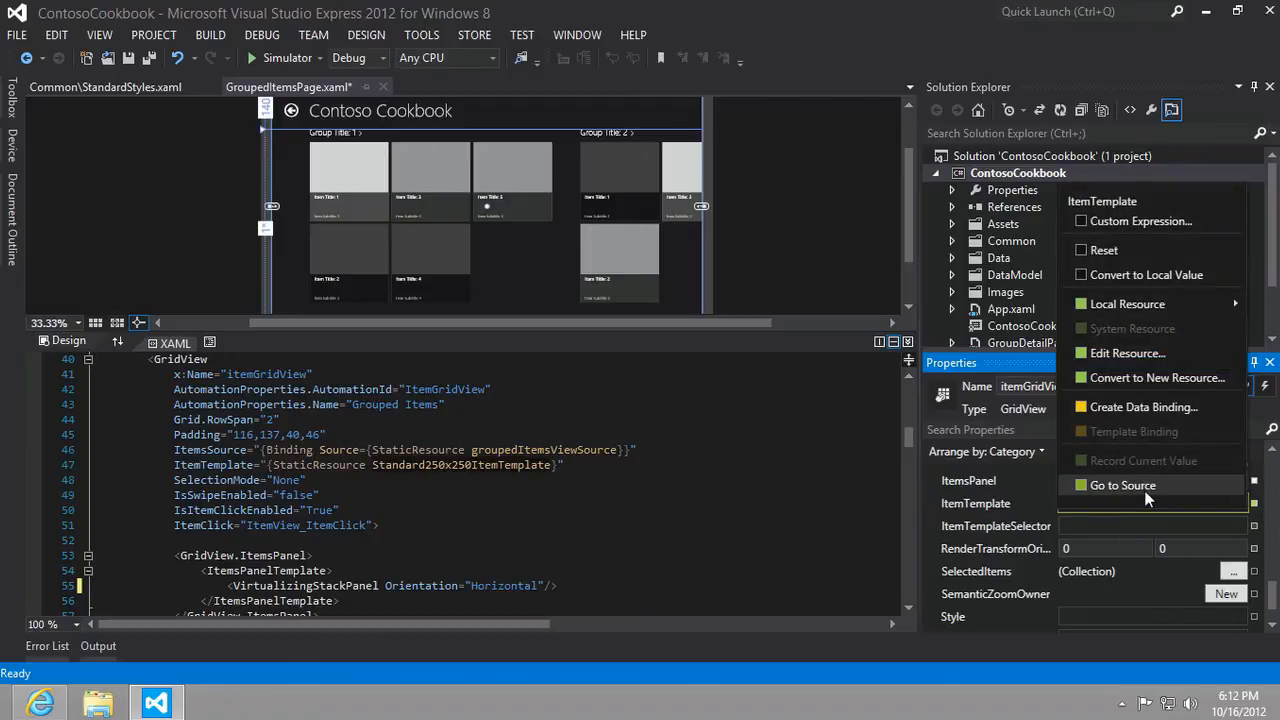
{"action": "left_click", "coordinate": [1120, 486]}
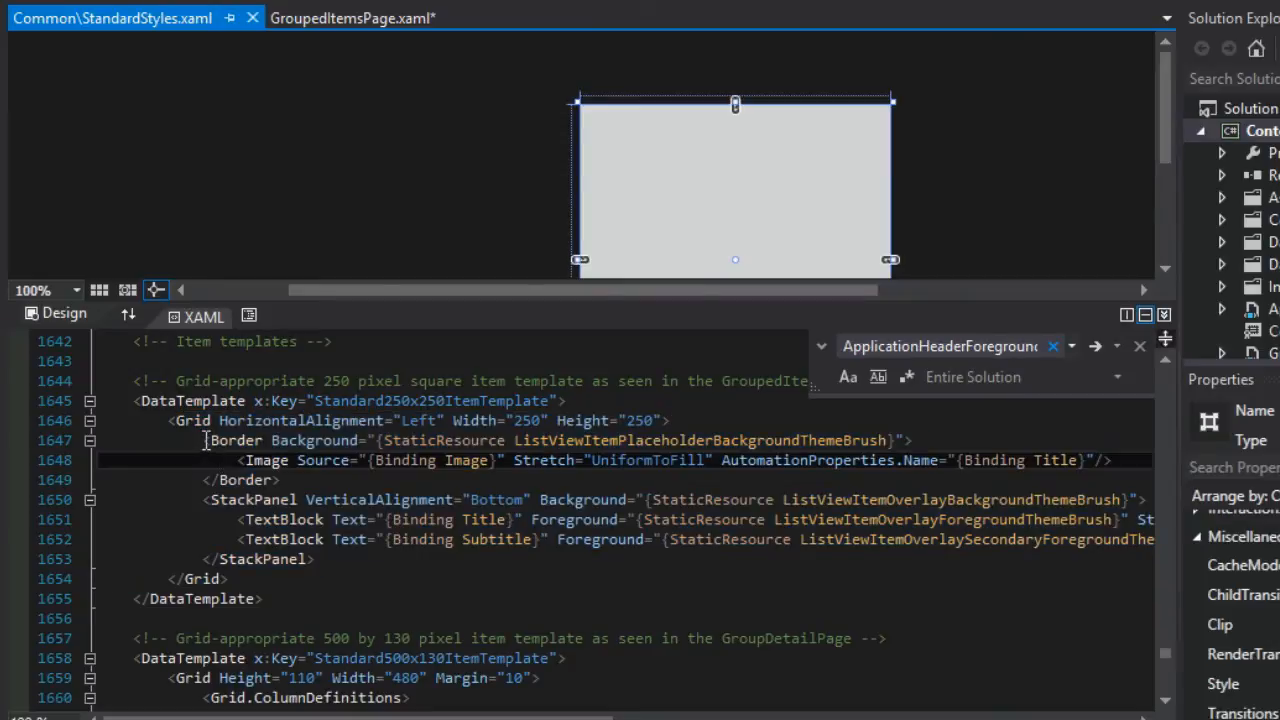
Bring the item template's title and subtitle overlay into view in the design preview
{"action": "left_click_drag", "start_coordinate": [244, 460], "coordinate": [284, 480]}
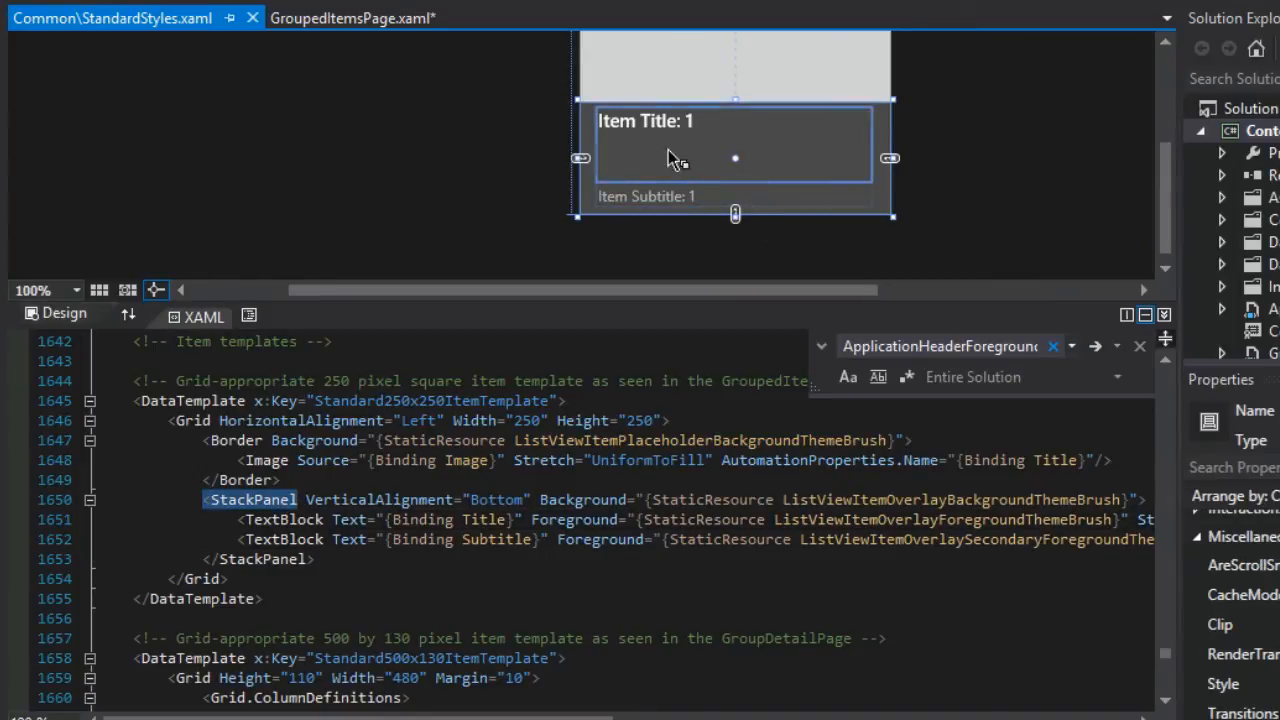
{"action": "mouse_move", "coordinate": [604, 540]}
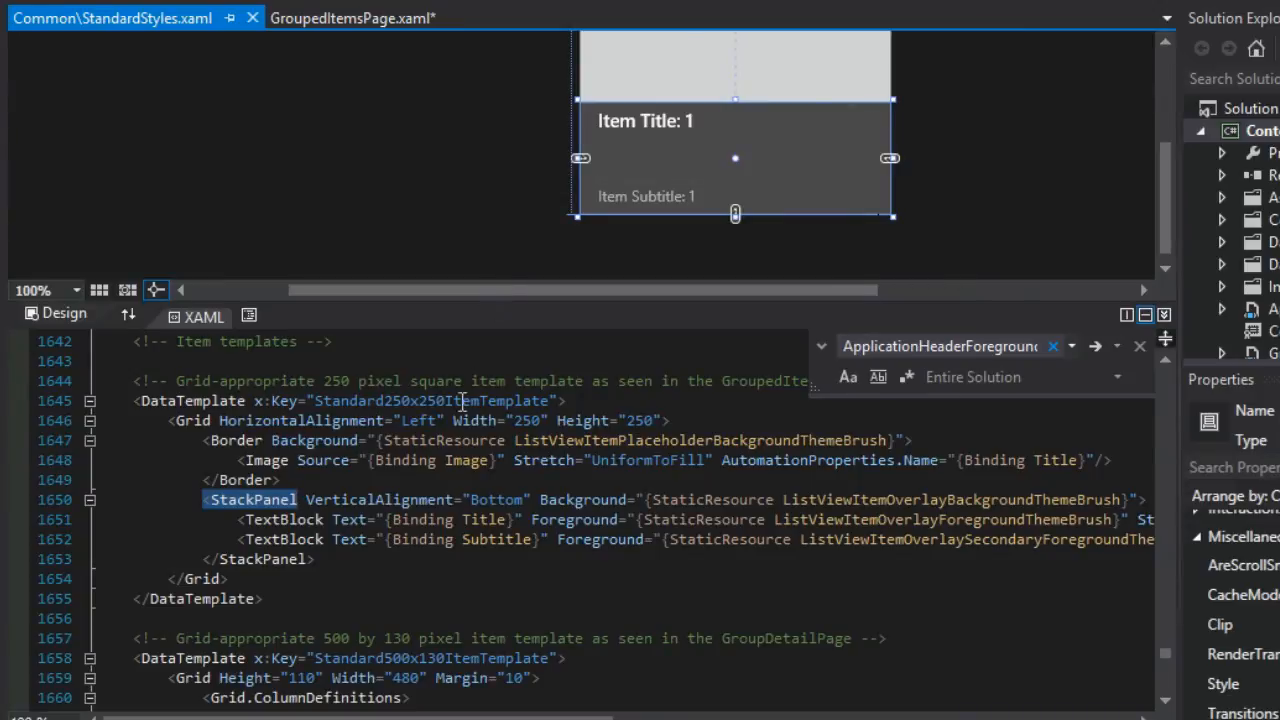
{"action": "mouse_move", "coordinate": [530, 500]}
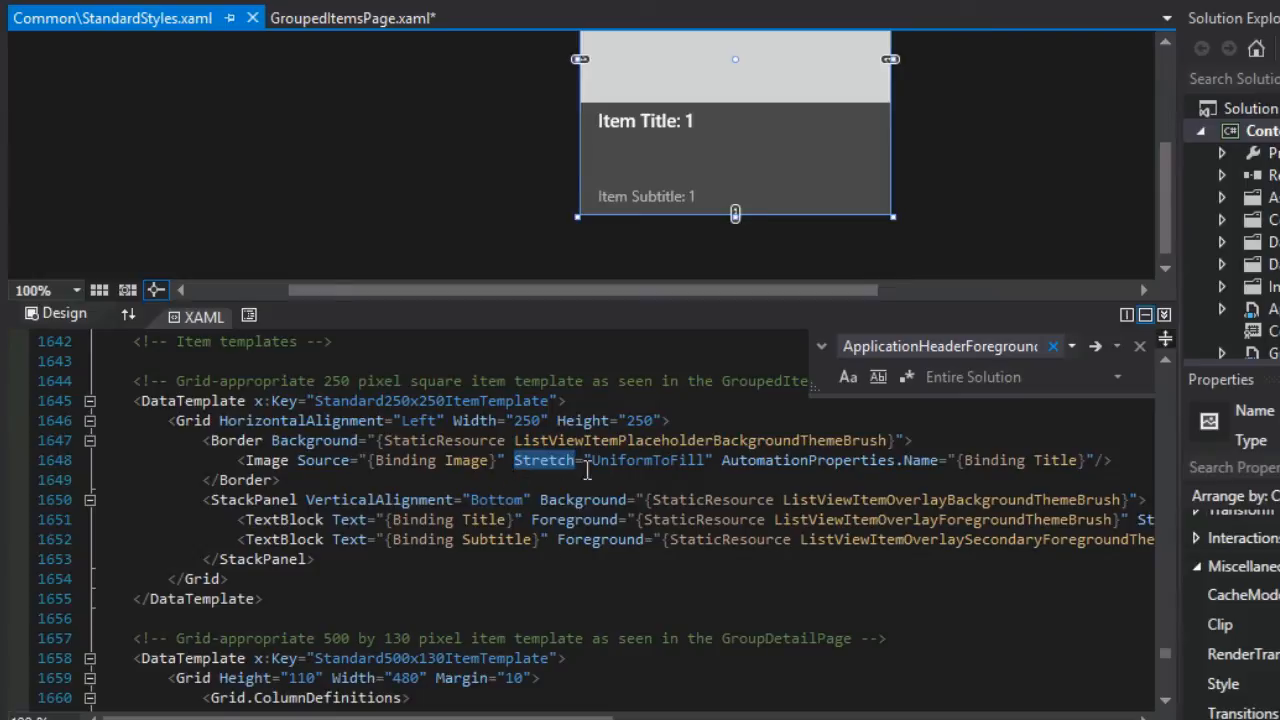
{"action": "mouse_move", "coordinate": [486, 480]}
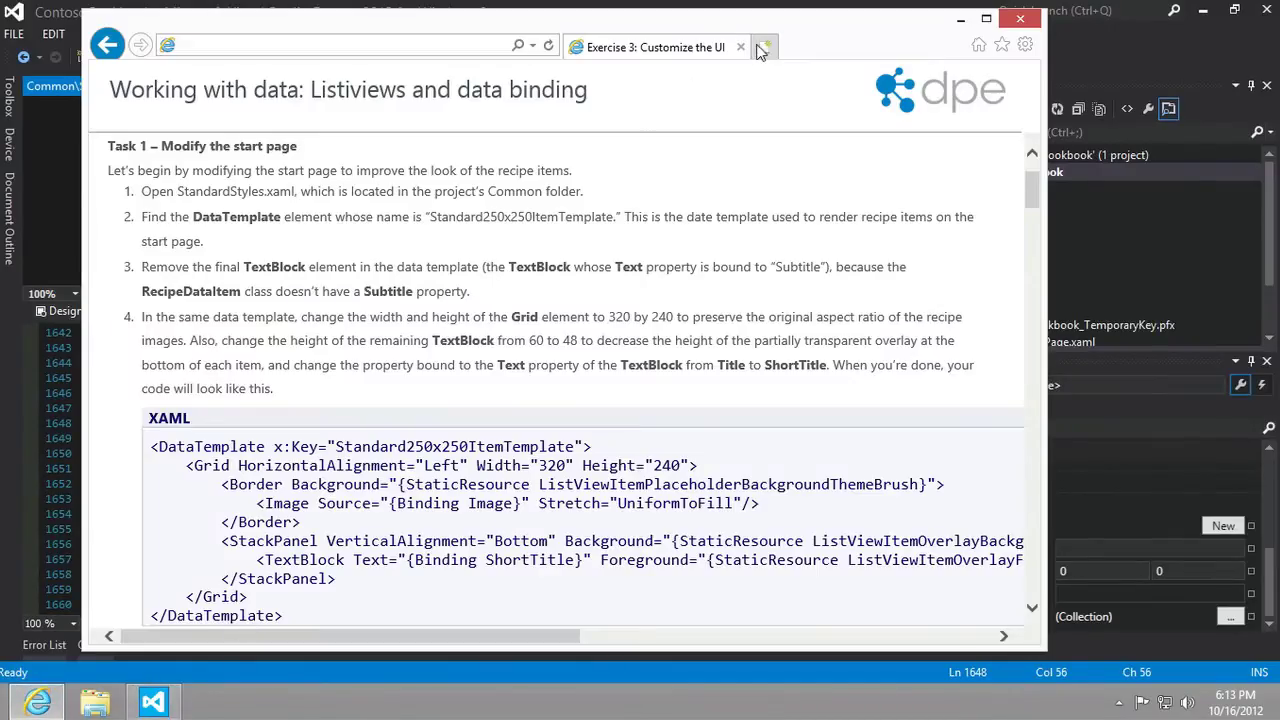
Start a Bing query 'site:microsoft.com' in a new tab, checking the XAML code for exact names
{"action": "left_click", "coordinate": [772, 46]}
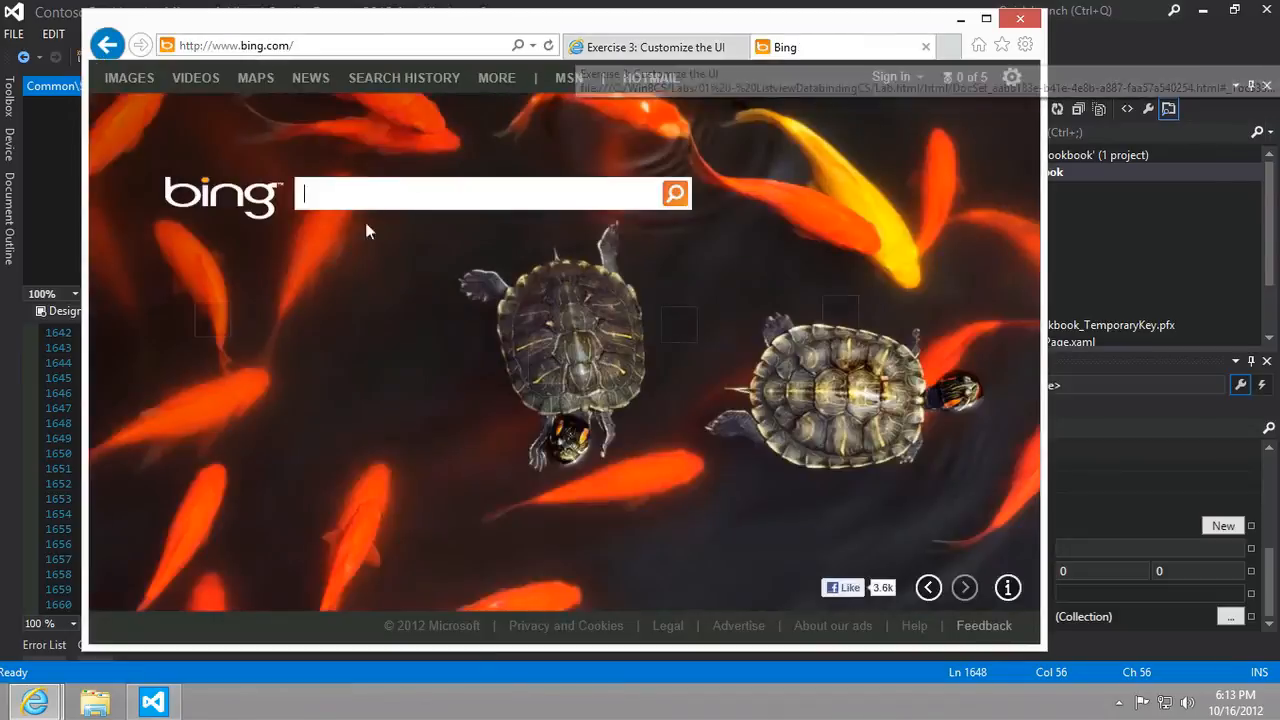
{"action": "type", "text": "site:microsoft.com"}
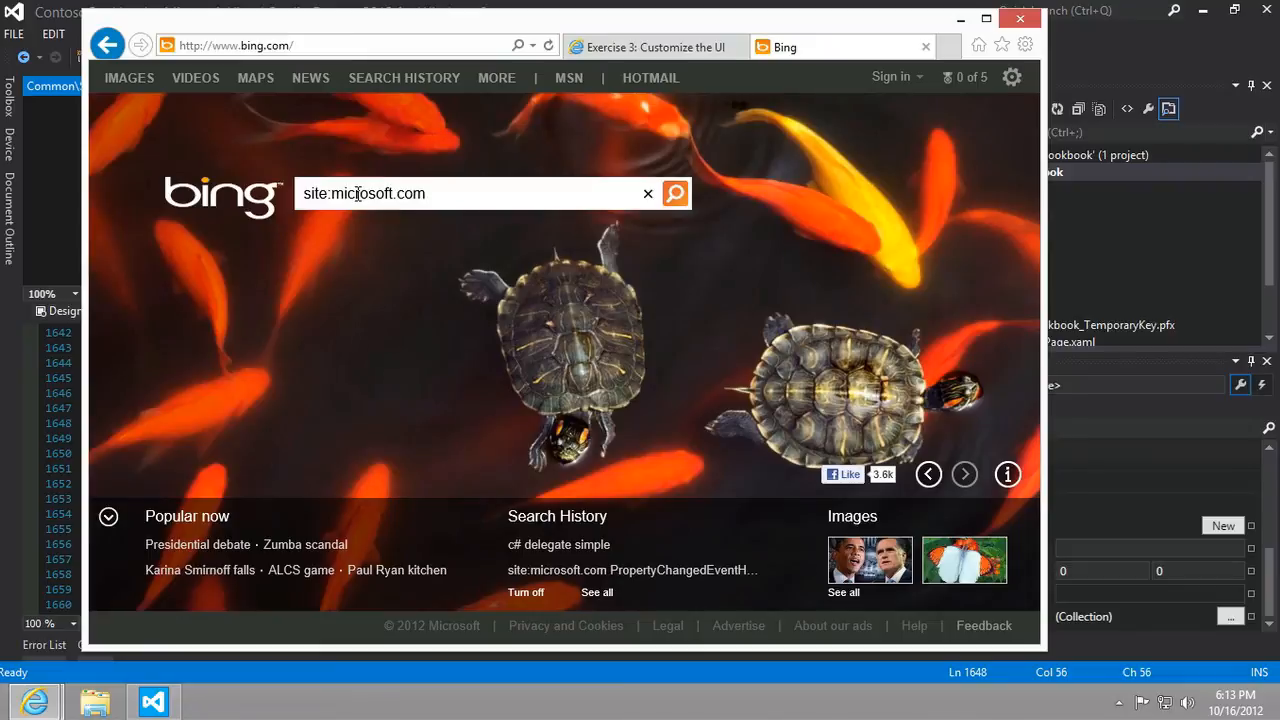
{"action": "type", "text": "w"}
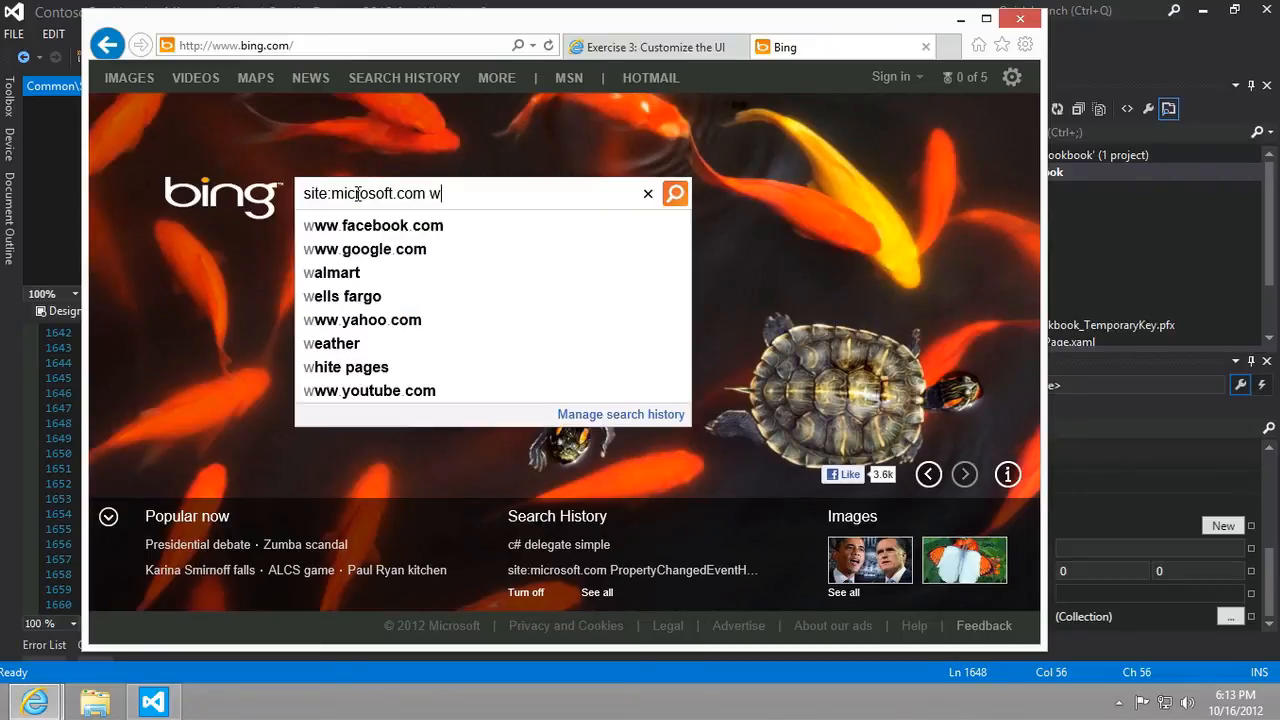
{"action": "key", "text": "Backspace"}
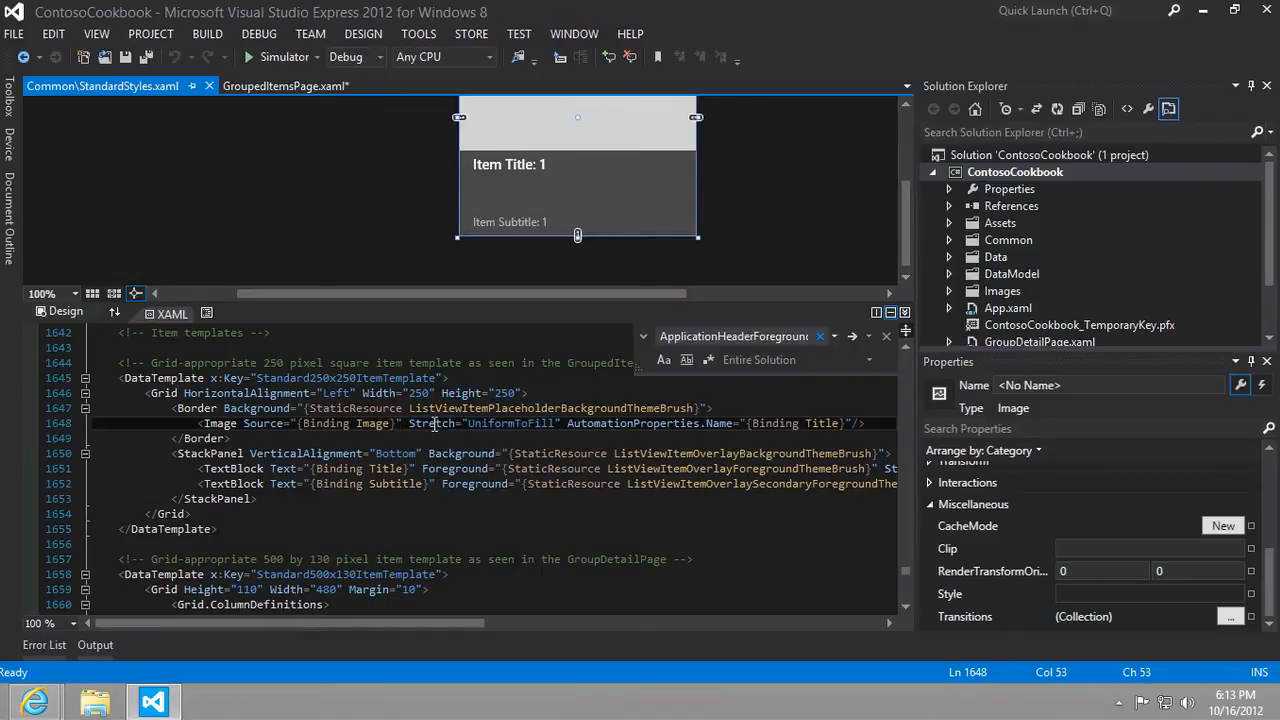
{"action": "mouse_move", "coordinate": [432, 424]}
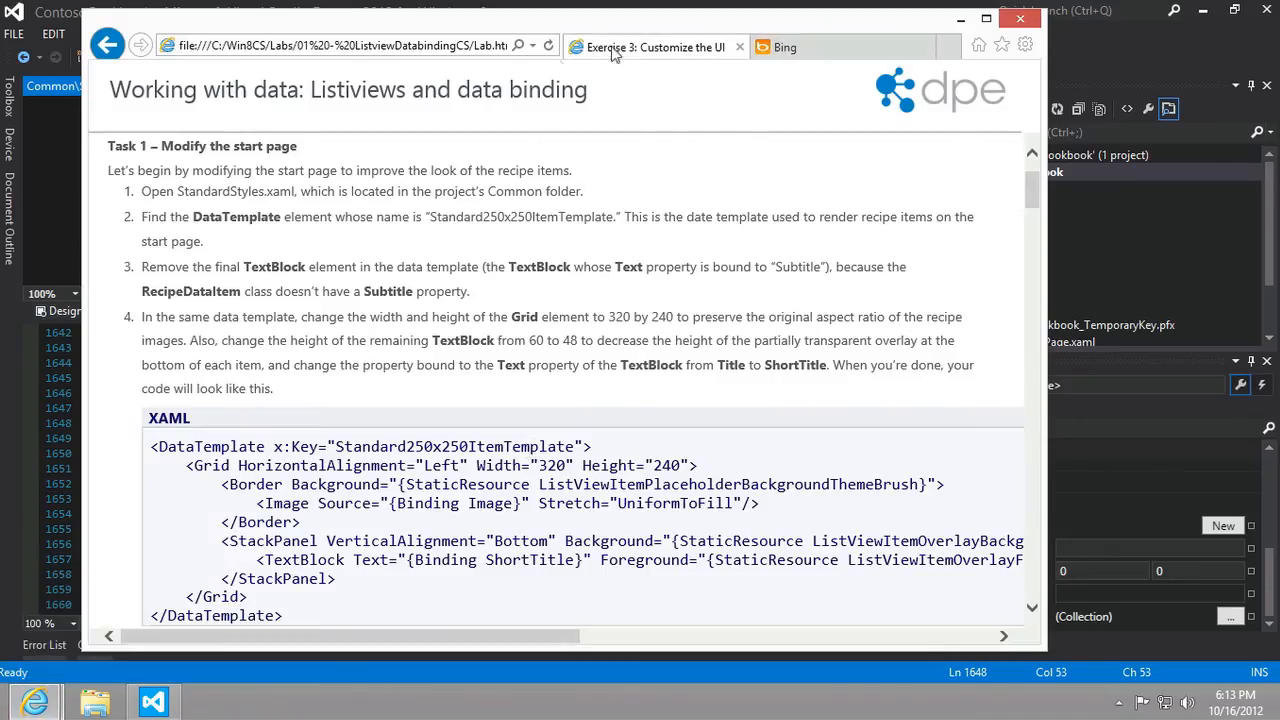
{"action": "left_click", "coordinate": [784, 46]}
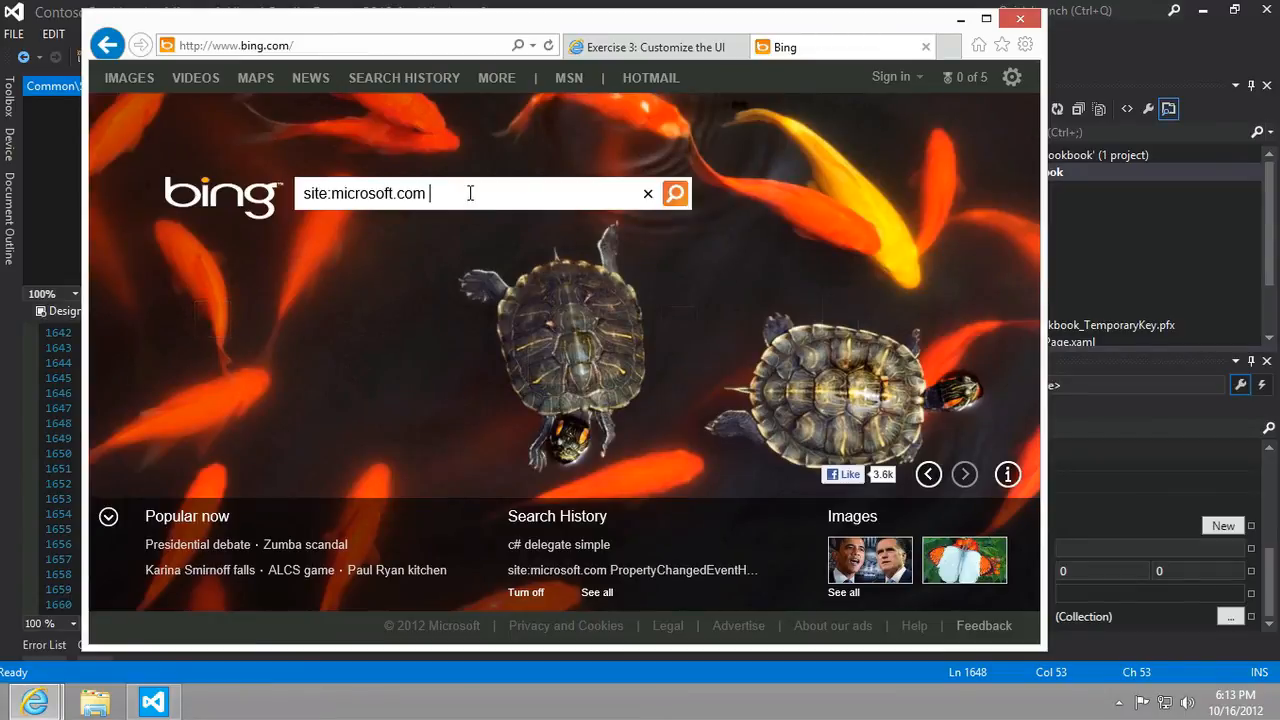
Search Bing for 'site:microsoft.com windows.ui.xaml image.stretch' and get the results
{"action": "type", "text": "windows.ui.xaml"}
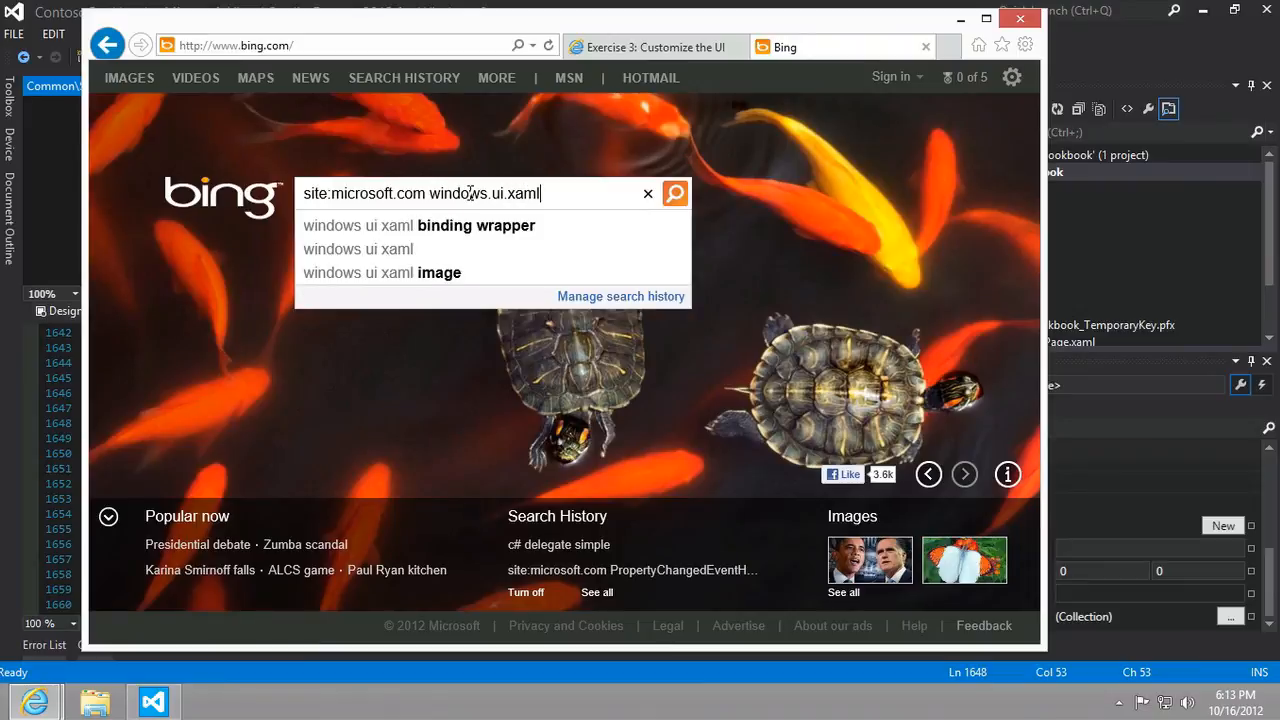
{"action": "type", "text": "image."}
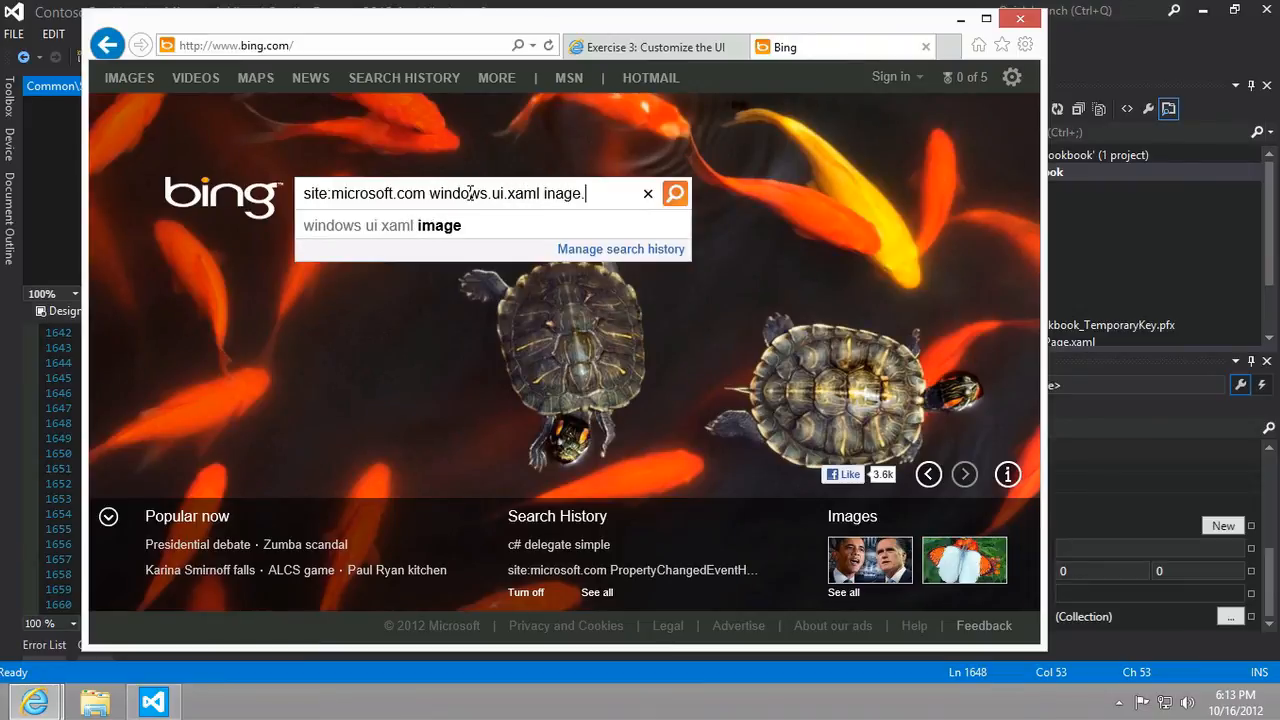
{"action": "key", "text": "BackSpace"}
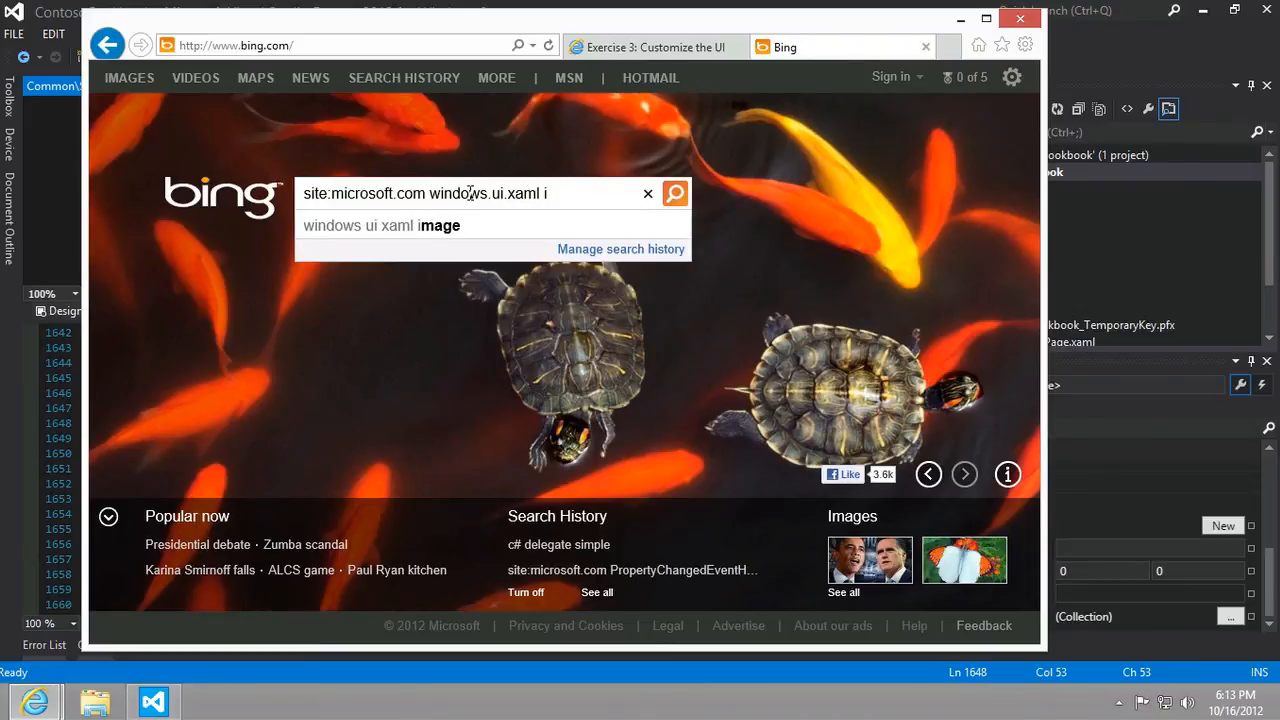
{"action": "type", "text": "mage."}
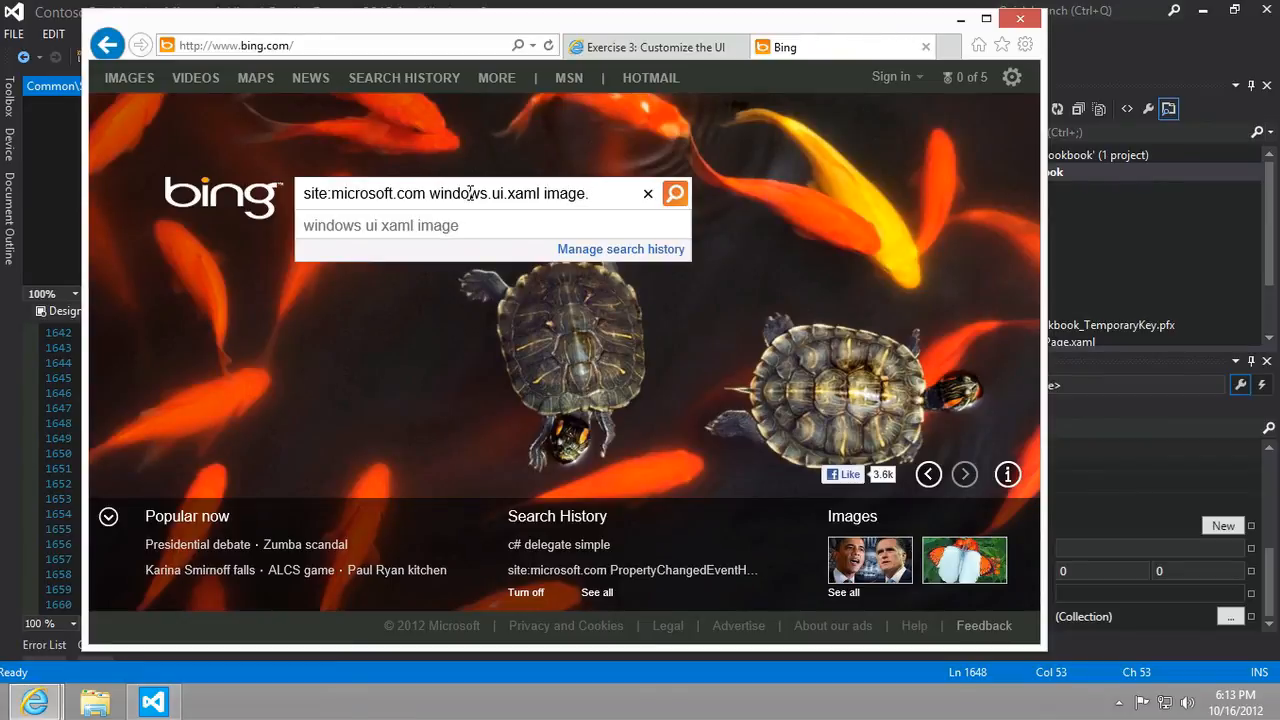
{"action": "type", "text": ".stre"}
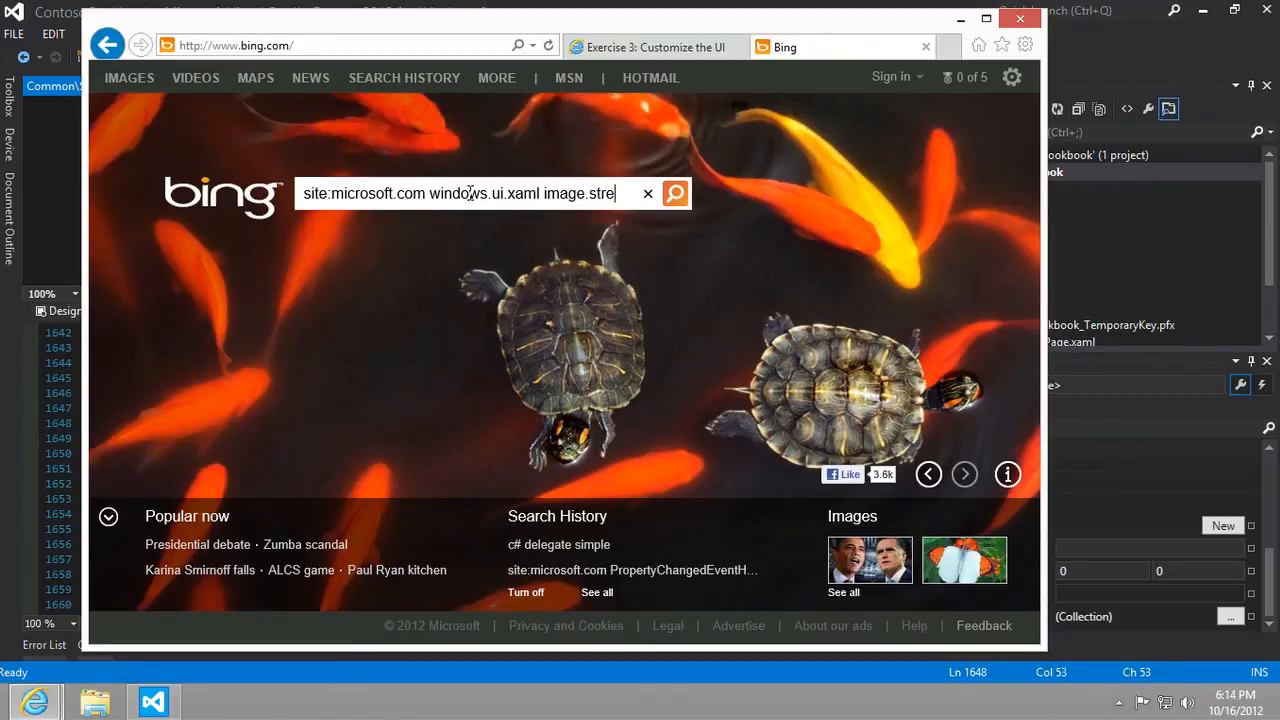
{"action": "left_click", "coordinate": [676, 194]}
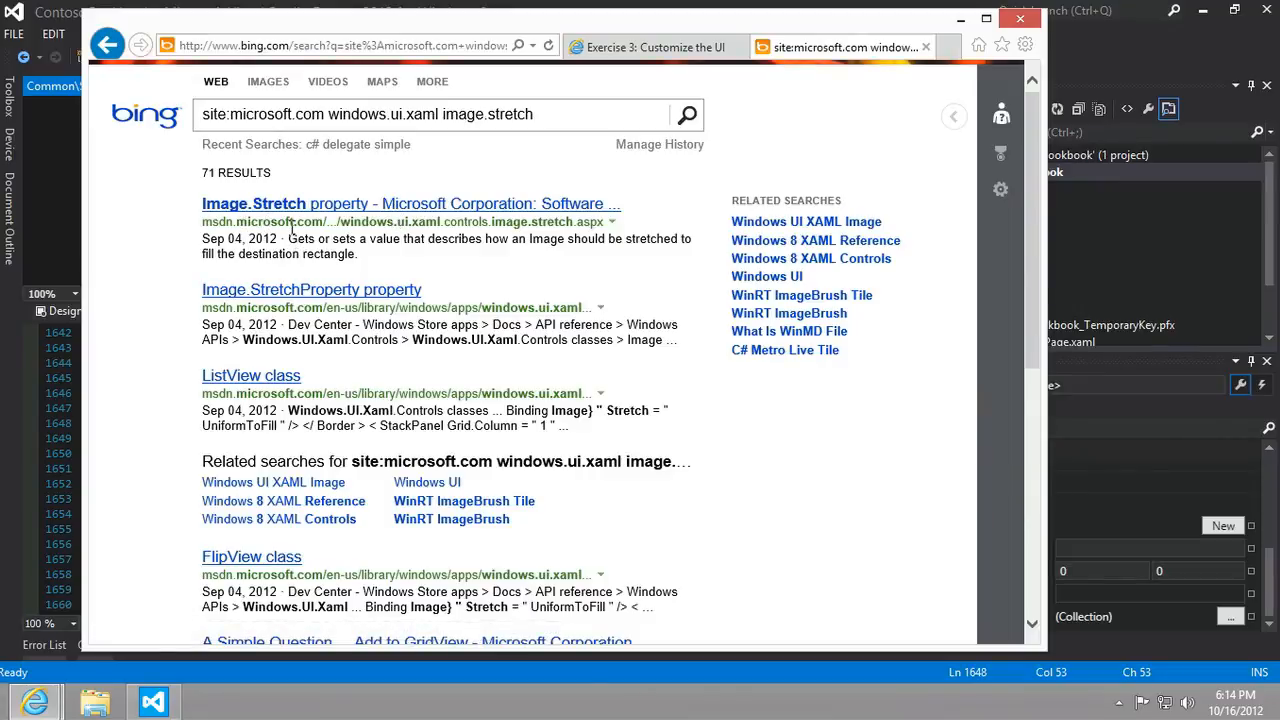
{"action": "mouse_move", "coordinate": [280, 210]}
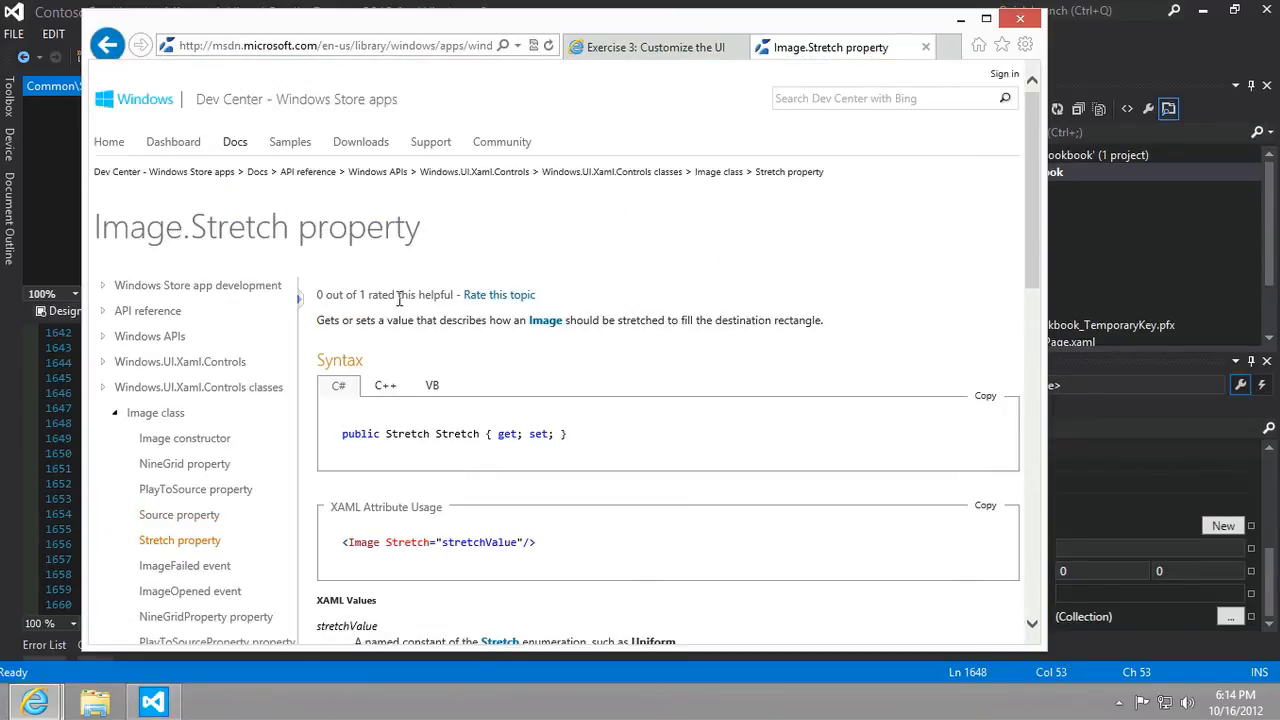
Read the Image.Stretch page down to its XAML syntax and Stretch property value, default Uniform
{"action": "scroll", "scroll_direction": "down", "scroll_amount": 3}
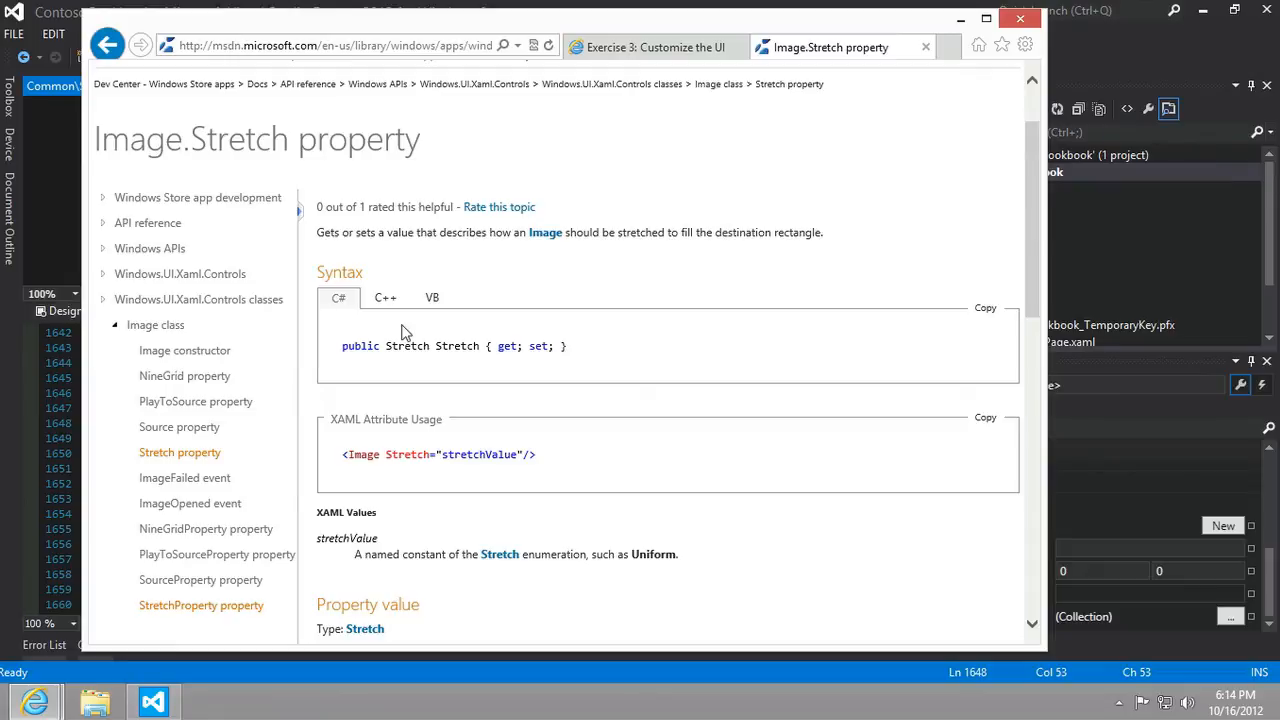
{"action": "scroll", "scroll_direction": "down", "scroll_amount": 3}
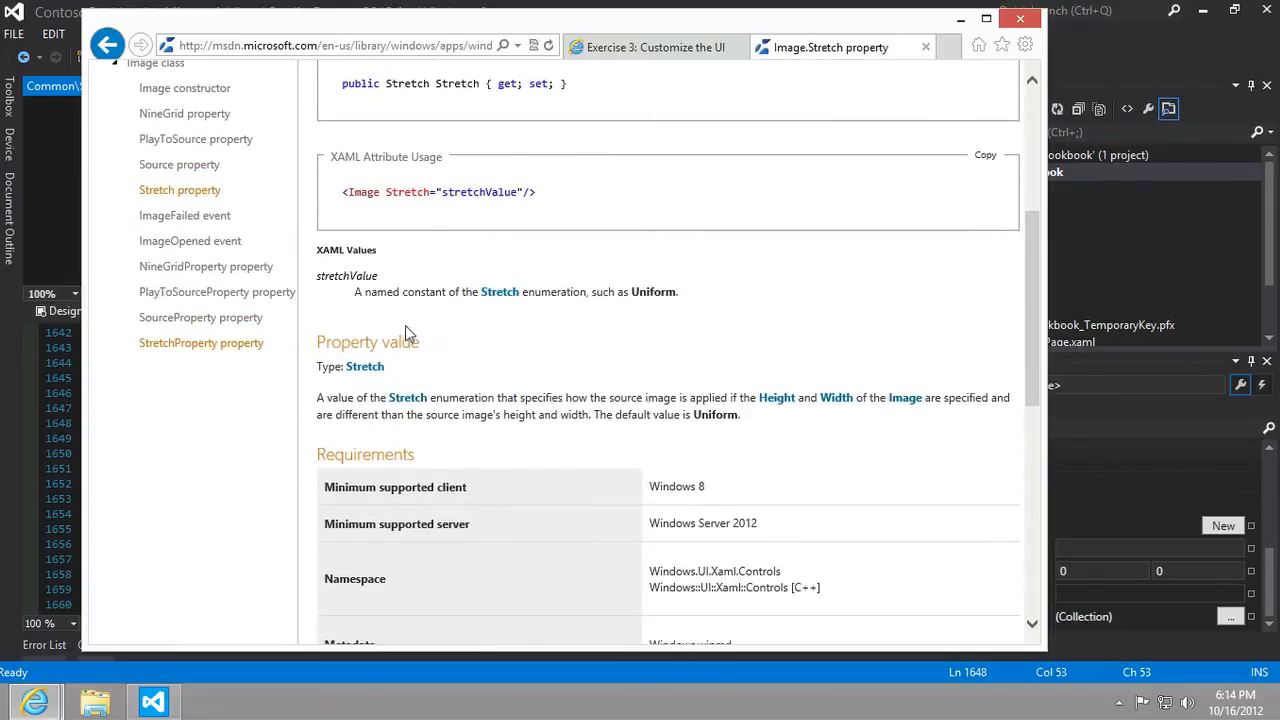
{"action": "mouse_move", "coordinate": [588, 352]}
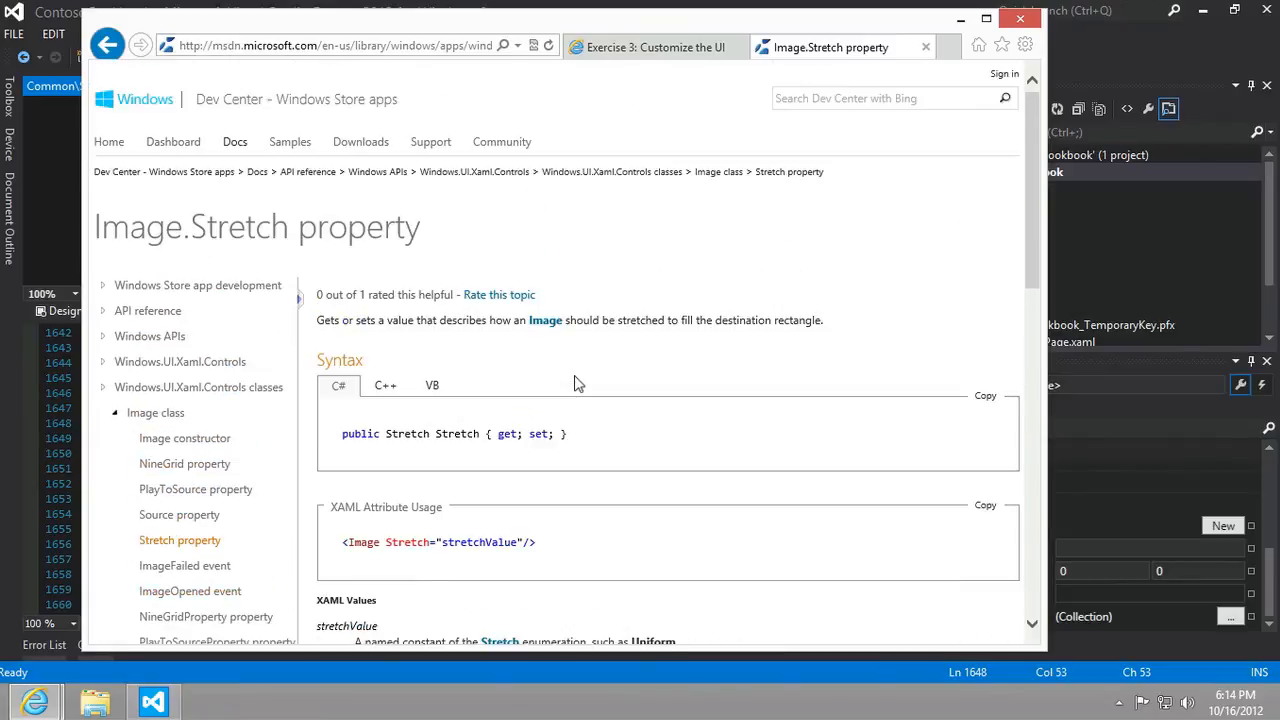
{"action": "scroll", "scroll_direction": "down", "scroll_amount": 3}
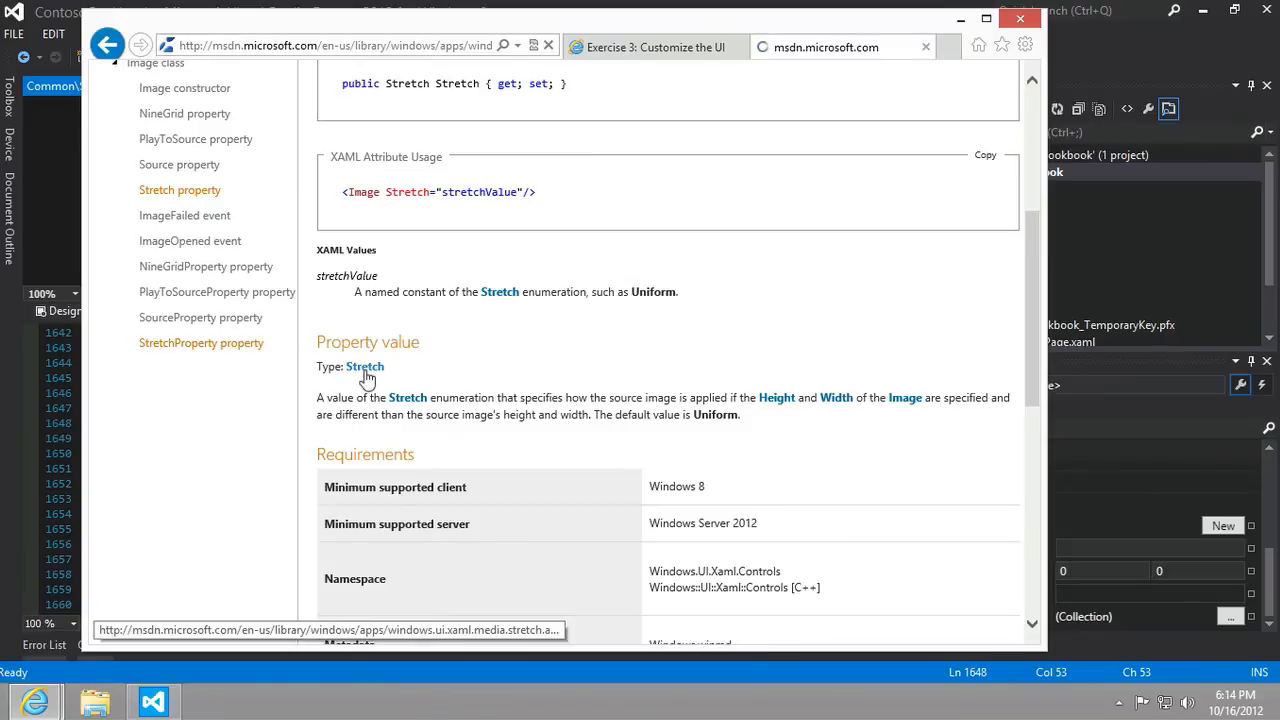
View the Stretch enumeration's Members table: None, Fill, Uniform, UniformToFill
{"action": "left_click", "coordinate": [364, 366]}
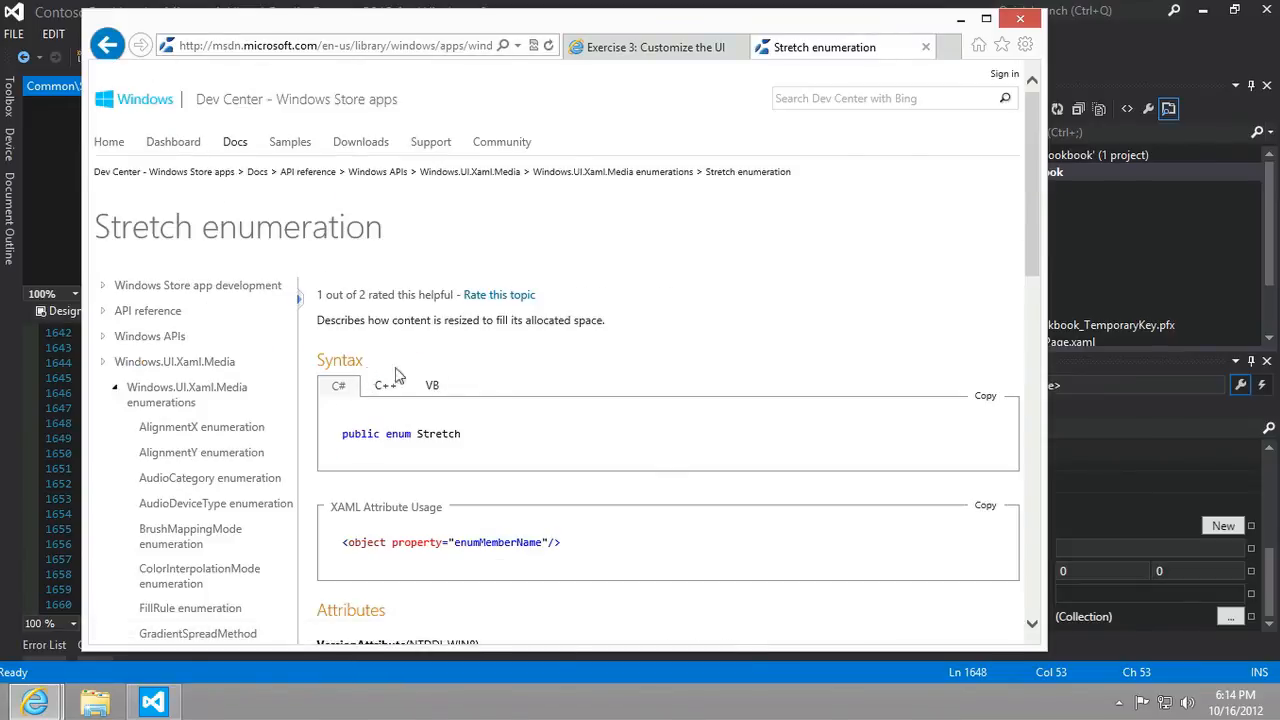
{"action": "scroll", "scroll_direction": "down", "scroll_amount": 3}
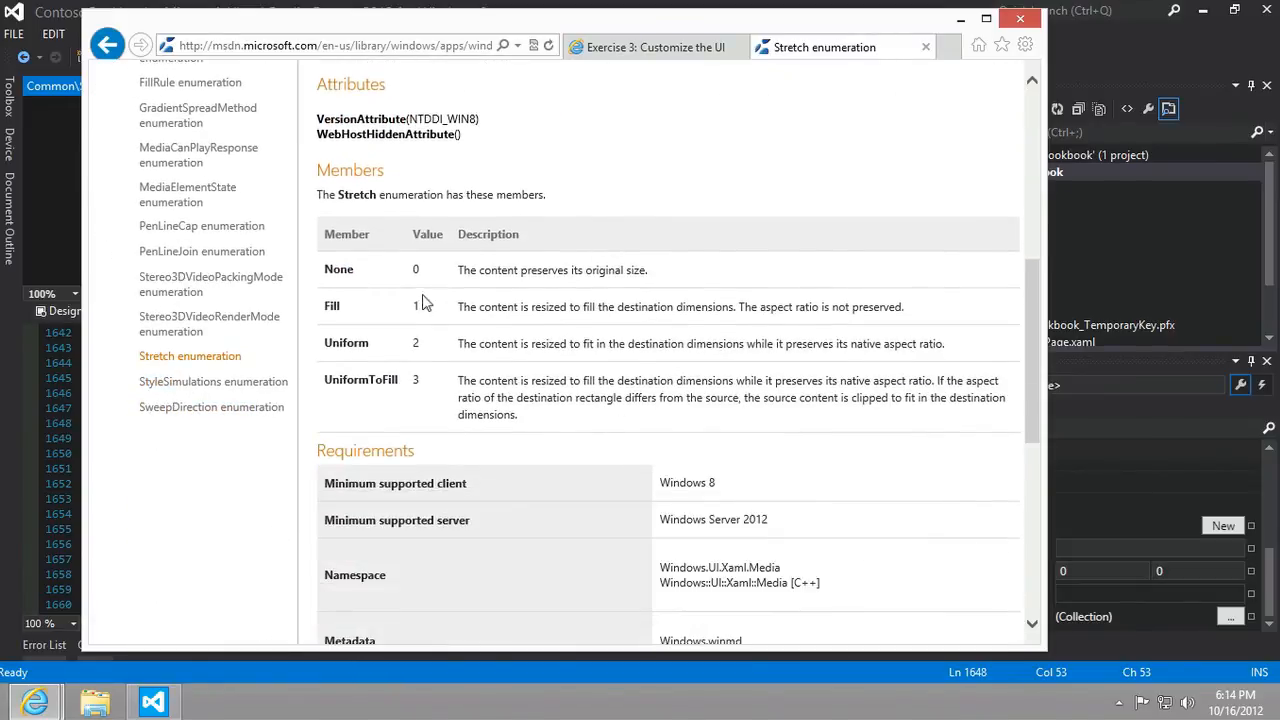
{"action": "mouse_move", "coordinate": [356, 360]}
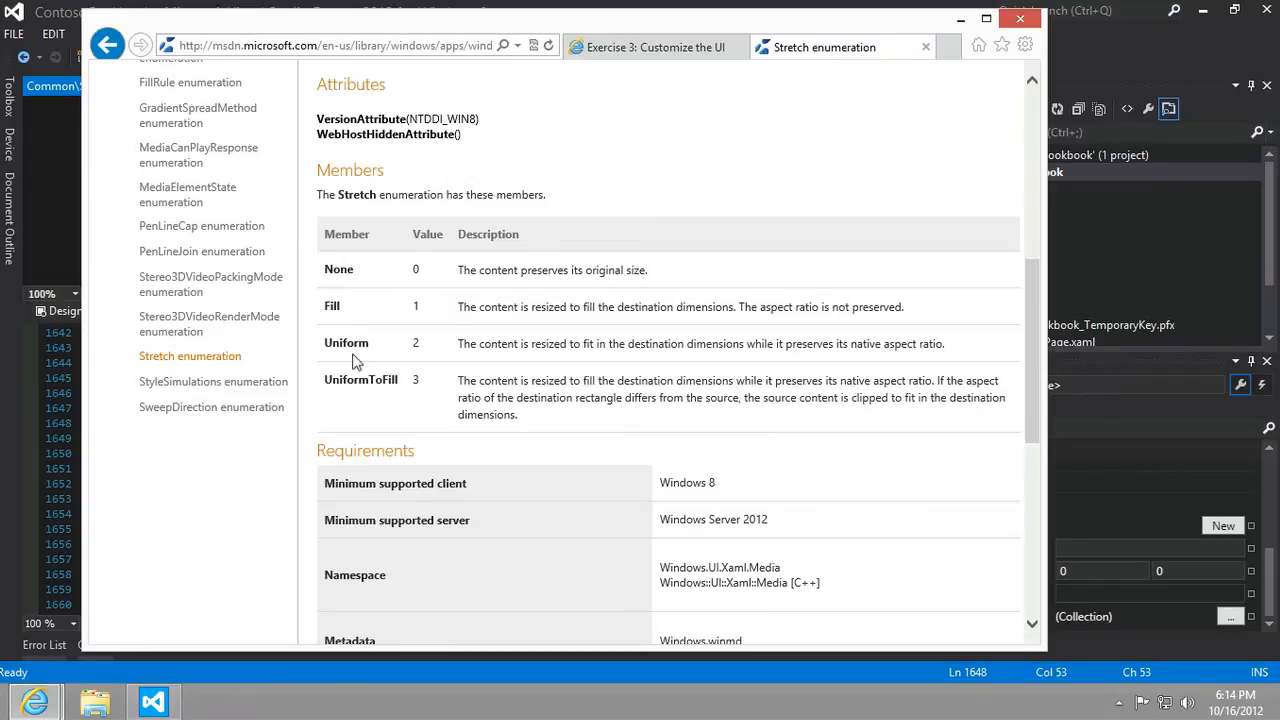
{"action": "mouse_move", "coordinate": [452, 268]}
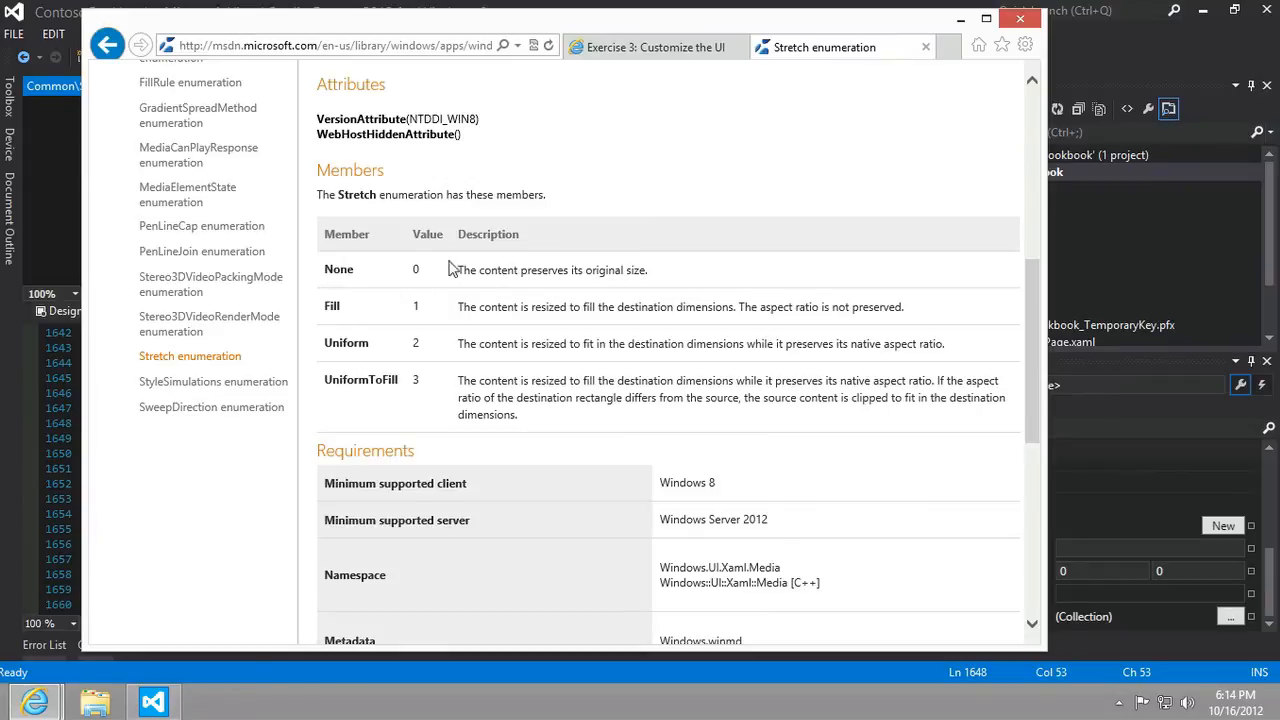